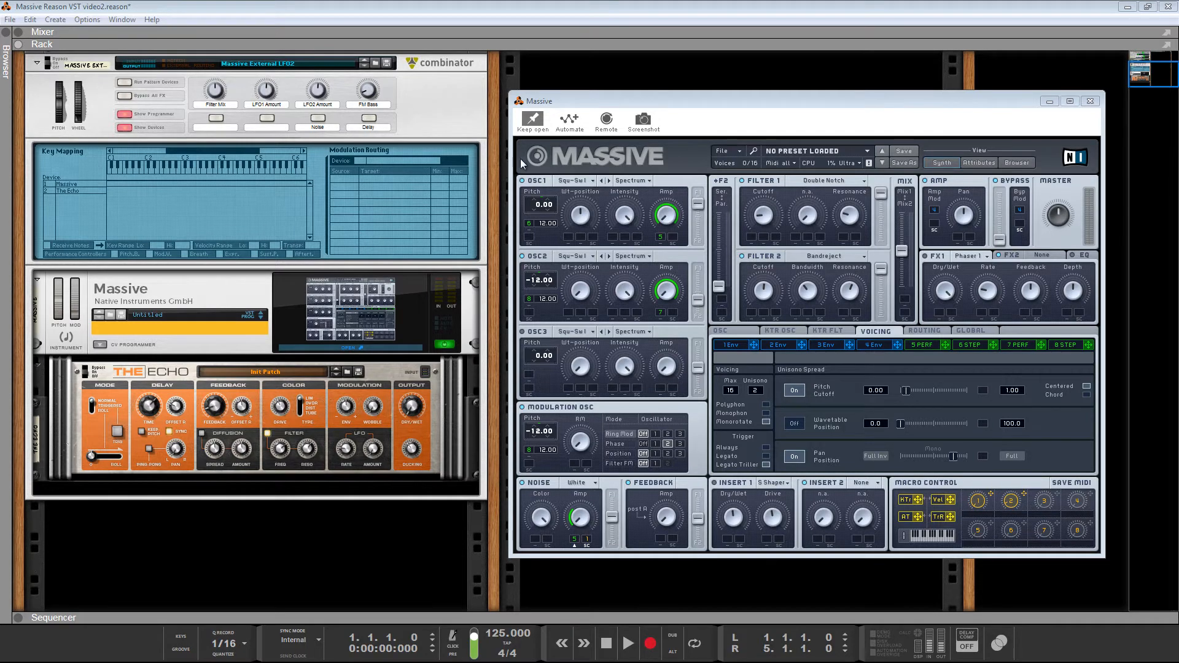
{"action": "mouse_move", "coordinate": [667, 164]}
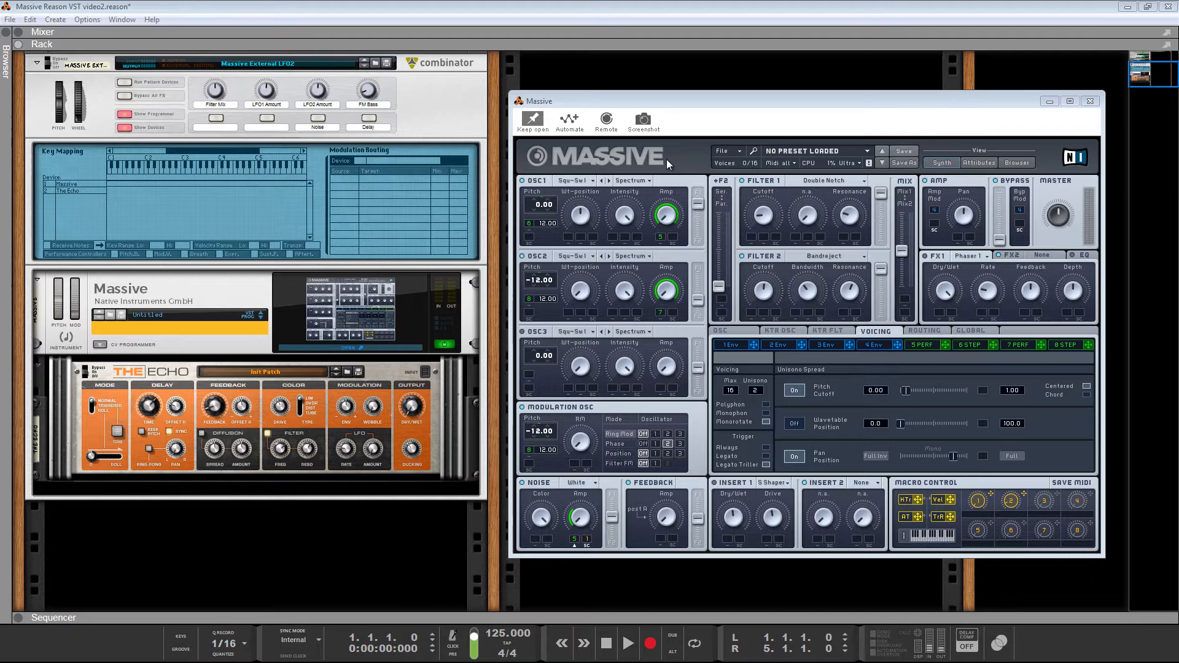
{"action": "mouse_move", "coordinate": [599, 162]}
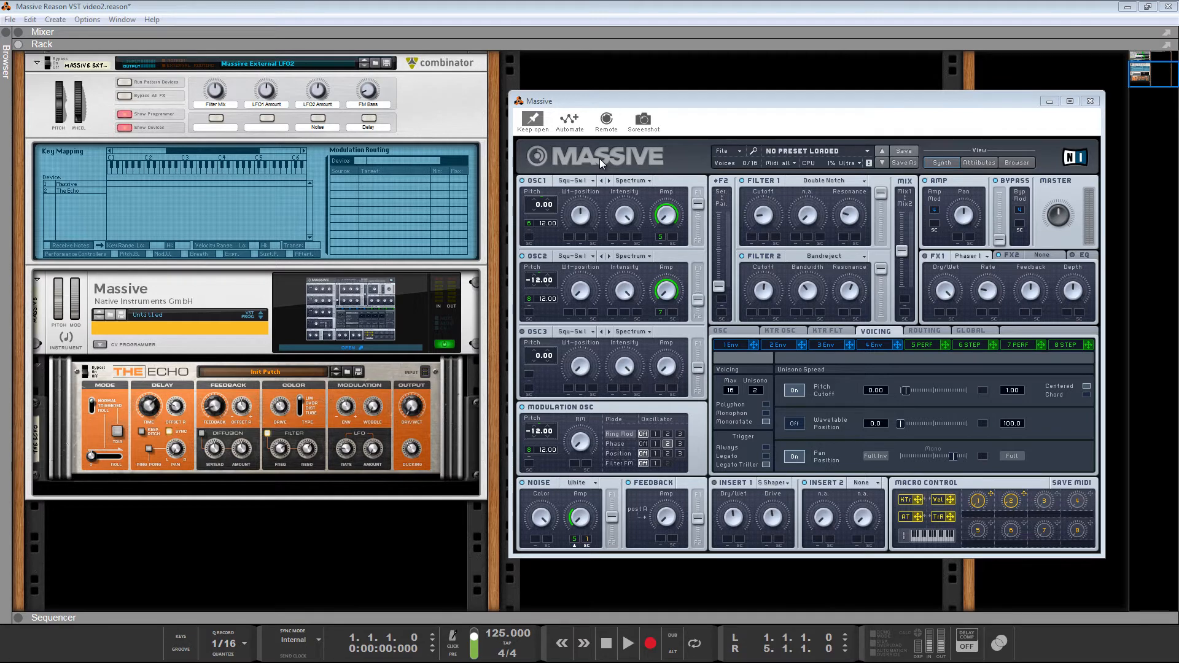
{"action": "mouse_move", "coordinate": [974, 349]}
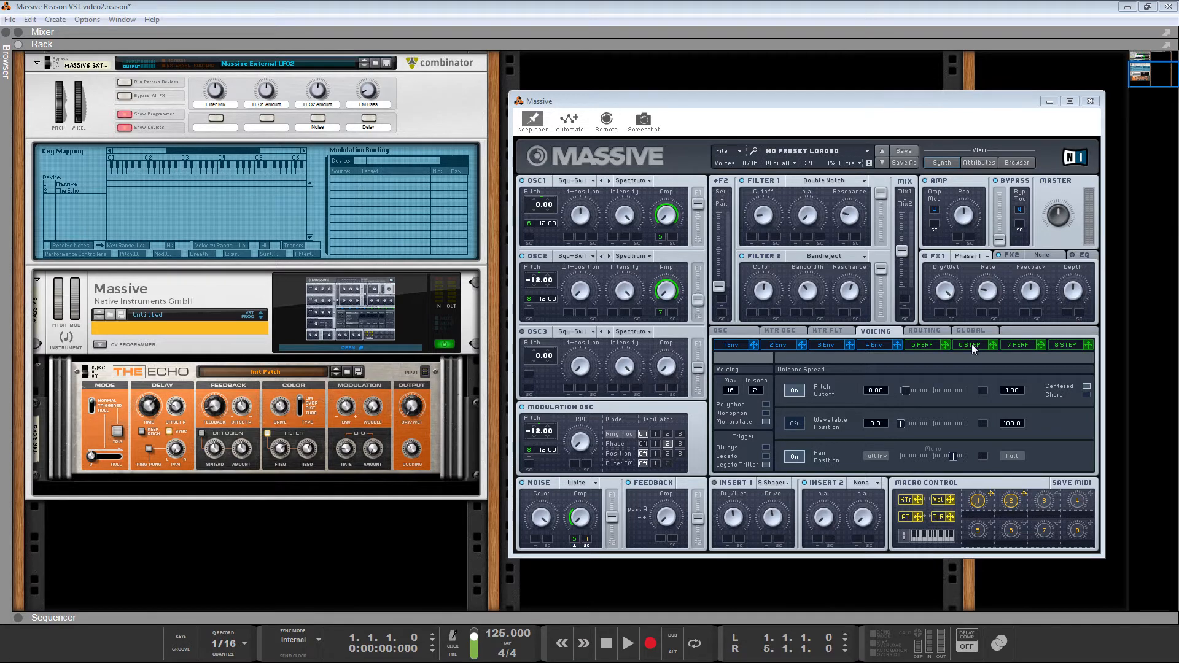
- Lower the combinator's Filter Mix rotary from 116 to about 93
{"action": "scroll", "scroll_direction": "up", "scroll_amount": 3}
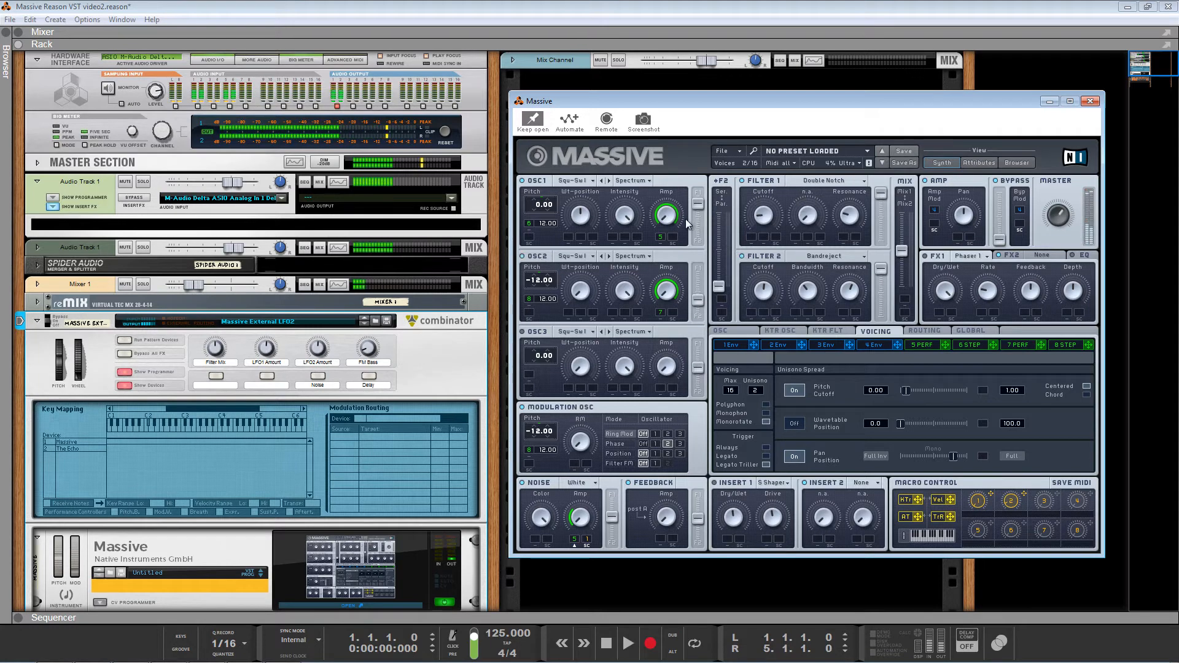
{"action": "scroll", "scroll_direction": "down", "scroll_amount": 3}
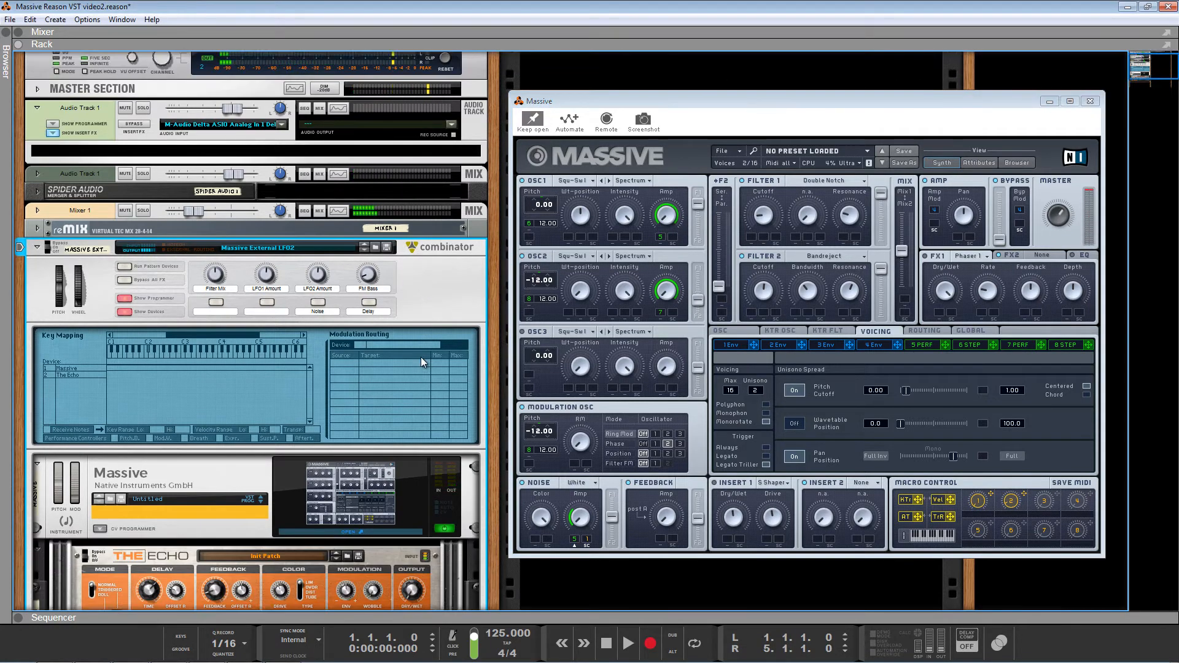
{"action": "scroll", "scroll_direction": "down", "scroll_amount": 3}
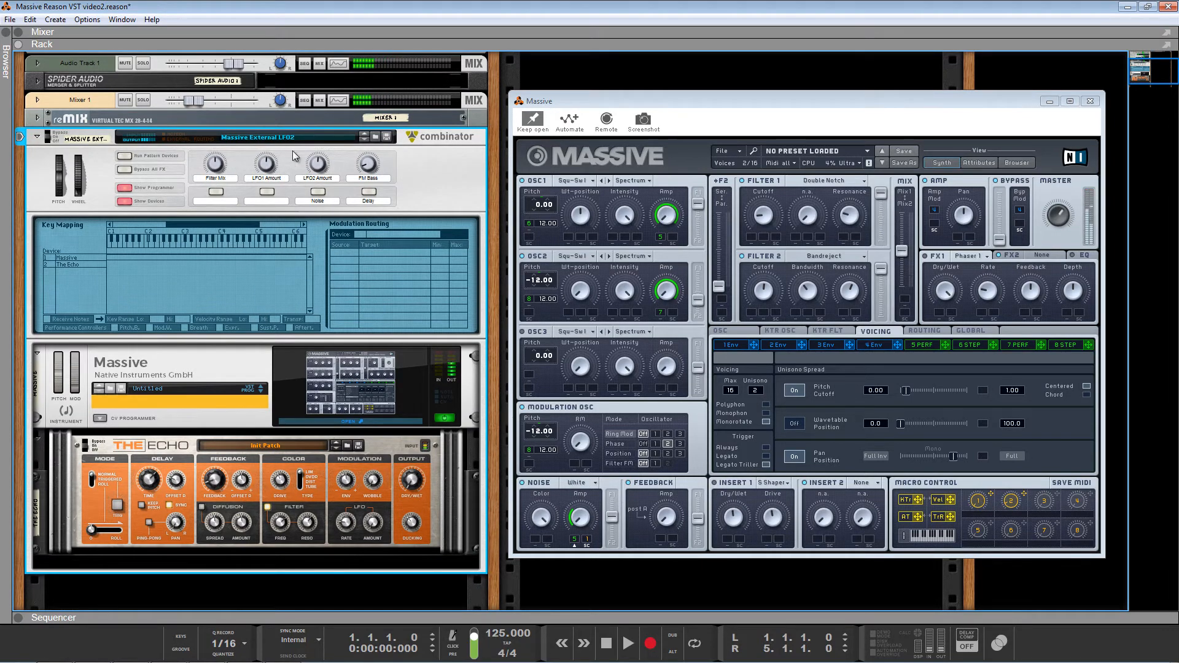
{"action": "mouse_move", "coordinate": [434, 231]}
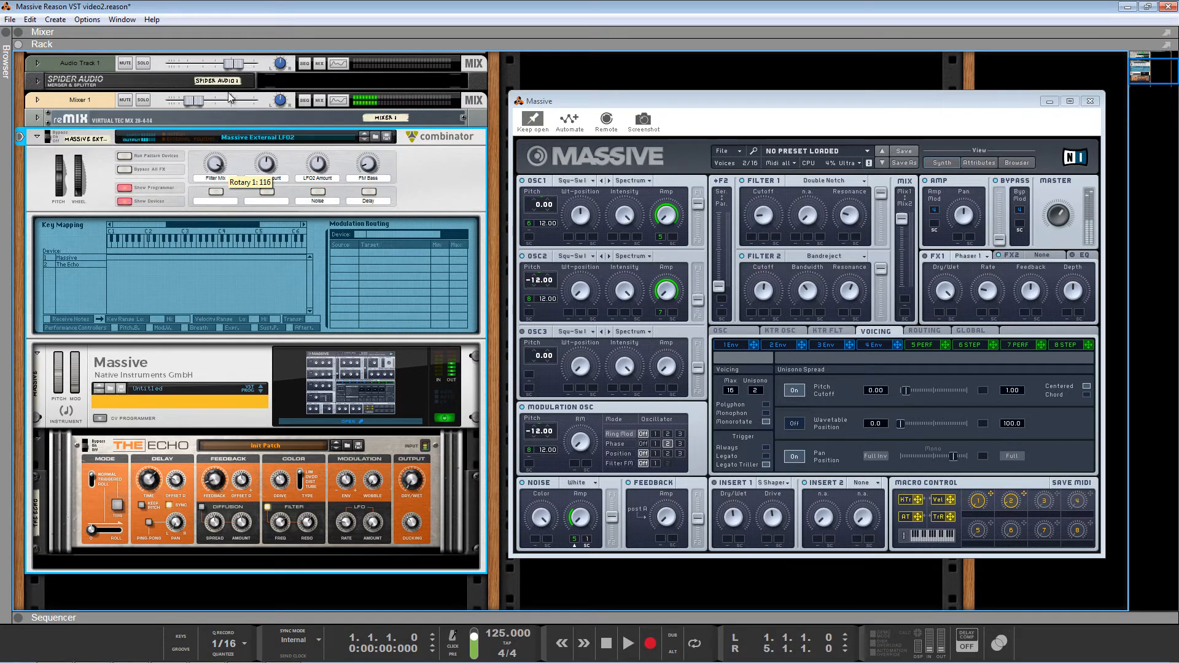
{"action": "left_click_drag", "start_coordinate": [264, 164], "coordinate": [262, 172]}
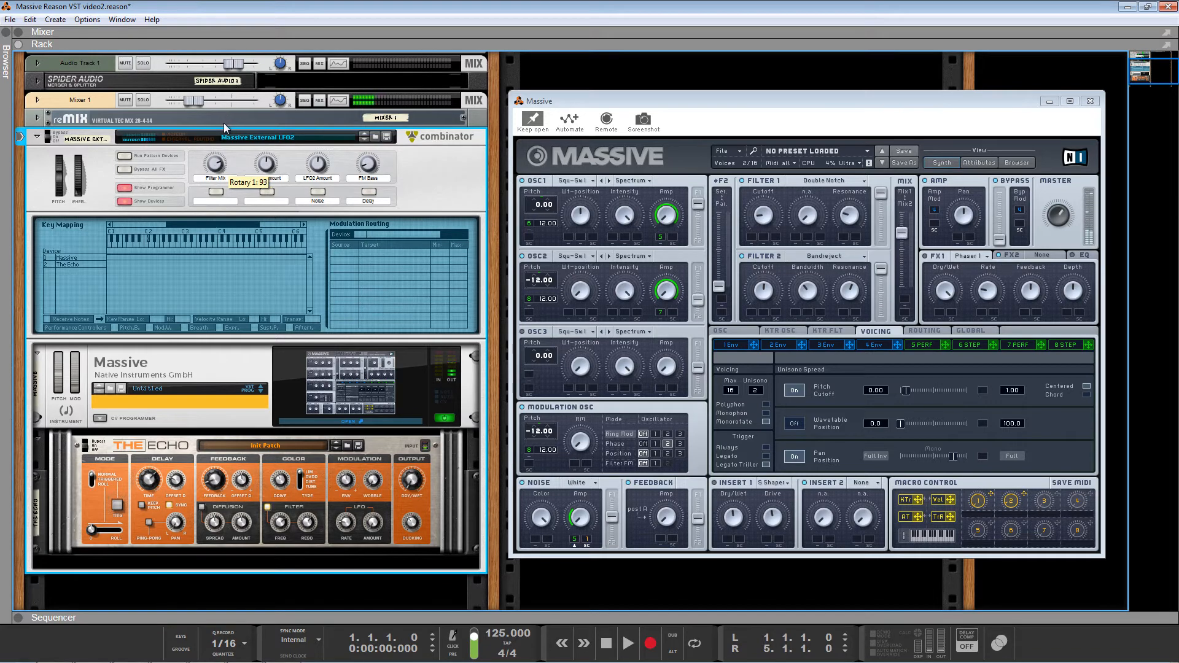
{"action": "mouse_move", "coordinate": [321, 201]}
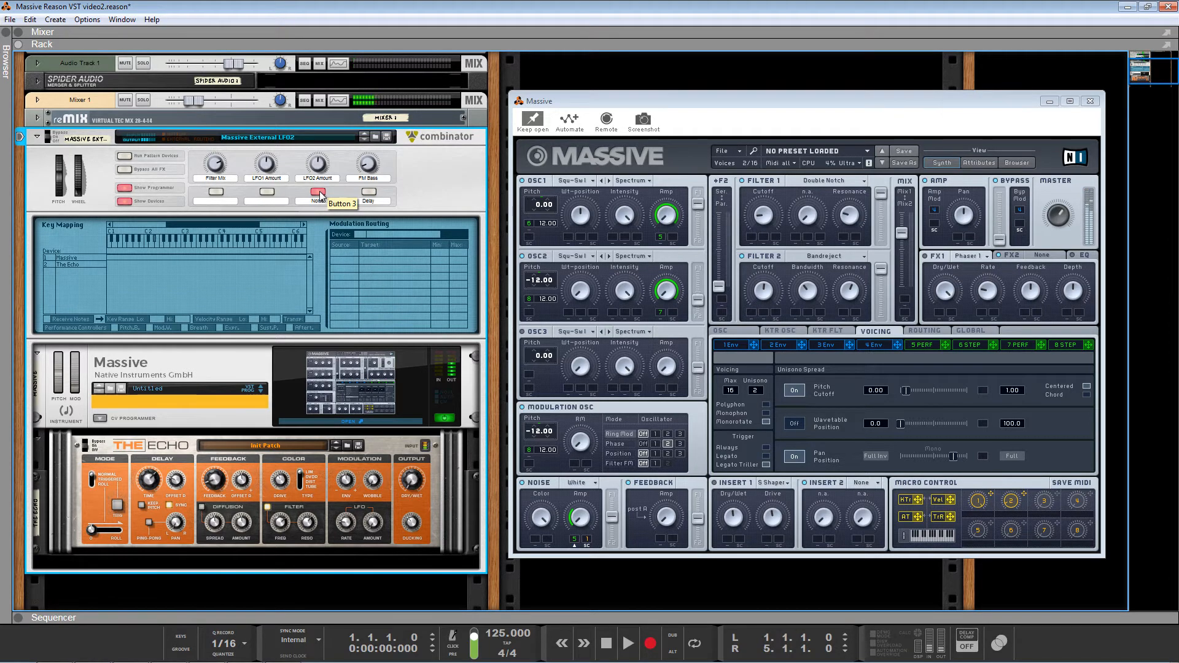
- Switch Massive's modulation view through 5 Perf to the 6 Step sequencer pattern
{"action": "left_click", "coordinate": [920, 344]}
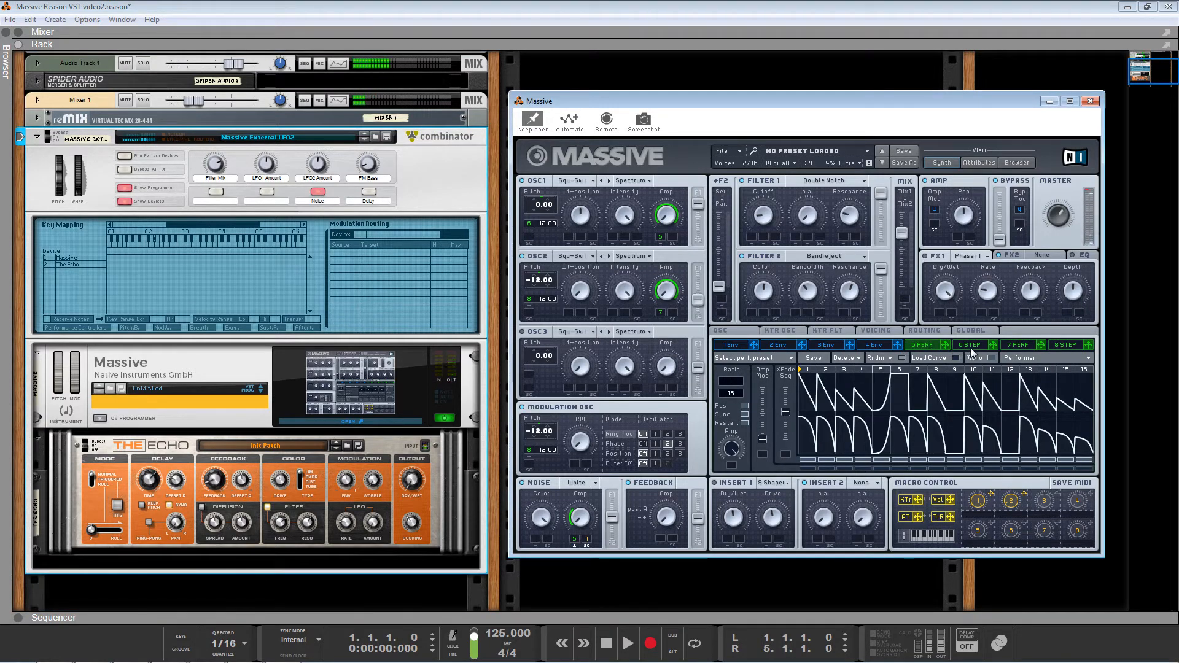
{"action": "left_click", "coordinate": [932, 357]}
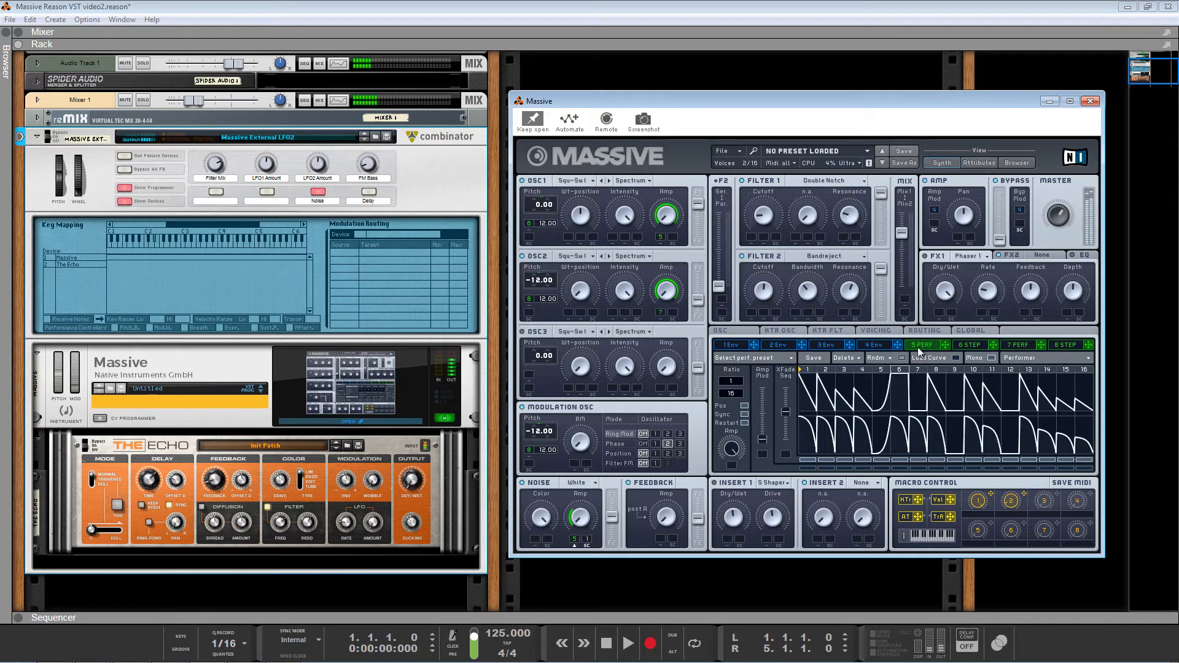
{"action": "left_click", "coordinate": [969, 345]}
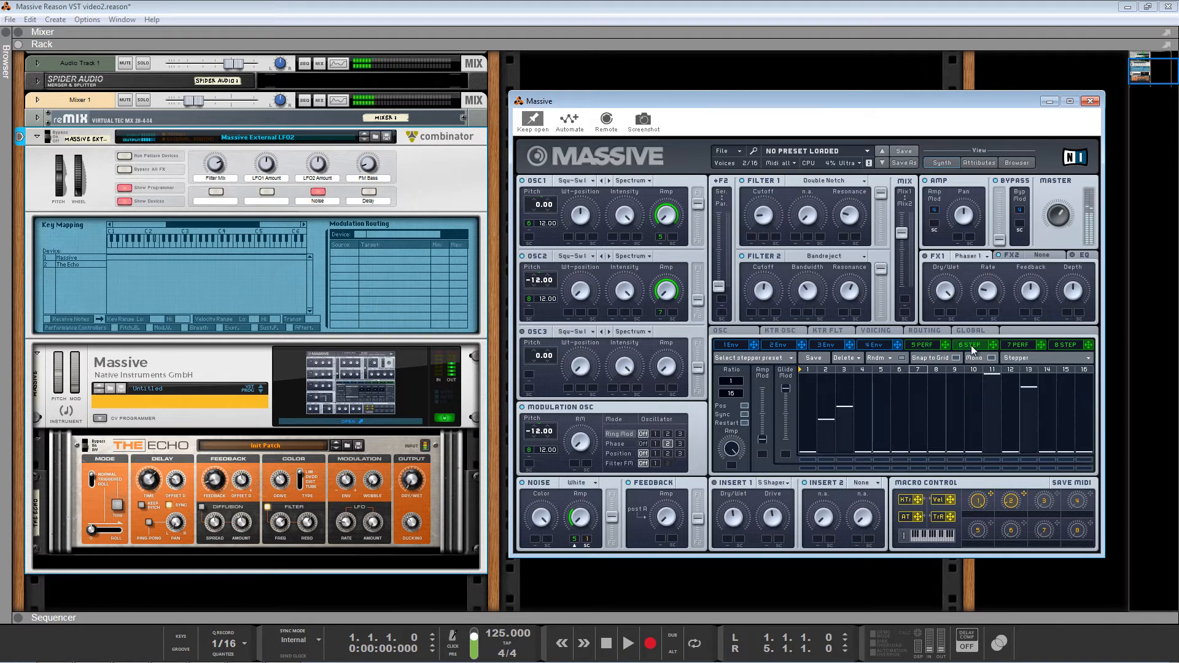
{"action": "left_click", "coordinate": [1019, 344]}
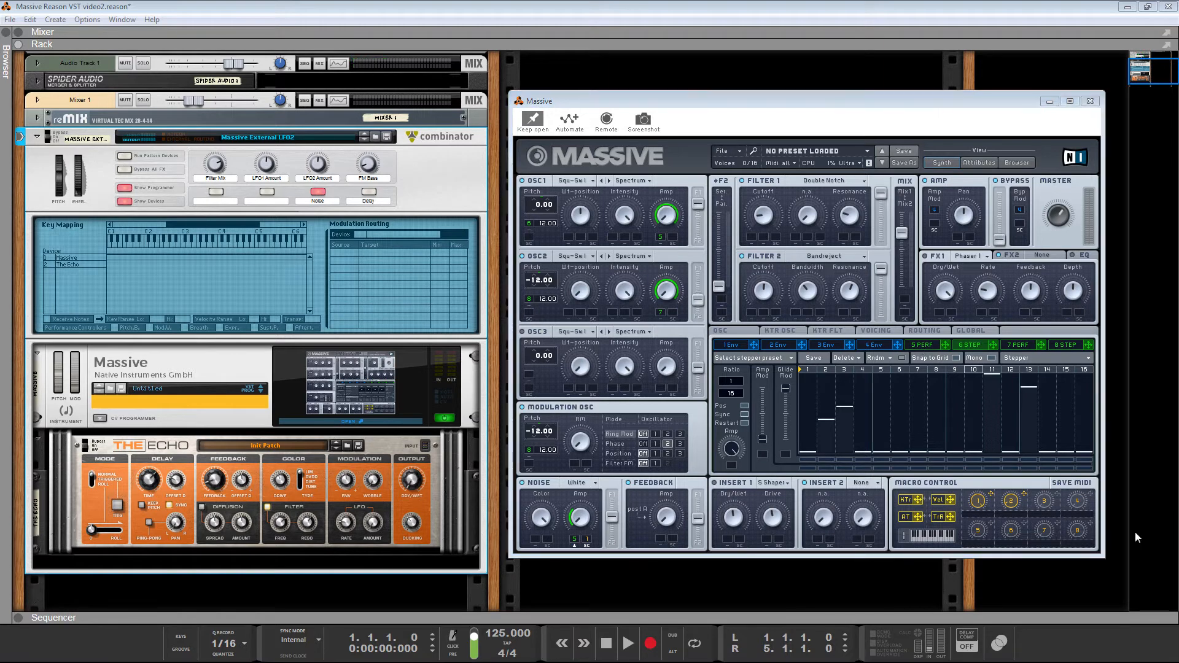
{"action": "mouse_move", "coordinate": [301, 556]}
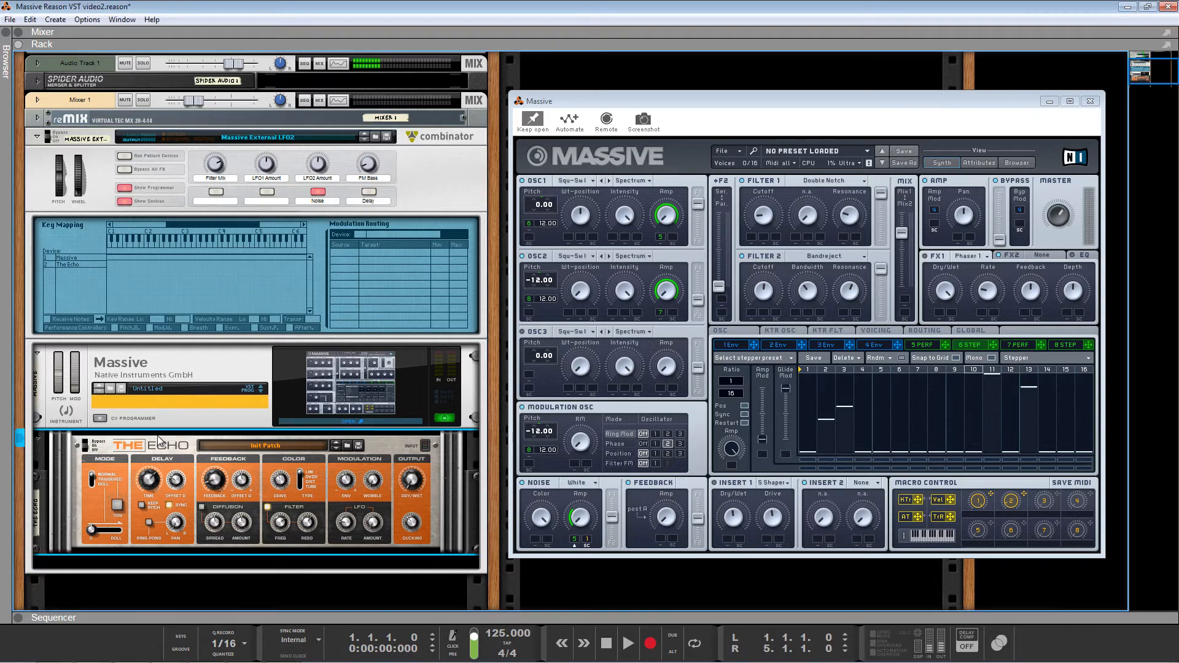
- Add a Thor Polysonic Synthesizer to the combinator below The Echo
{"action": "right_click", "coordinate": [160, 441]}
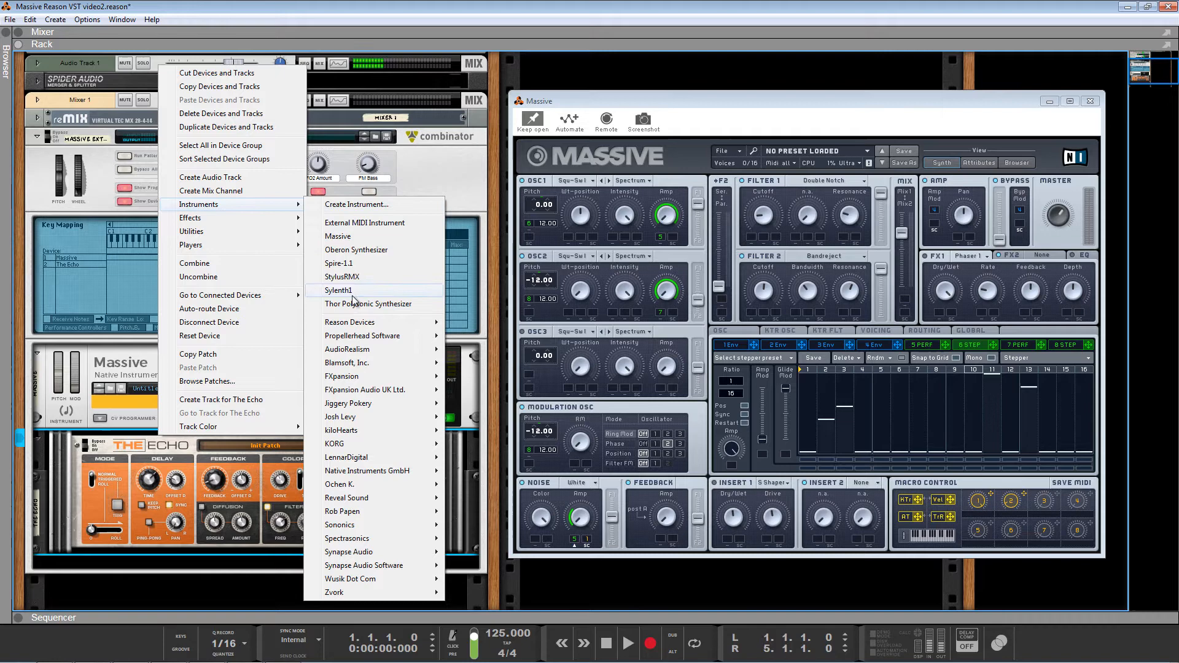
{"action": "left_click", "coordinate": [369, 303]}
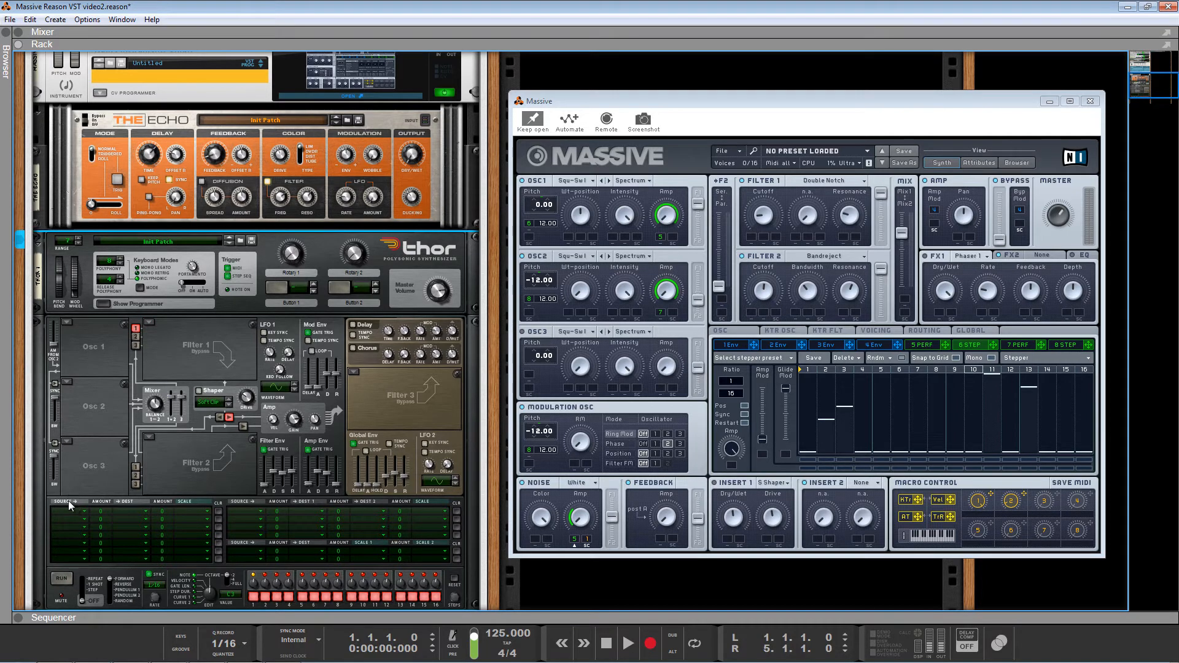
- Route LFO 2 to CV Output 1 in Thor's first modulation matrix row
{"action": "left_click", "coordinate": [66, 502]}
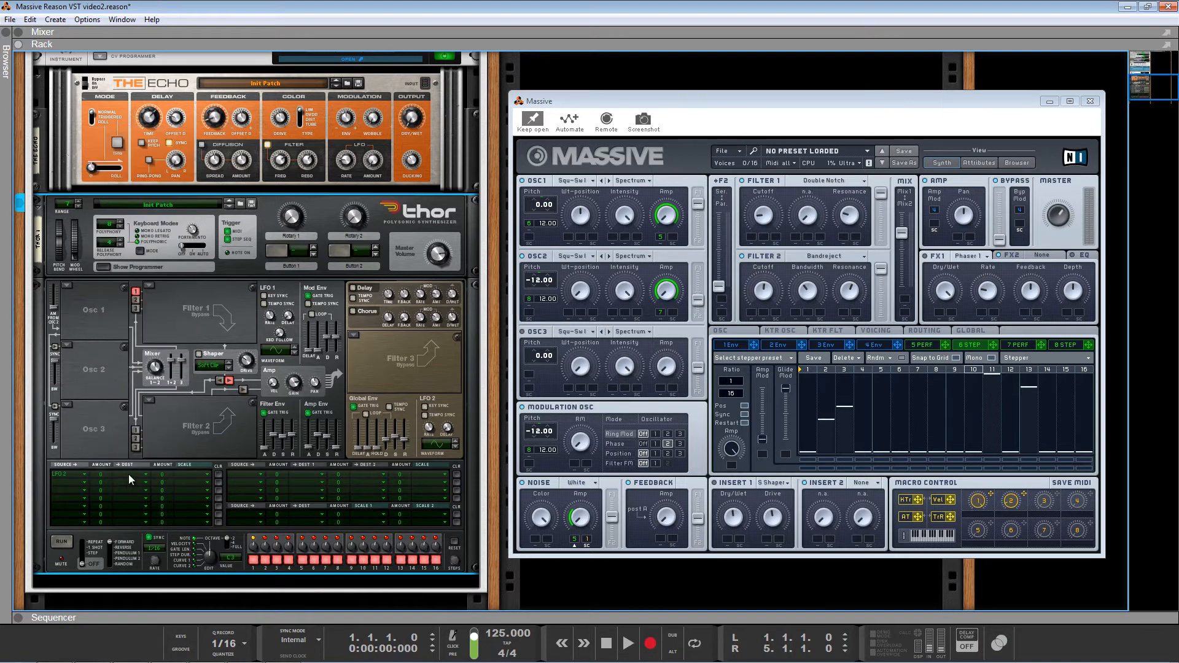
{"action": "left_click", "coordinate": [60, 474]}
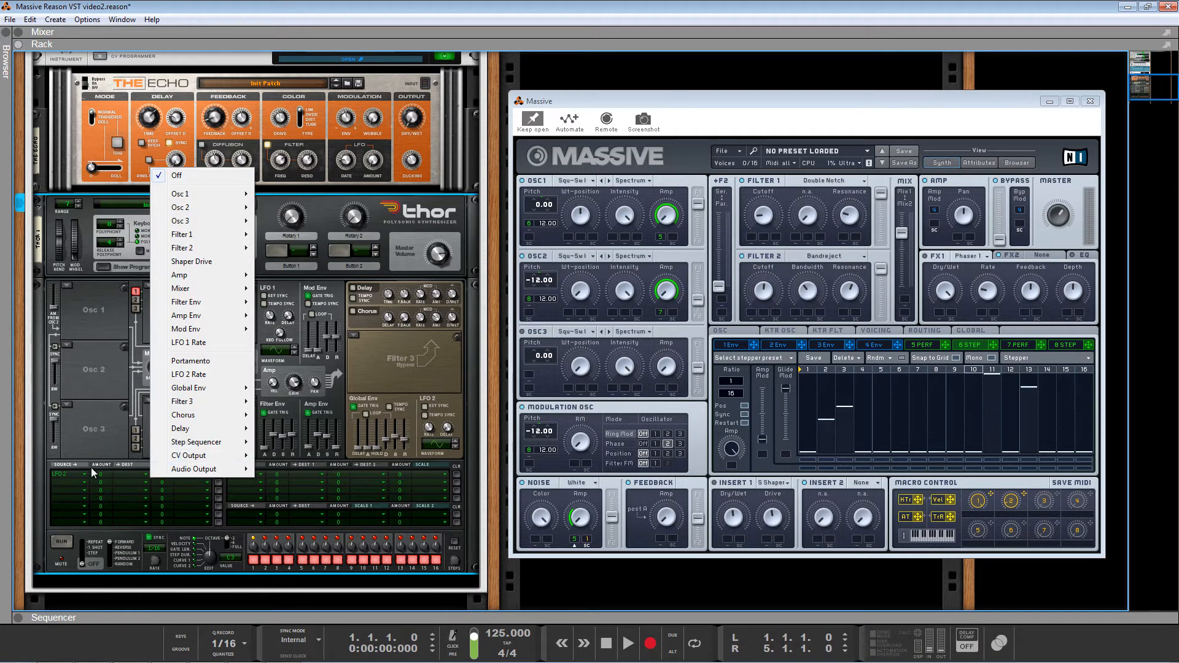
{"action": "left_click", "coordinate": [189, 455]}
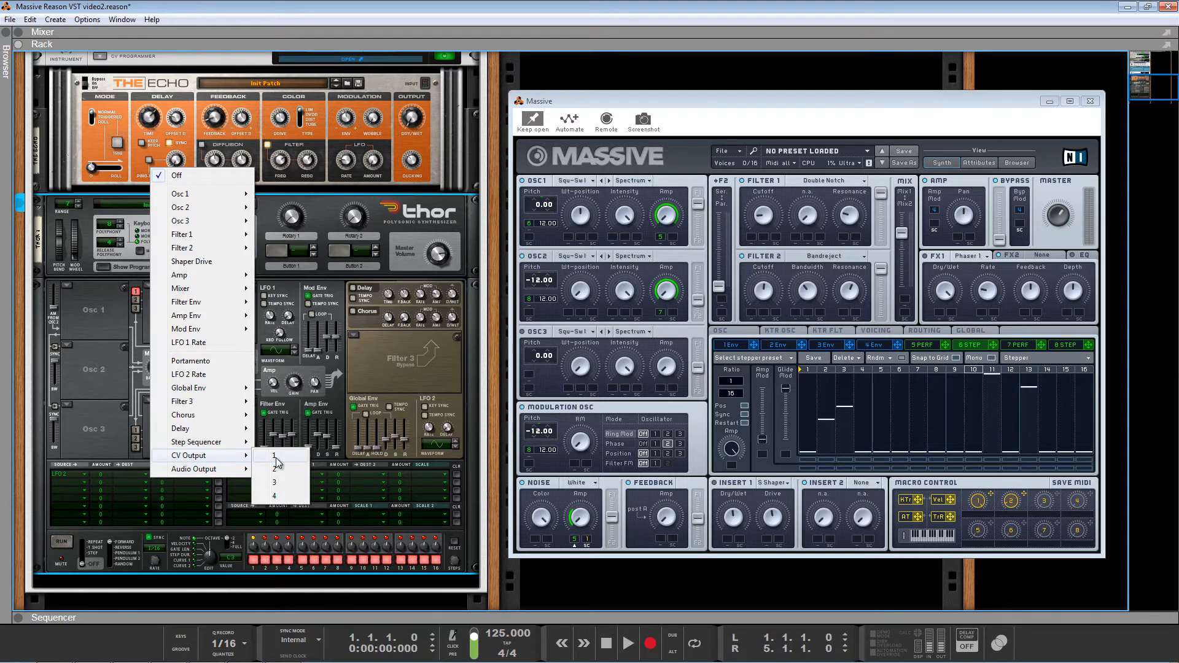
{"action": "left_click", "coordinate": [275, 468]}
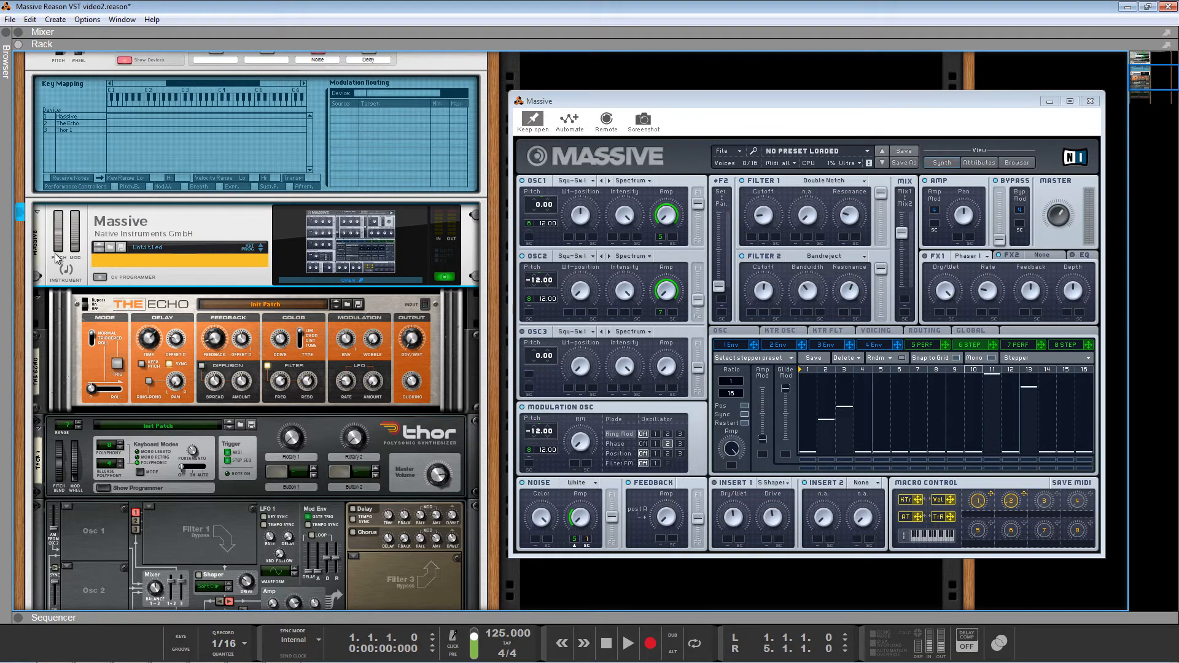
{"action": "mouse_move", "coordinate": [91, 275]}
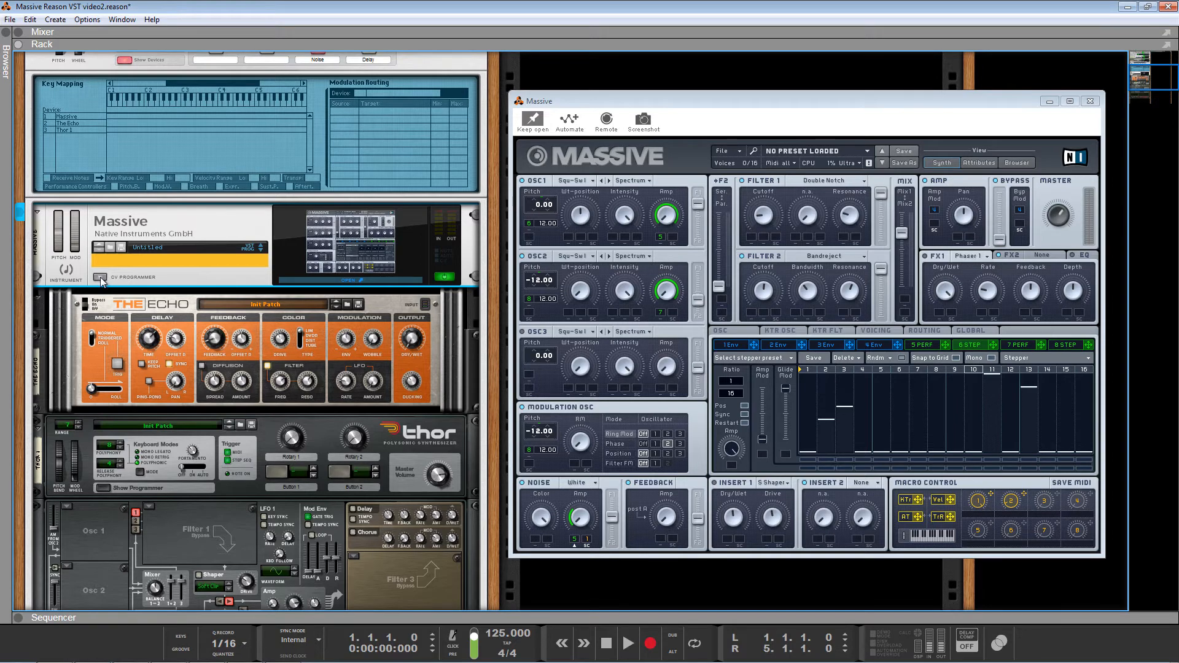
{"action": "mouse_move", "coordinate": [315, 280]}
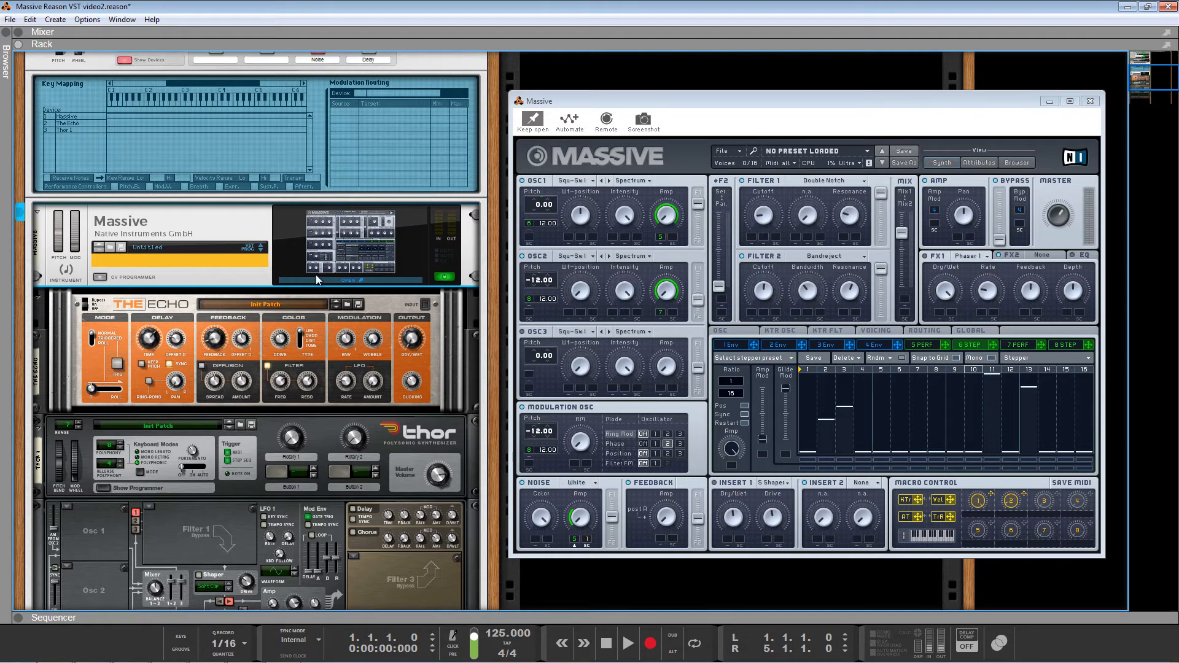
{"action": "mouse_move", "coordinate": [235, 278]}
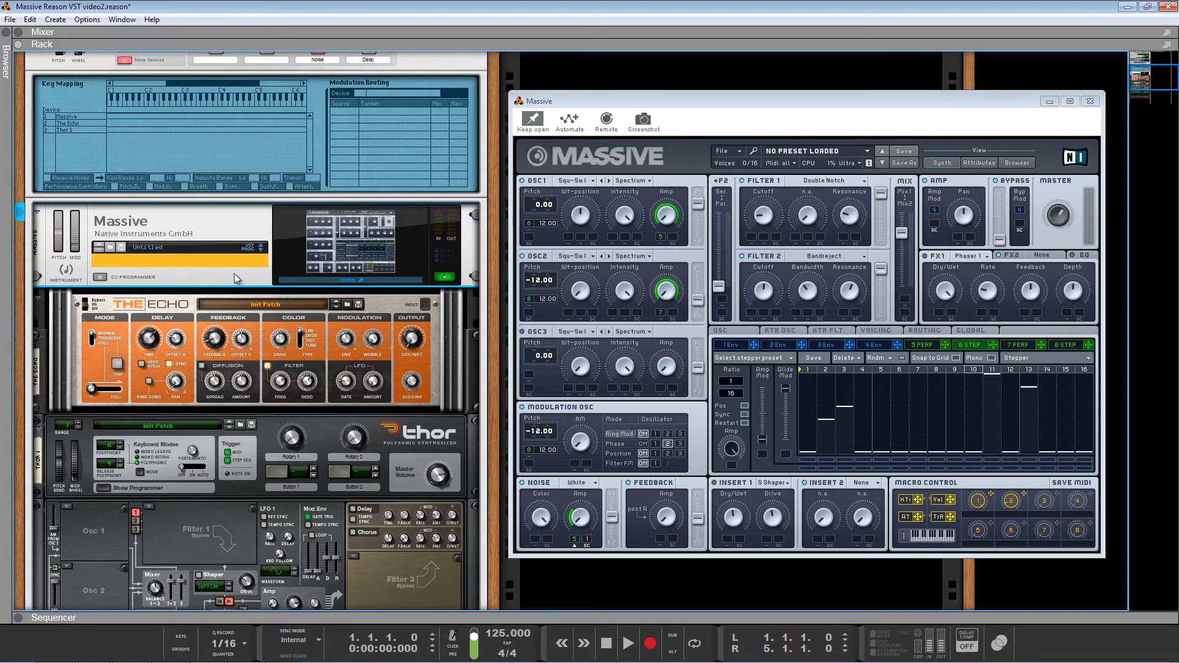
{"action": "mouse_move", "coordinate": [321, 280]}
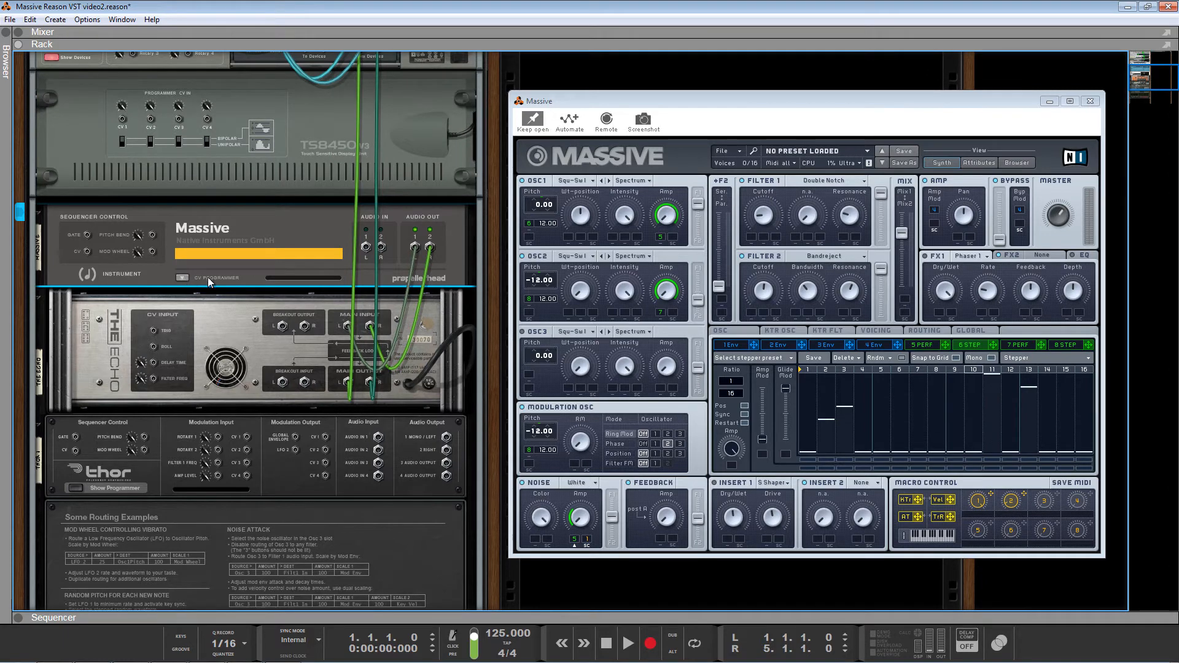
- Scroll the flipped rack to view the rear panels of Massive, The Echo and Thor
{"action": "scroll", "scroll_direction": "down", "scroll_amount": 3}
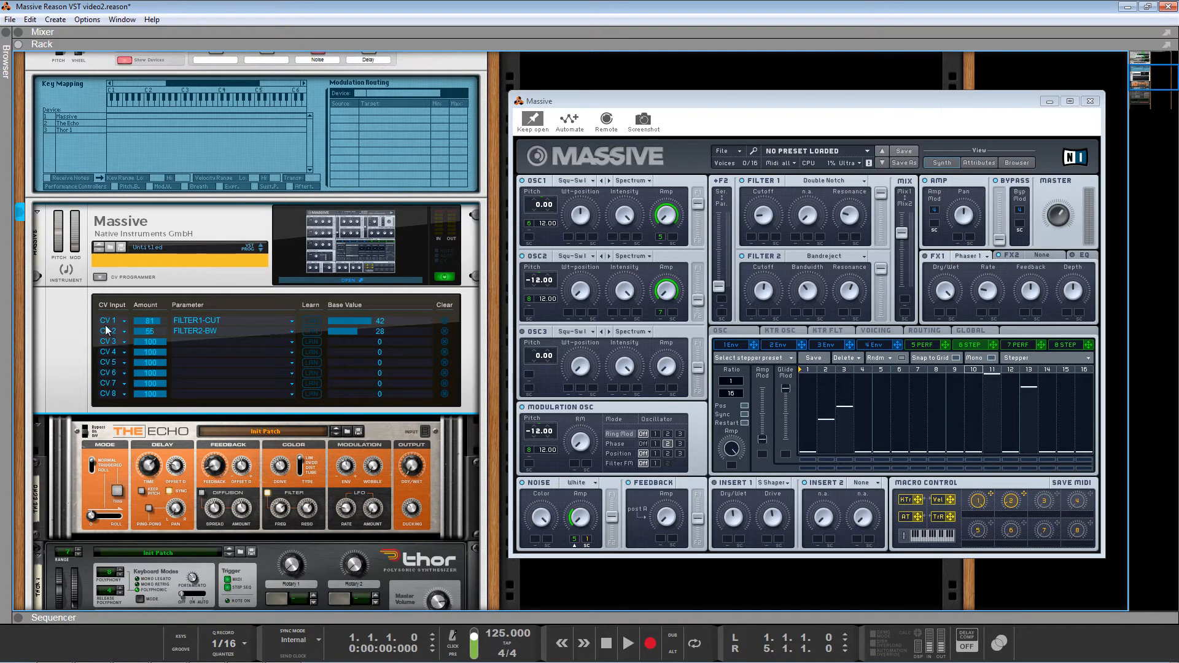
{"action": "mouse_move", "coordinate": [112, 329]}
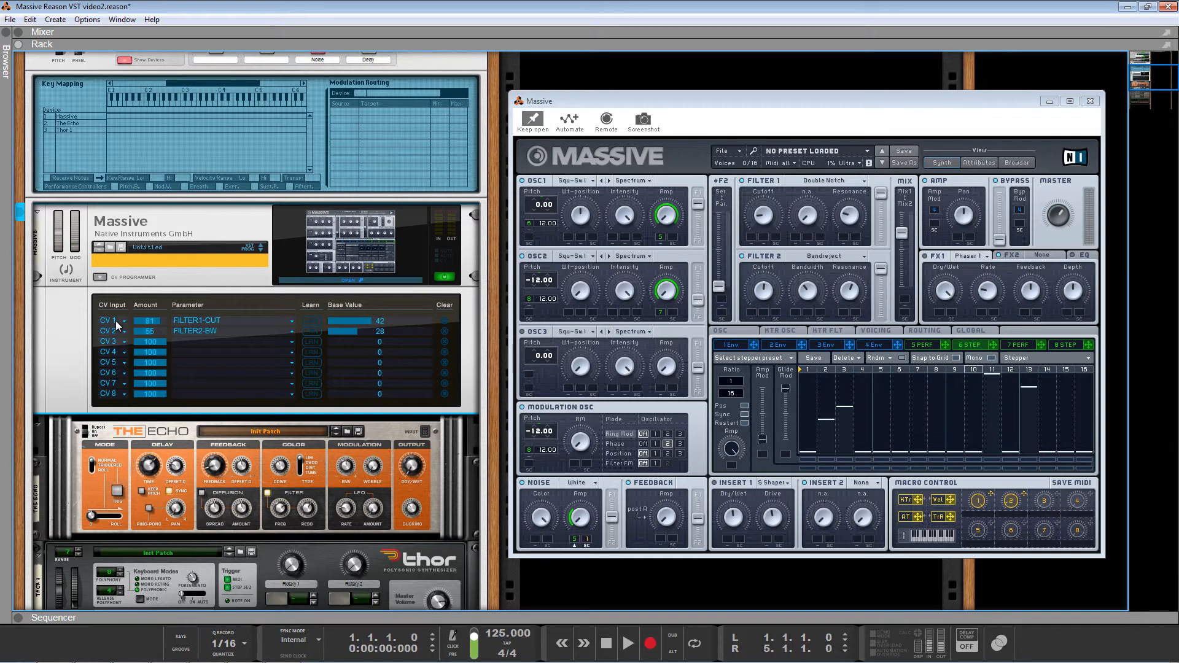
{"action": "mouse_move", "coordinate": [174, 323]}
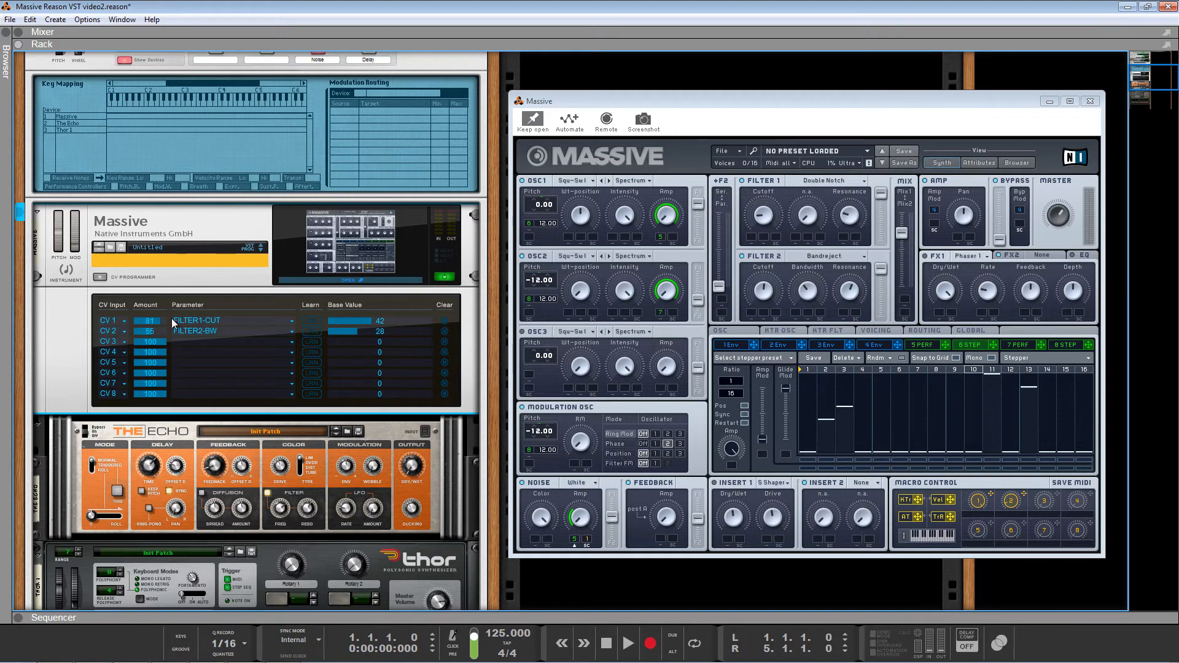
{"action": "mouse_move", "coordinate": [233, 323]}
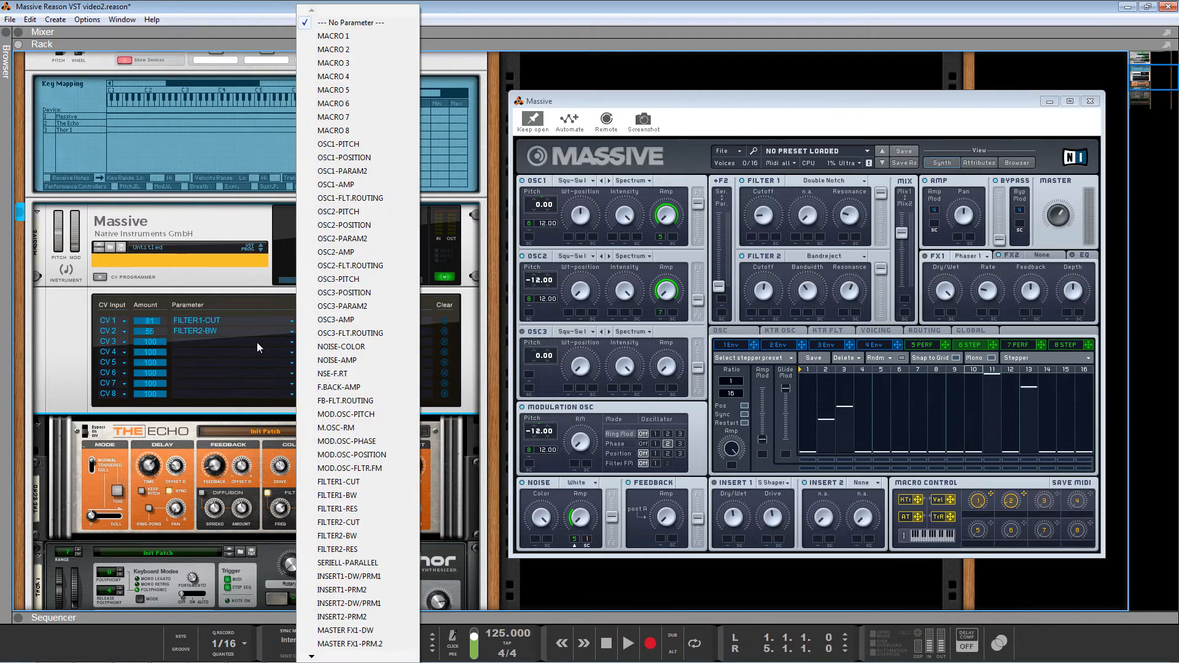
- Scroll down the rack and open Thor's programmer to show its mod matrix
{"action": "scroll", "scroll_direction": "down", "scroll_amount": 3}
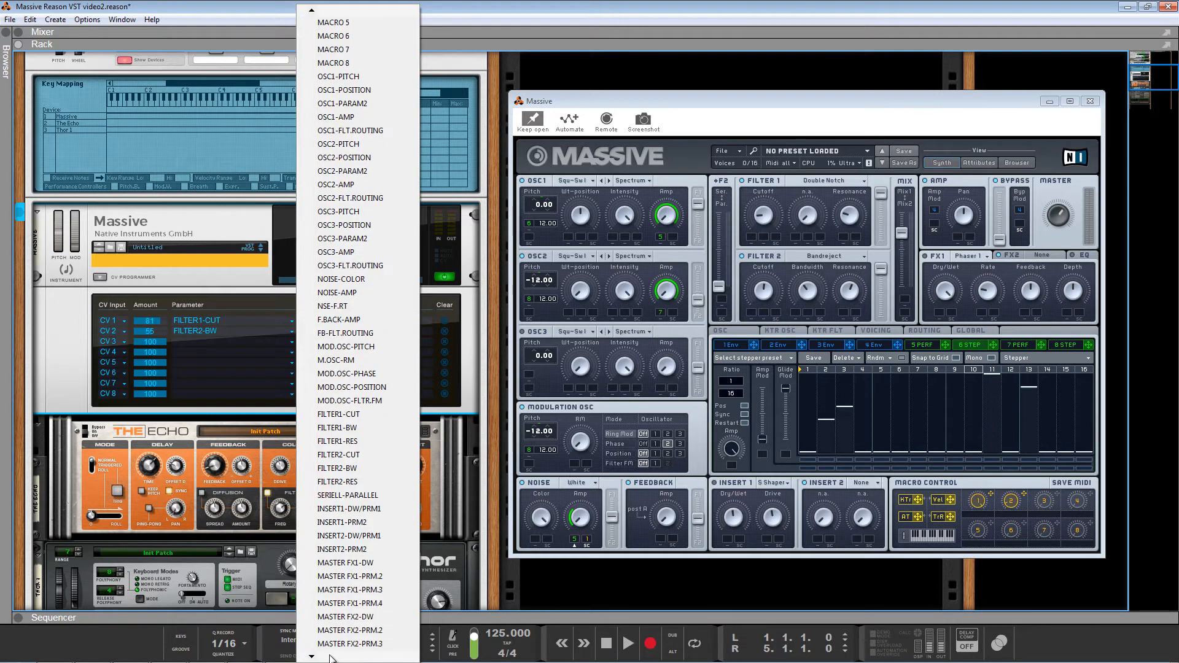
{"action": "scroll", "scroll_direction": "down", "scroll_amount": 3}
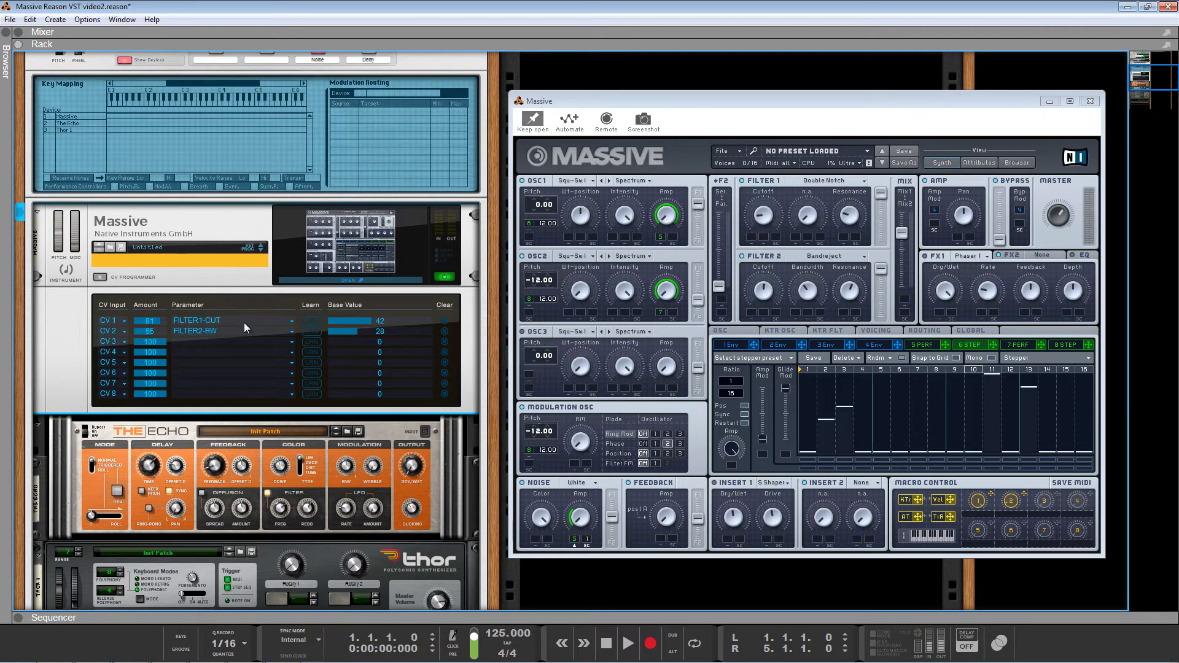
{"action": "mouse_move", "coordinate": [231, 344]}
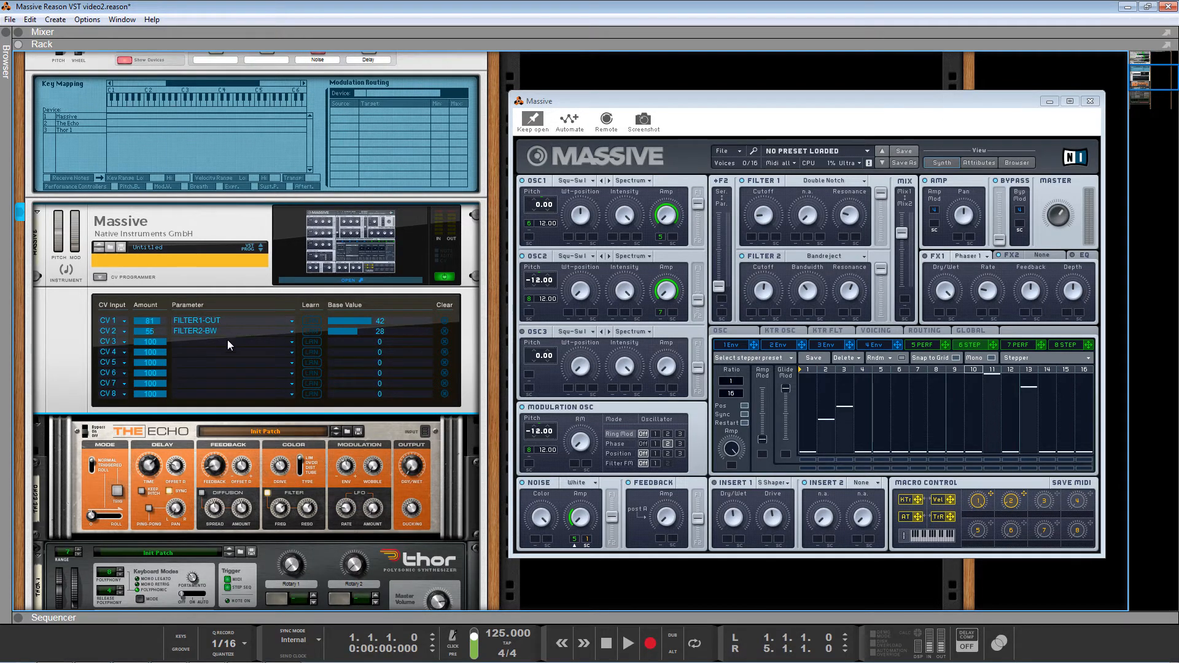
{"action": "left_click", "coordinate": [290, 342]}
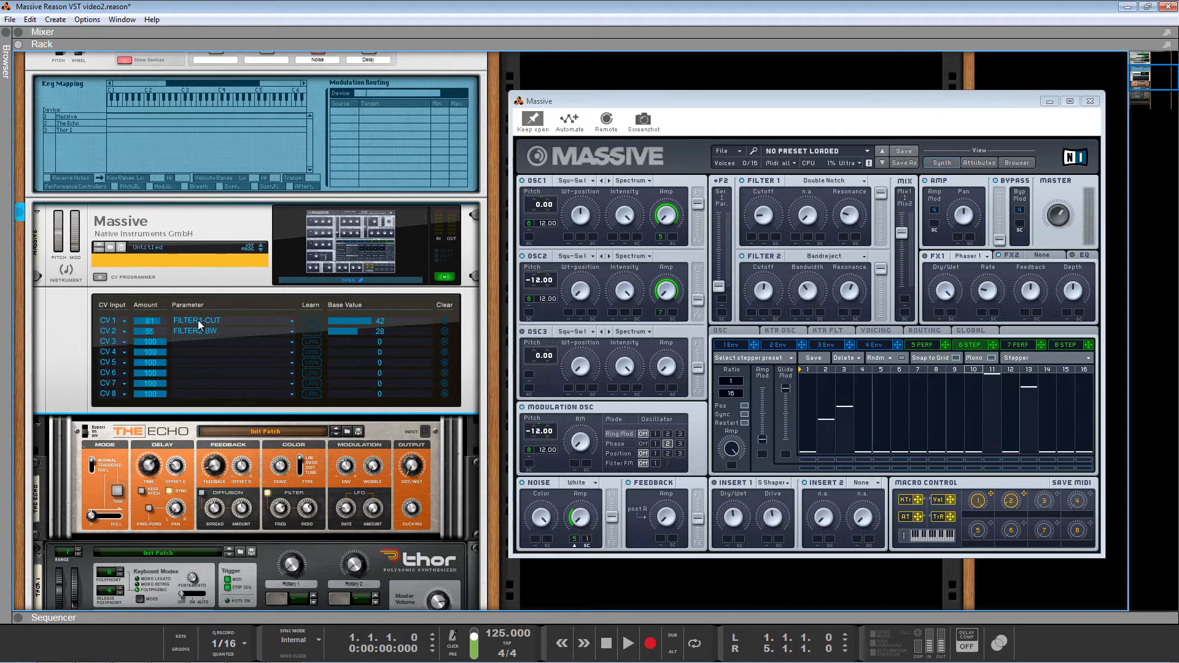
{"action": "mouse_move", "coordinate": [759, 217]}
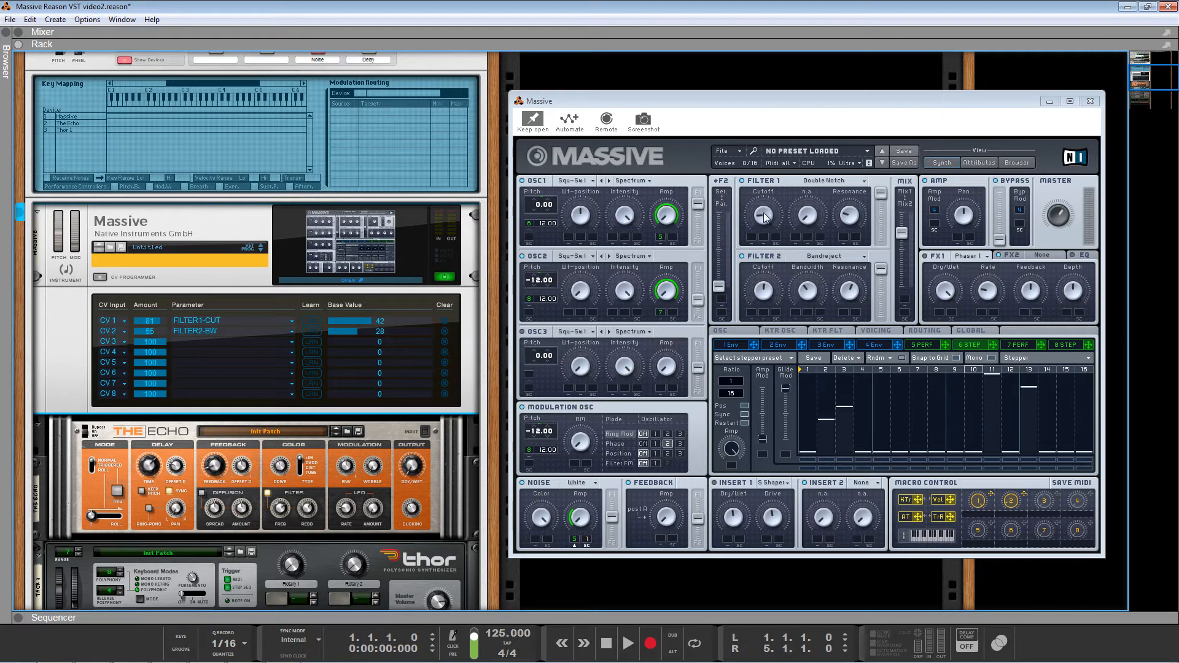
{"action": "mouse_move", "coordinate": [809, 299]}
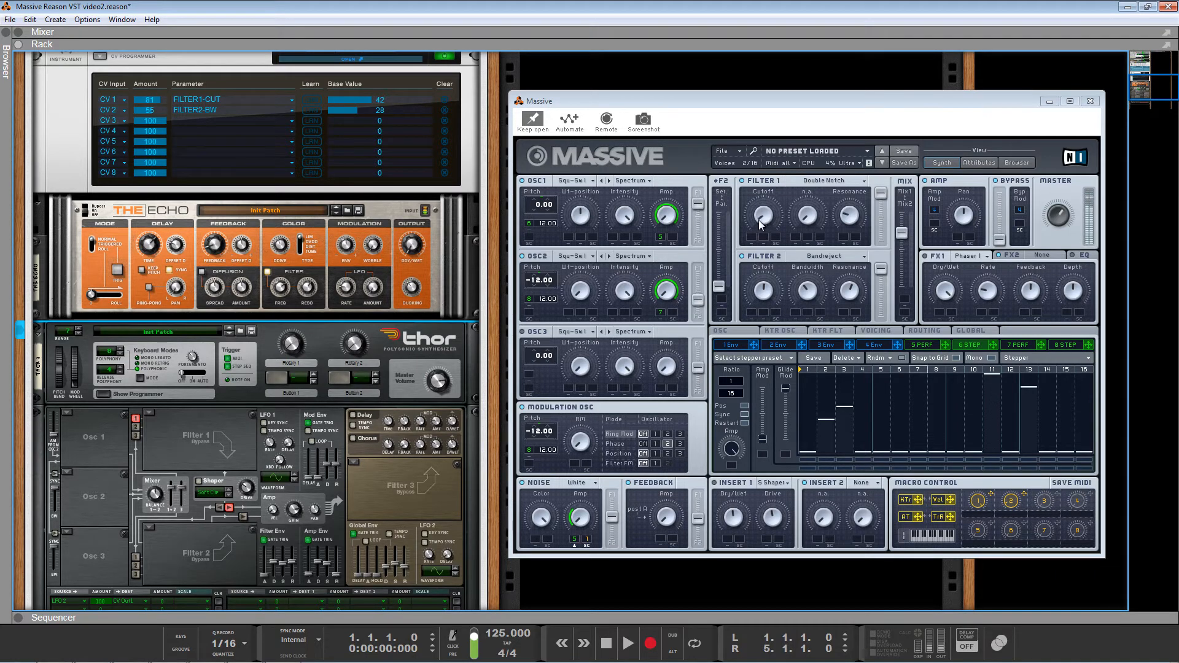
- Scroll the rack to view Thor's full programmer and LFO 2 routing
{"action": "scroll", "scroll_direction": "down", "scroll_amount": 3}
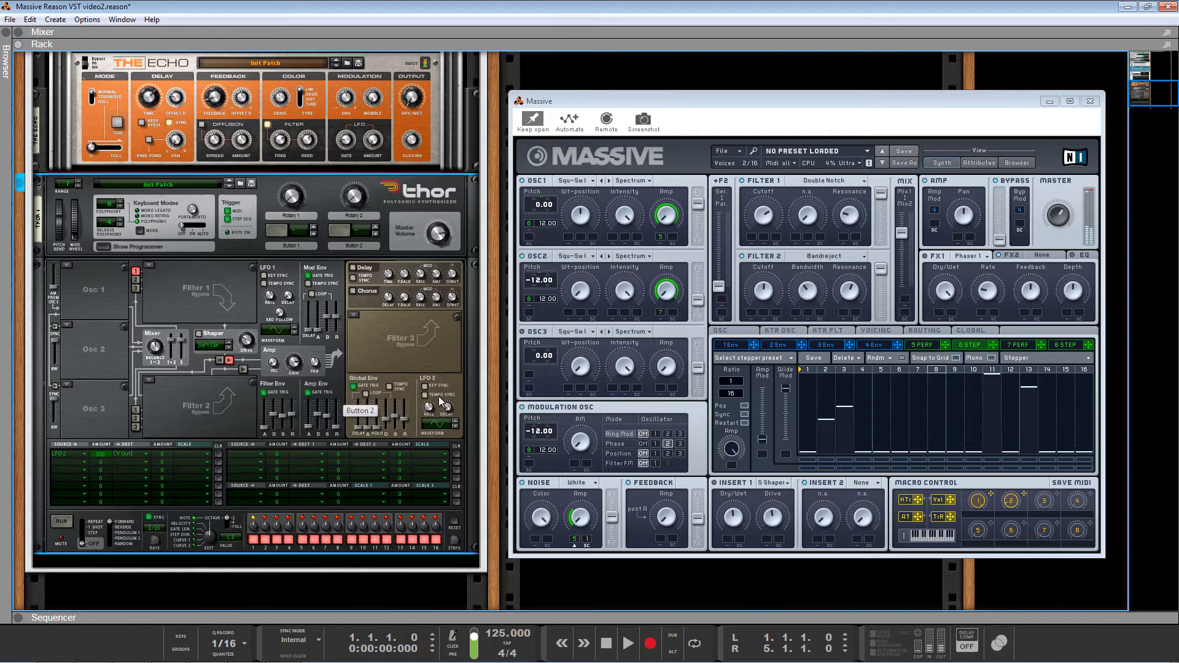
{"action": "mouse_move", "coordinate": [436, 391]}
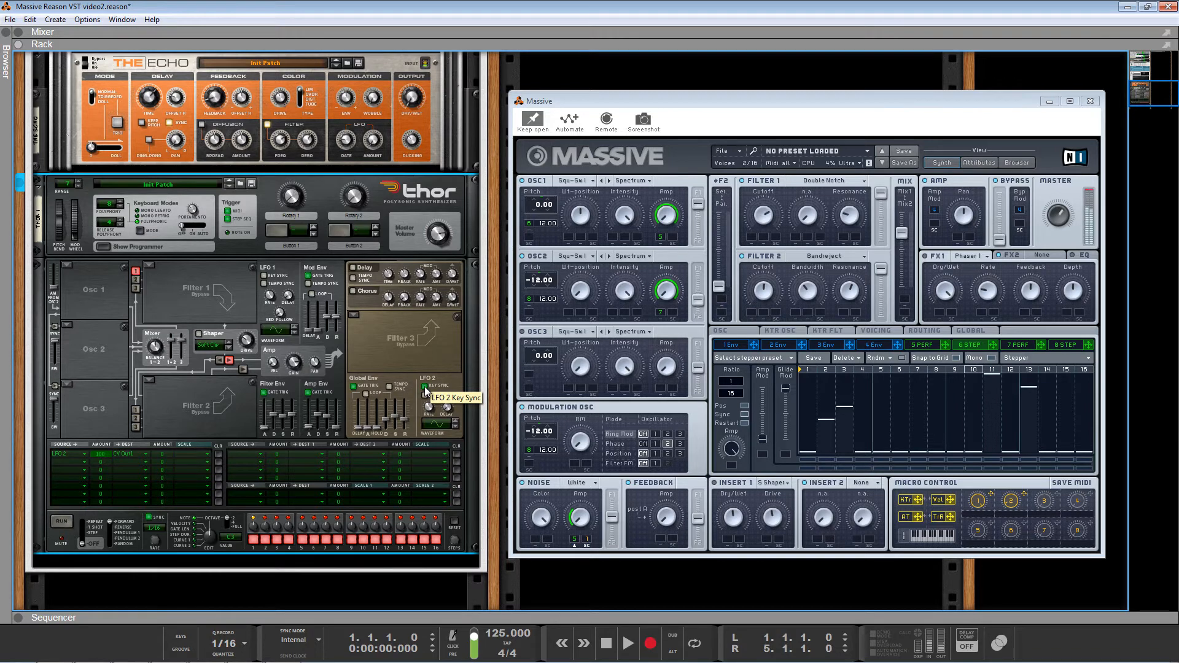
{"action": "mouse_move", "coordinate": [439, 428]}
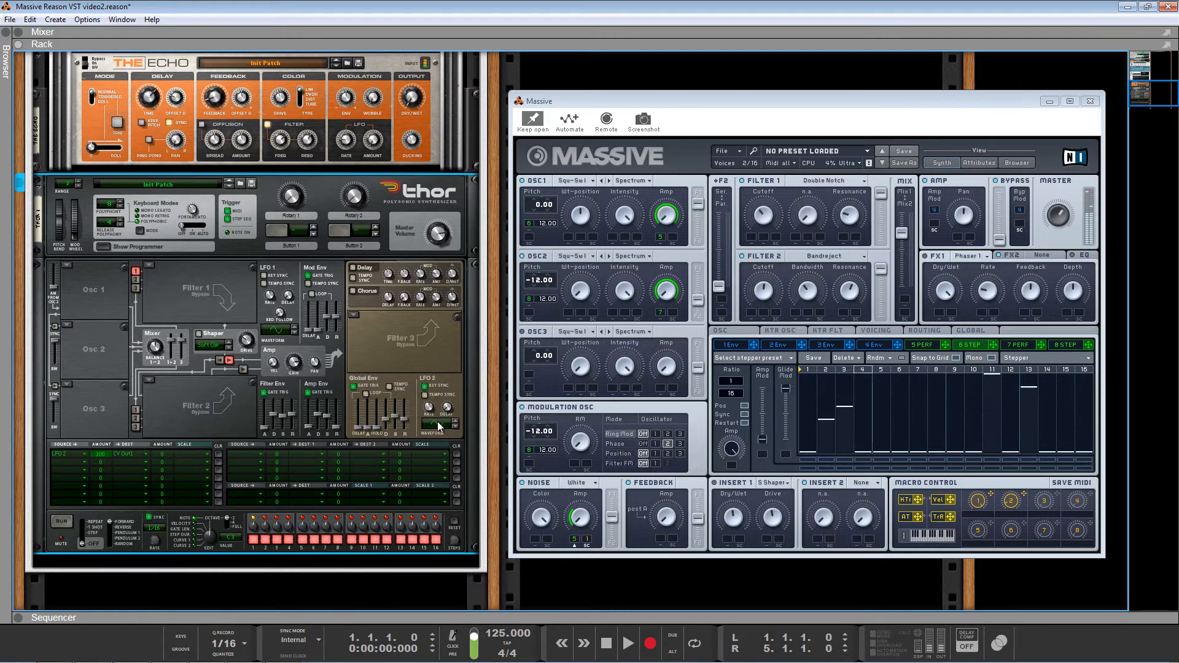
{"action": "mouse_move", "coordinate": [429, 408]}
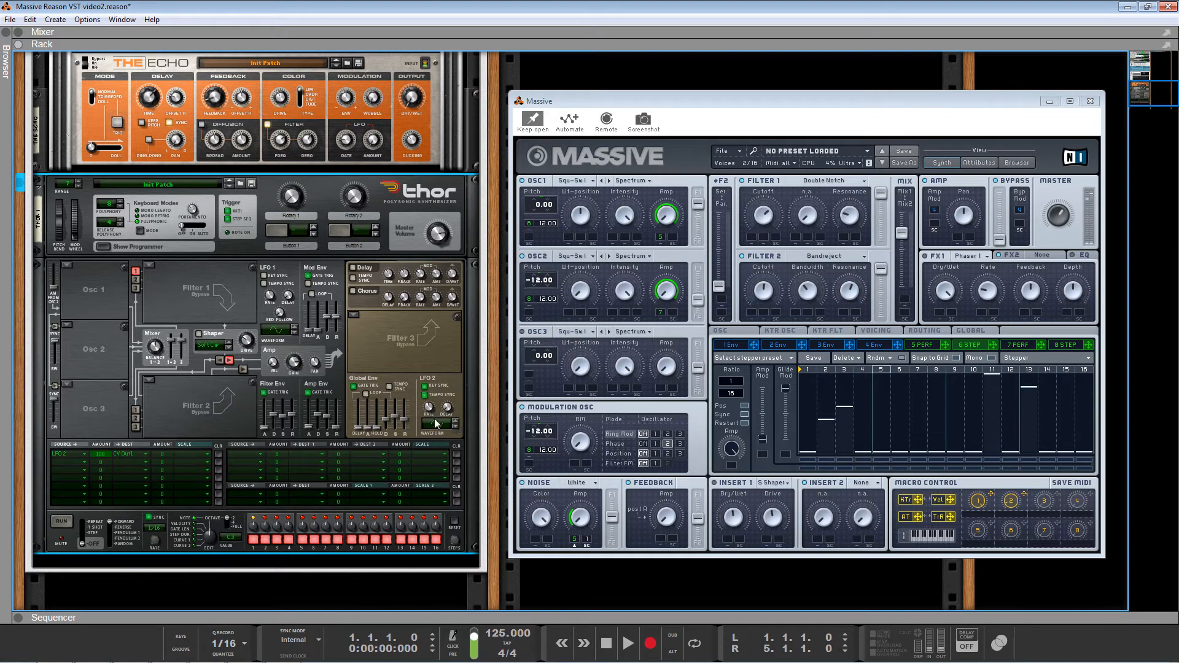
{"action": "mouse_move", "coordinate": [429, 412]}
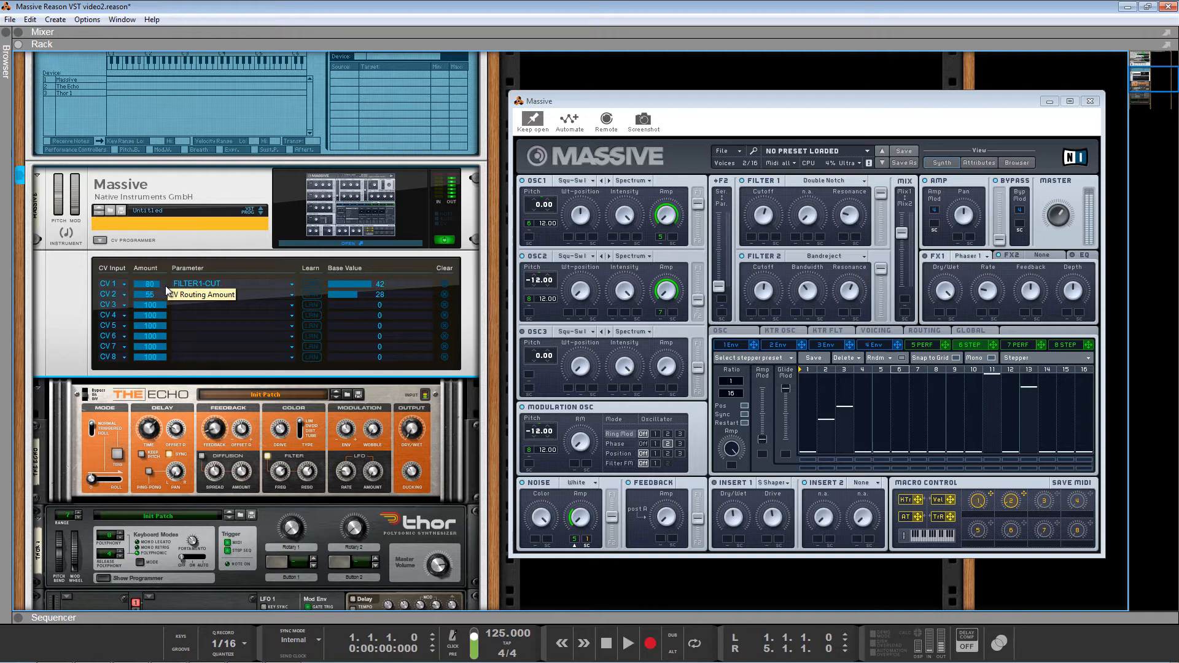
{"action": "mouse_move", "coordinate": [365, 288]}
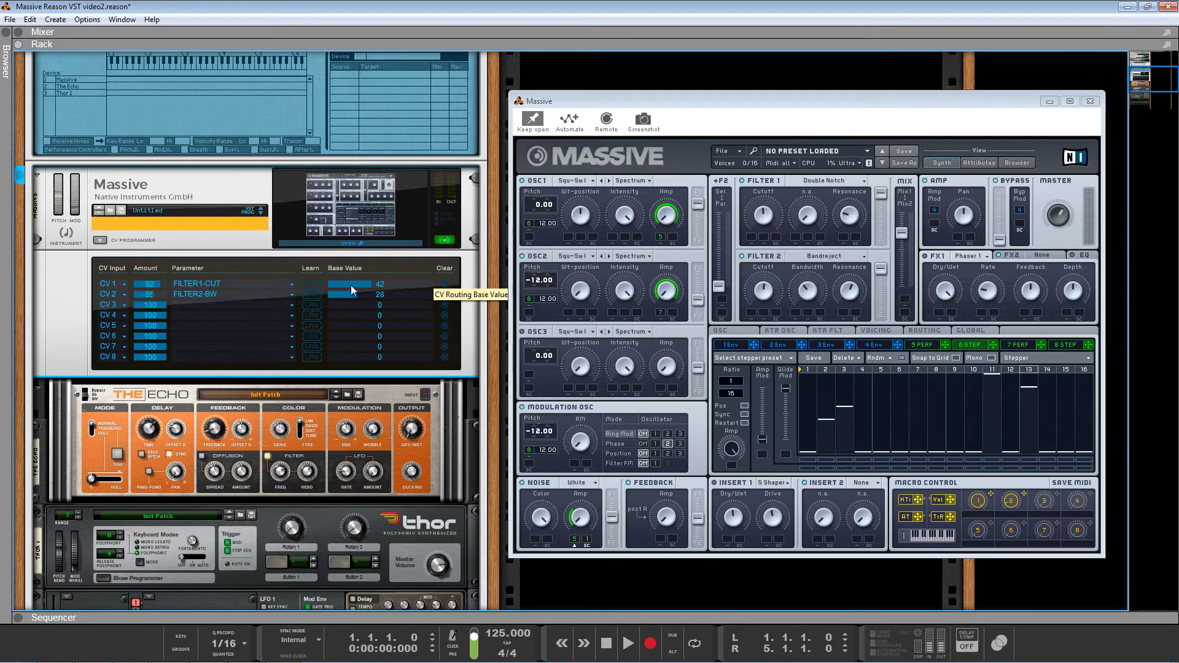
- Check the CV input for Massive's first CV Programmer routing without changing it
{"action": "scroll", "scroll_direction": "down", "scroll_amount": 3}
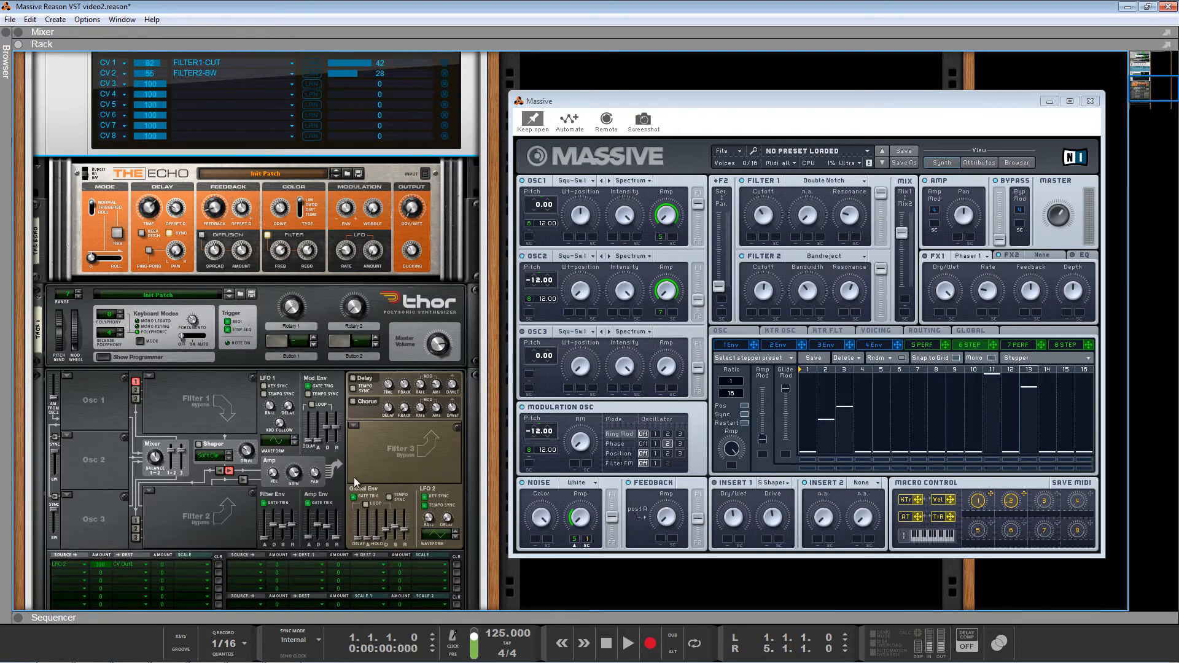
{"action": "left_click", "coordinate": [114, 210]}
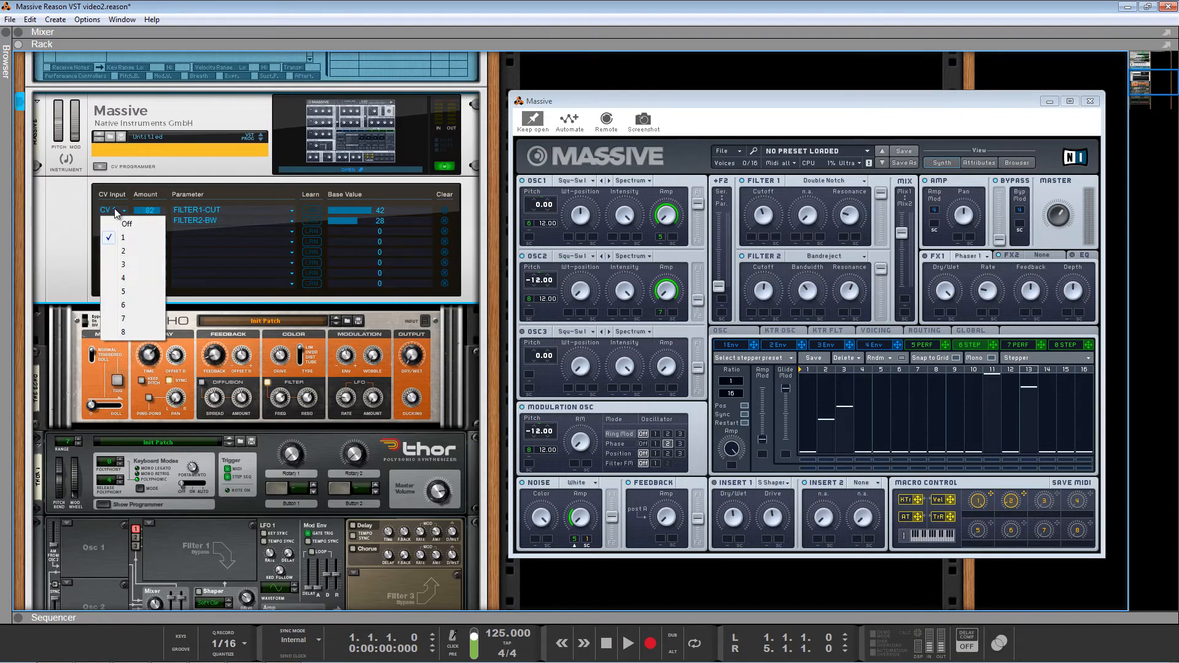
{"action": "left_click", "coordinate": [123, 250]}
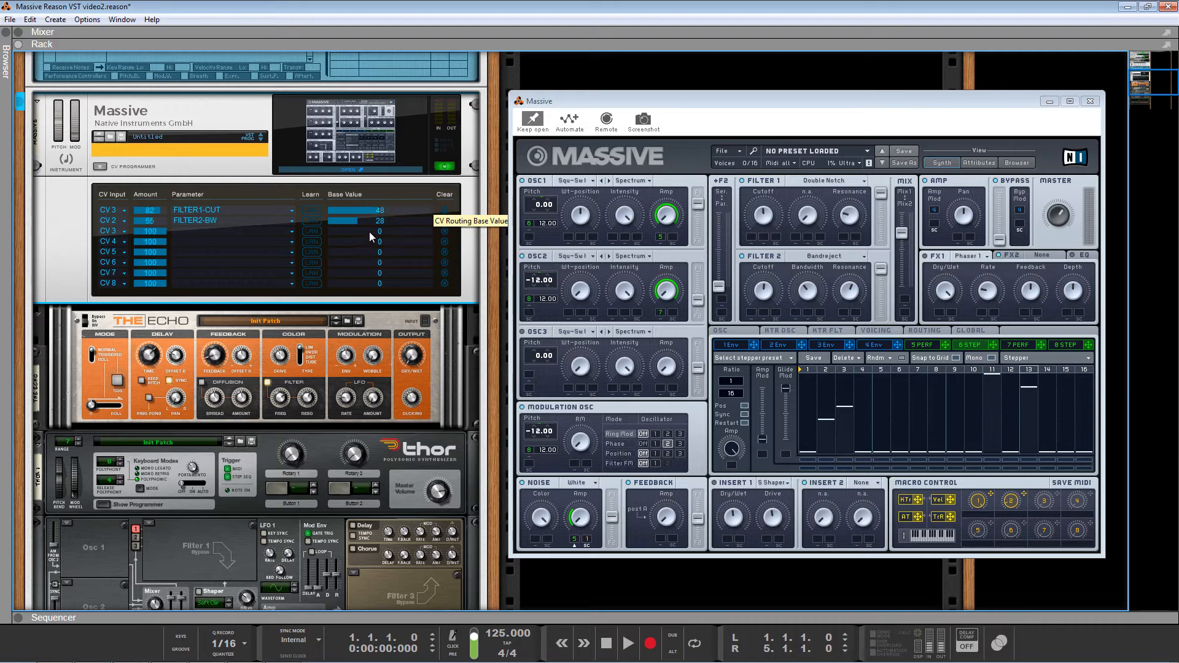
{"action": "mouse_move", "coordinate": [364, 252]}
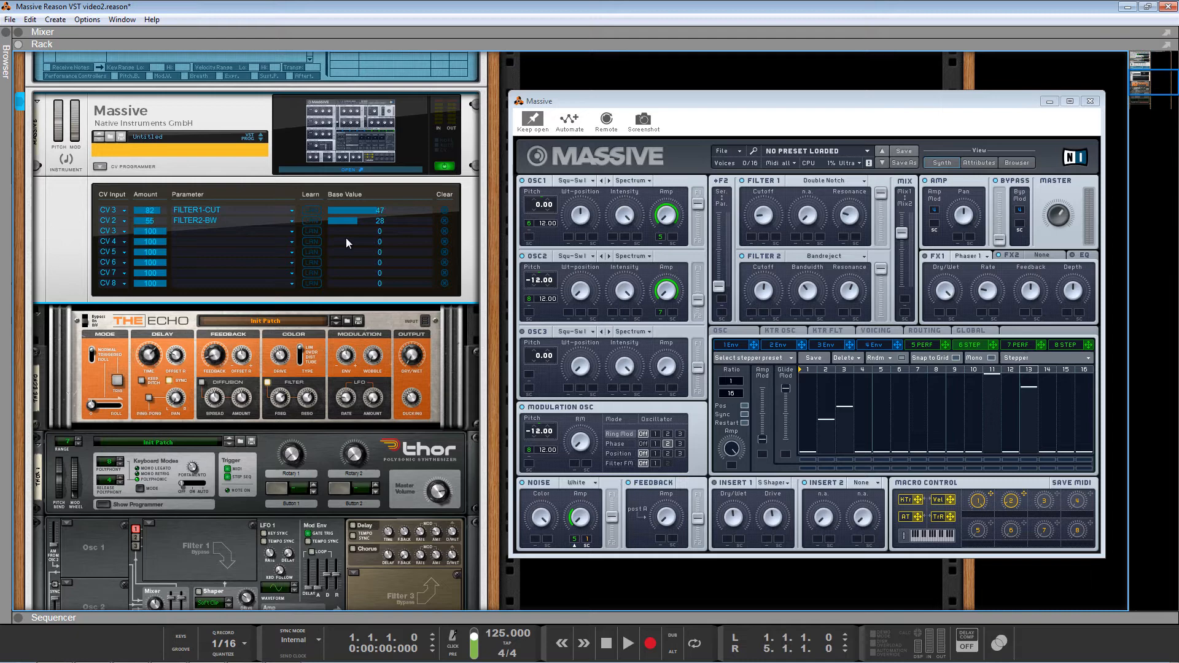
{"action": "mouse_move", "coordinate": [372, 213]}
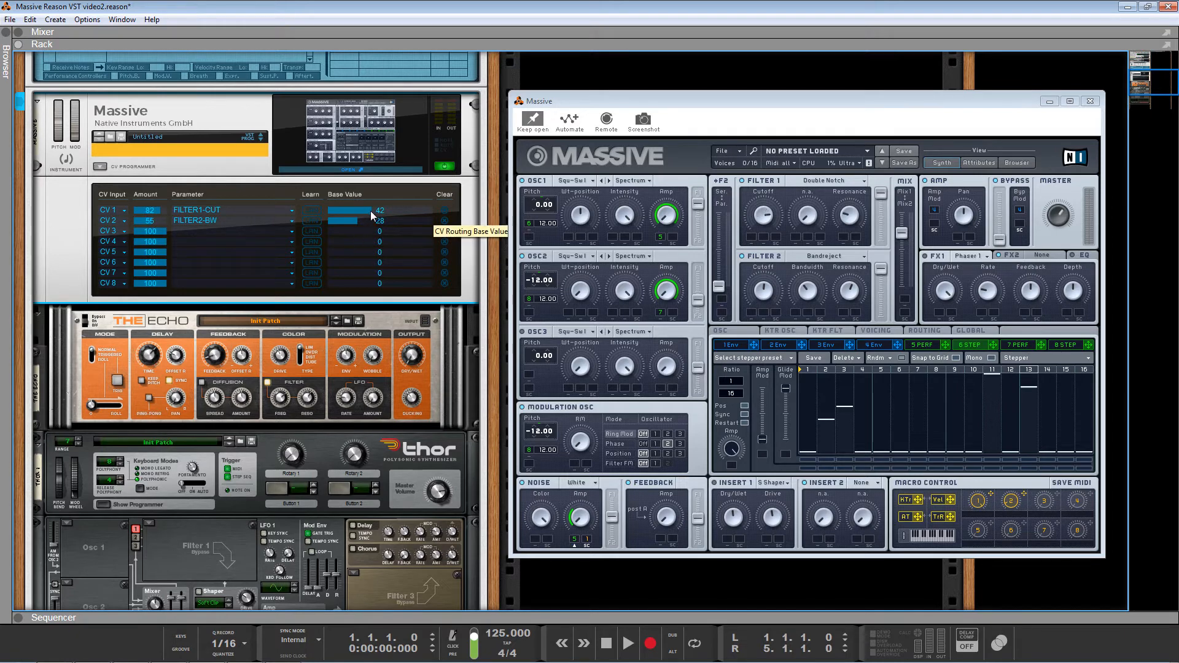
{"action": "mouse_move", "coordinate": [316, 239]}
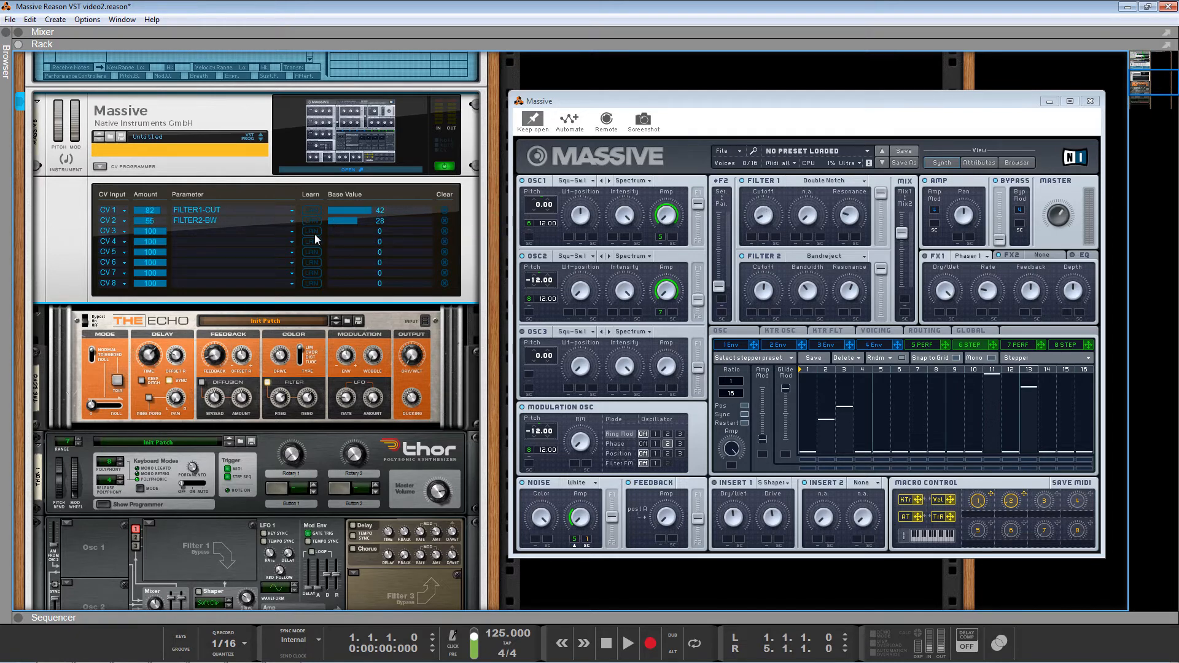
{"action": "mouse_move", "coordinate": [232, 229]}
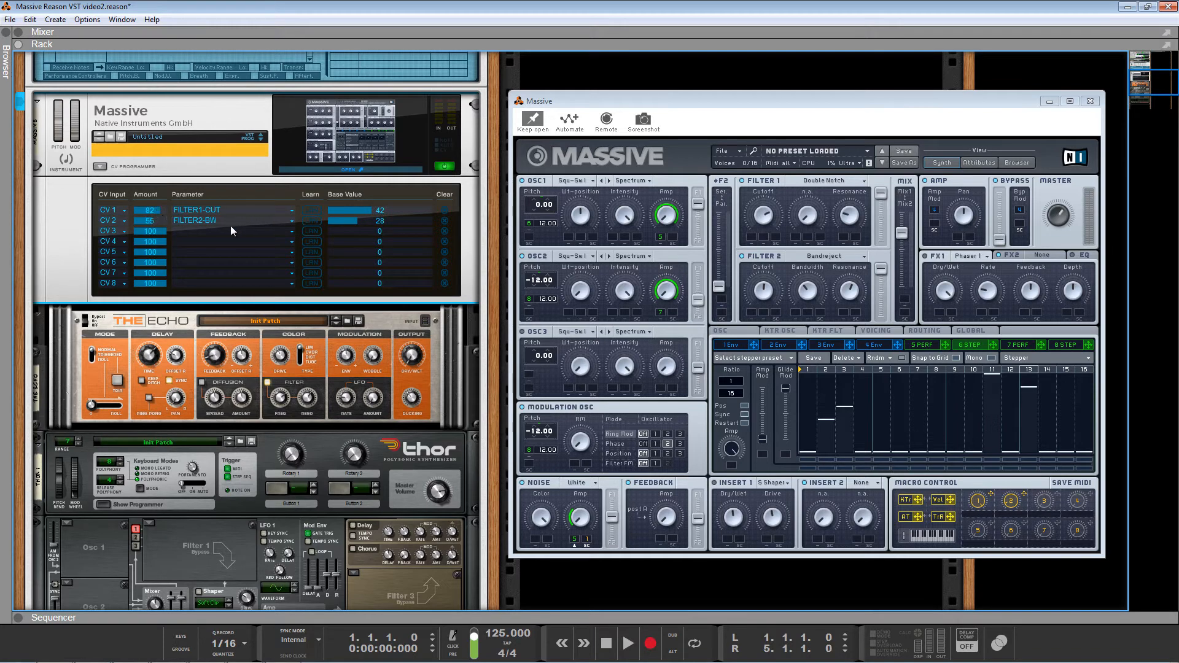
{"action": "mouse_move", "coordinate": [327, 258]}
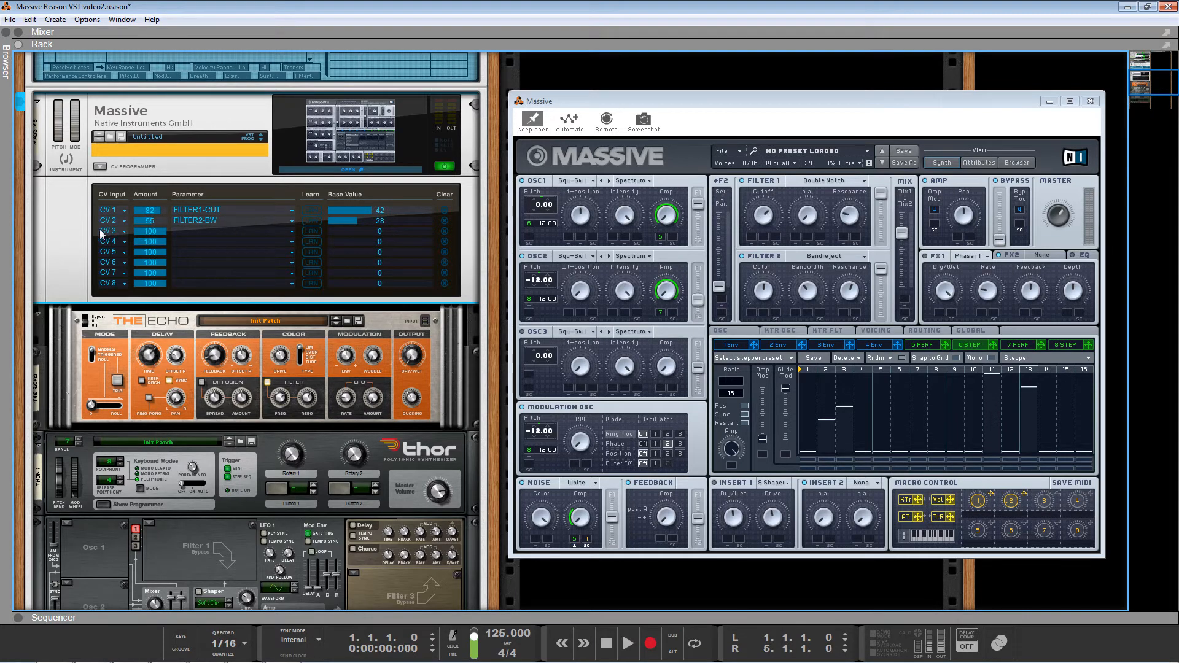
{"action": "mouse_move", "coordinate": [128, 292]}
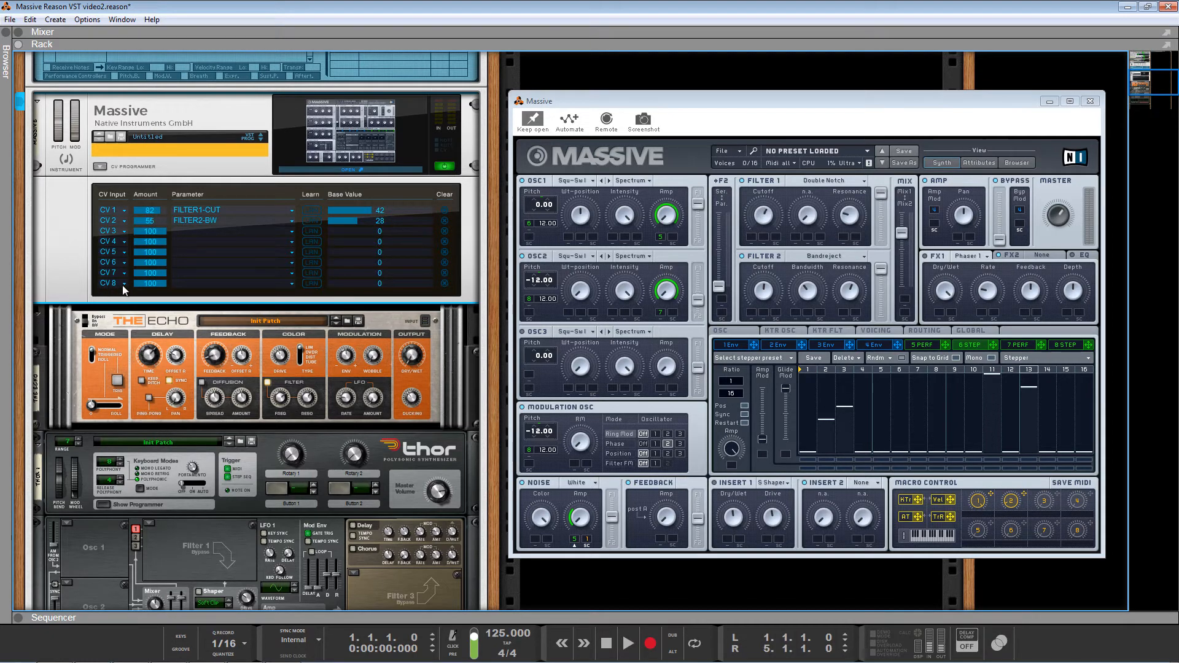
{"action": "mouse_move", "coordinate": [147, 292]}
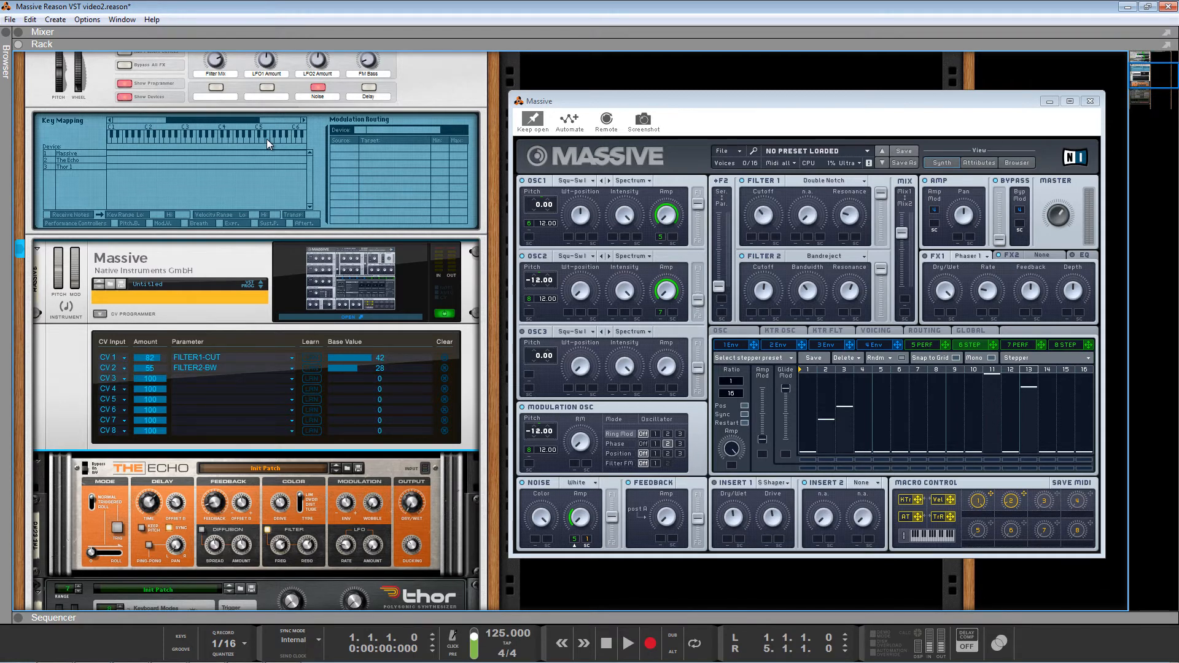
{"action": "mouse_move", "coordinate": [221, 254]}
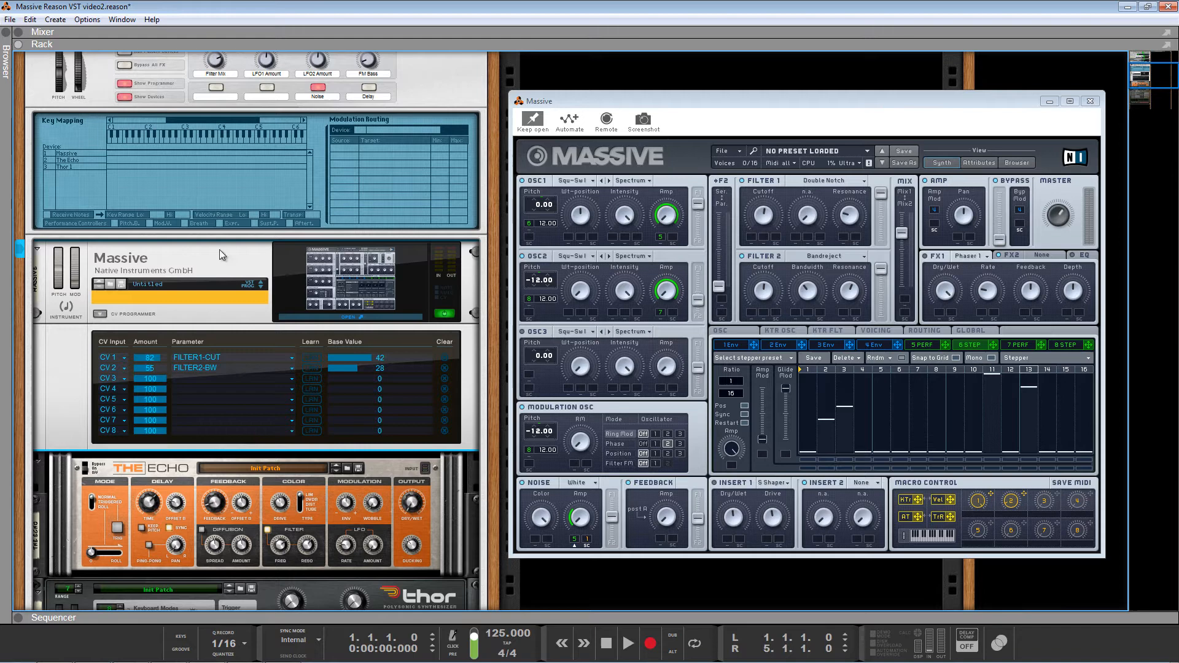
- Add a Malström Graintable Synthesizer beneath Thor in the combinator
{"action": "scroll", "scroll_direction": "down", "scroll_amount": 3}
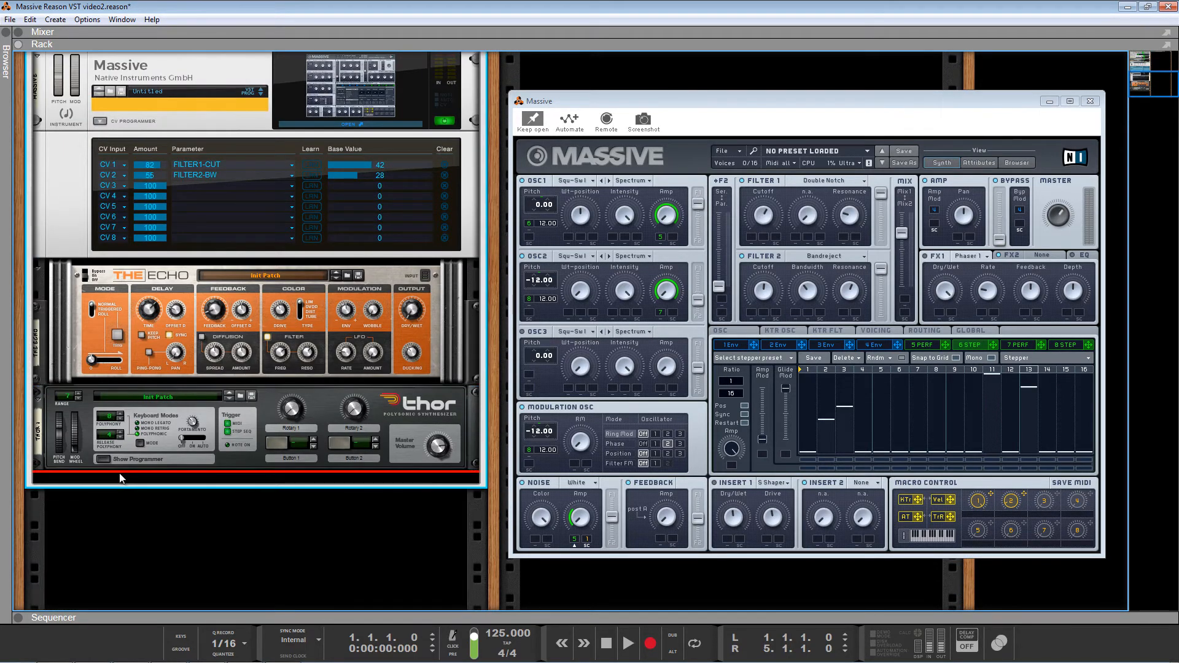
{"action": "right_click", "coordinate": [120, 478]}
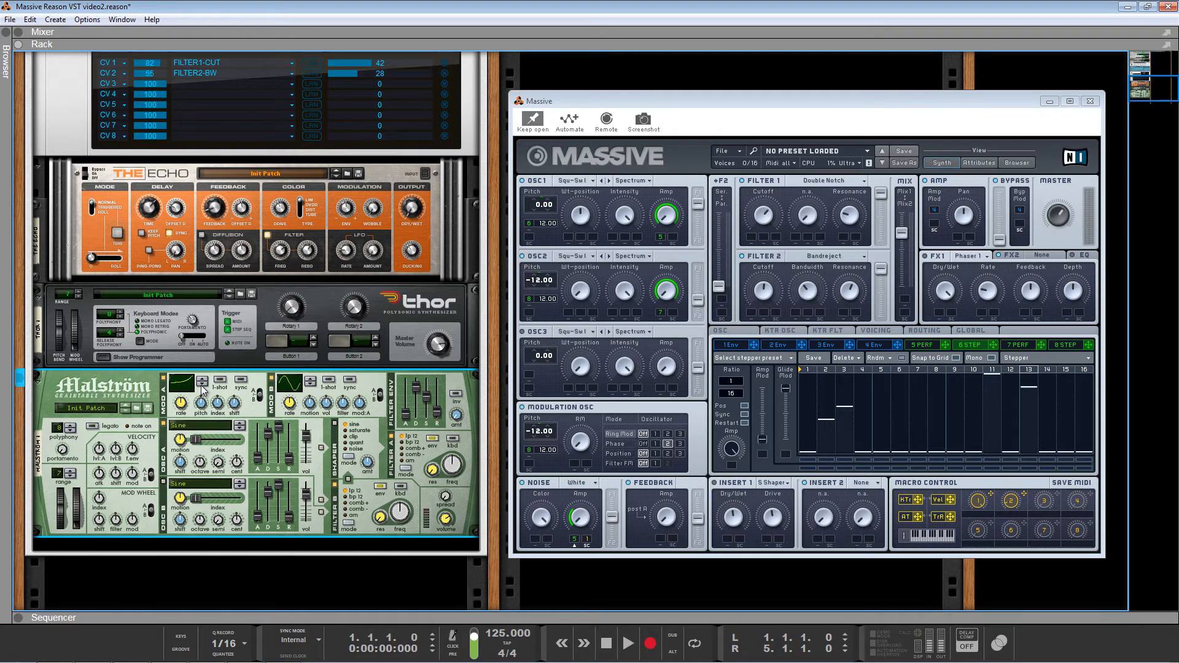
{"action": "mouse_move", "coordinate": [180, 406]}
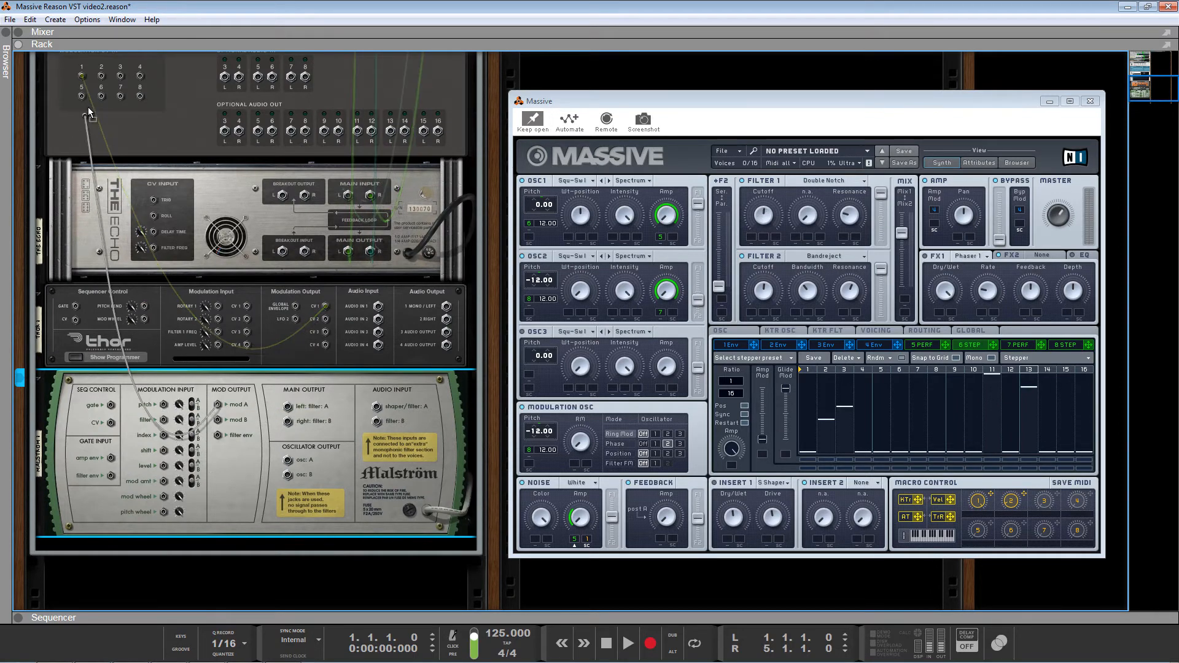
- Send Thor's modulation to CV Output 1 and review the rear cabling to Massive
{"action": "scroll", "scroll_direction": "down", "scroll_amount": 3}
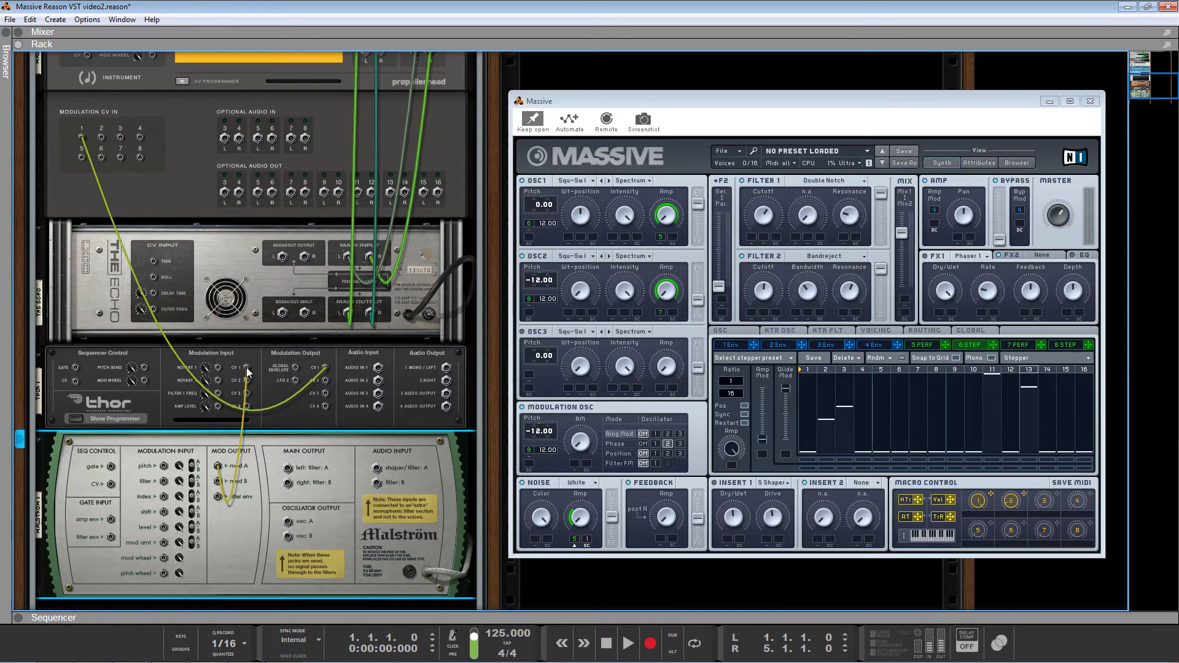
{"action": "mouse_move", "coordinate": [248, 371]}
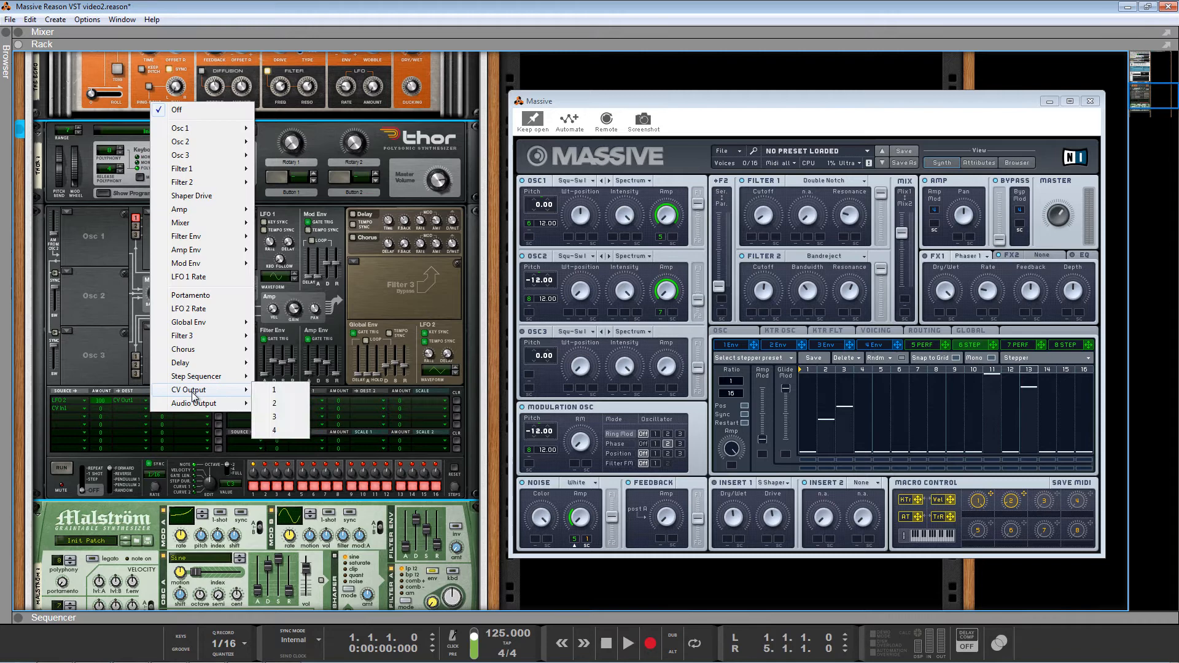
{"action": "left_click", "coordinate": [274, 402]}
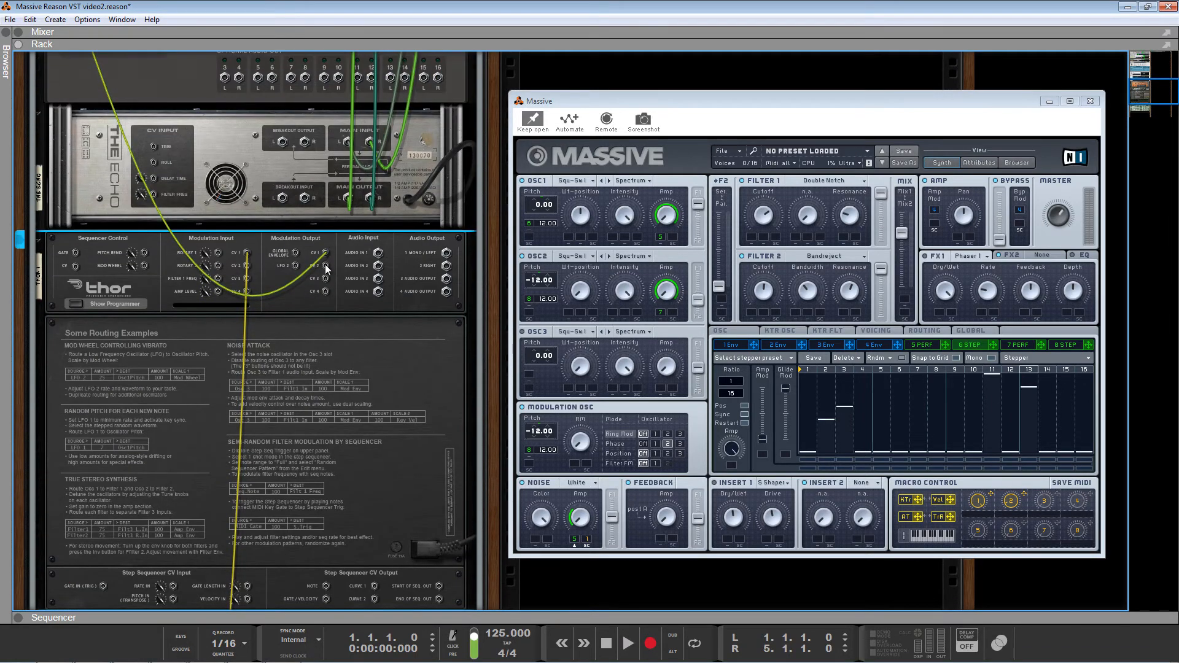
{"action": "scroll", "scroll_direction": "up", "scroll_amount": 3}
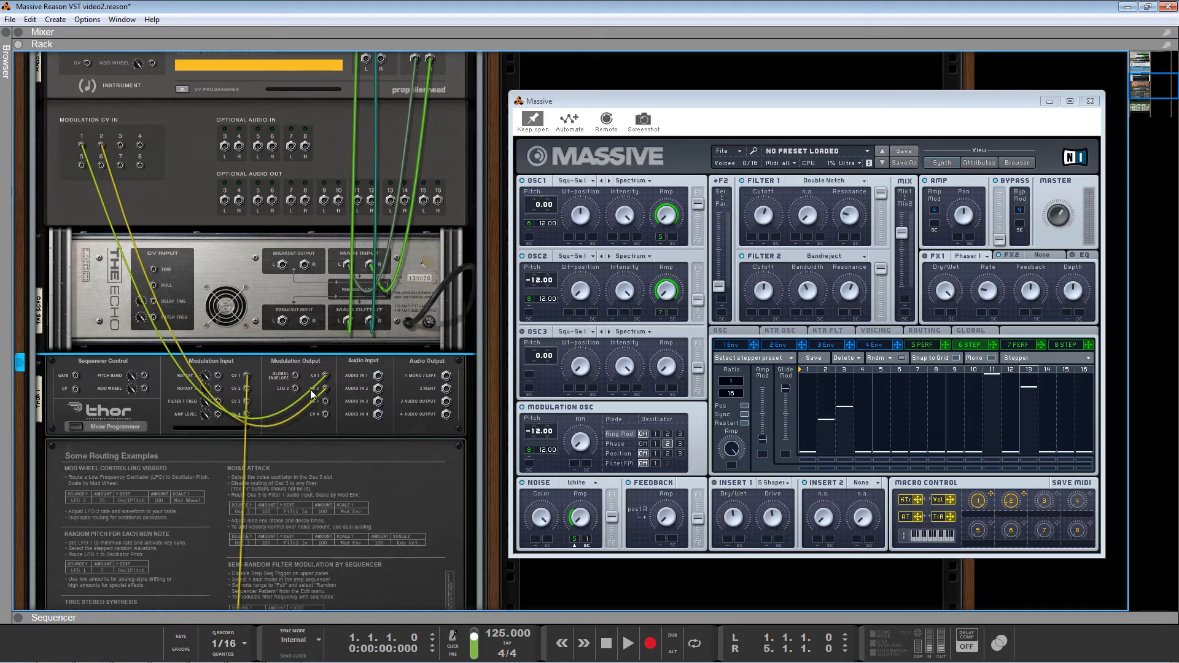
{"action": "mouse_move", "coordinate": [326, 393]}
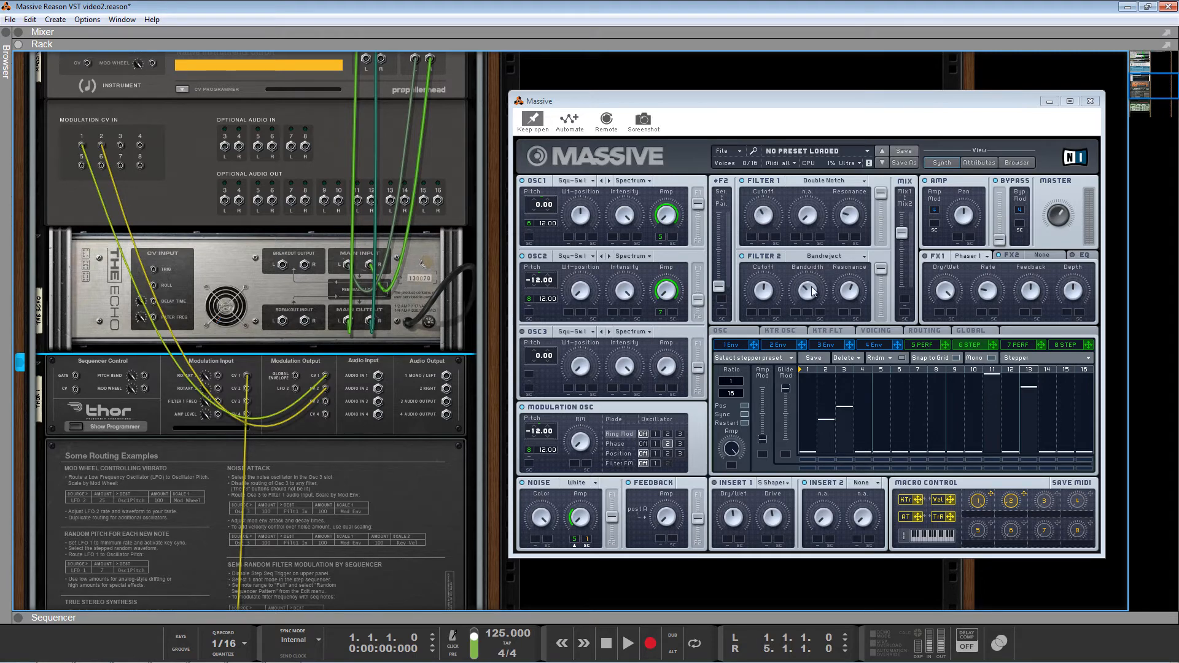
{"action": "mouse_move", "coordinate": [754, 307]}
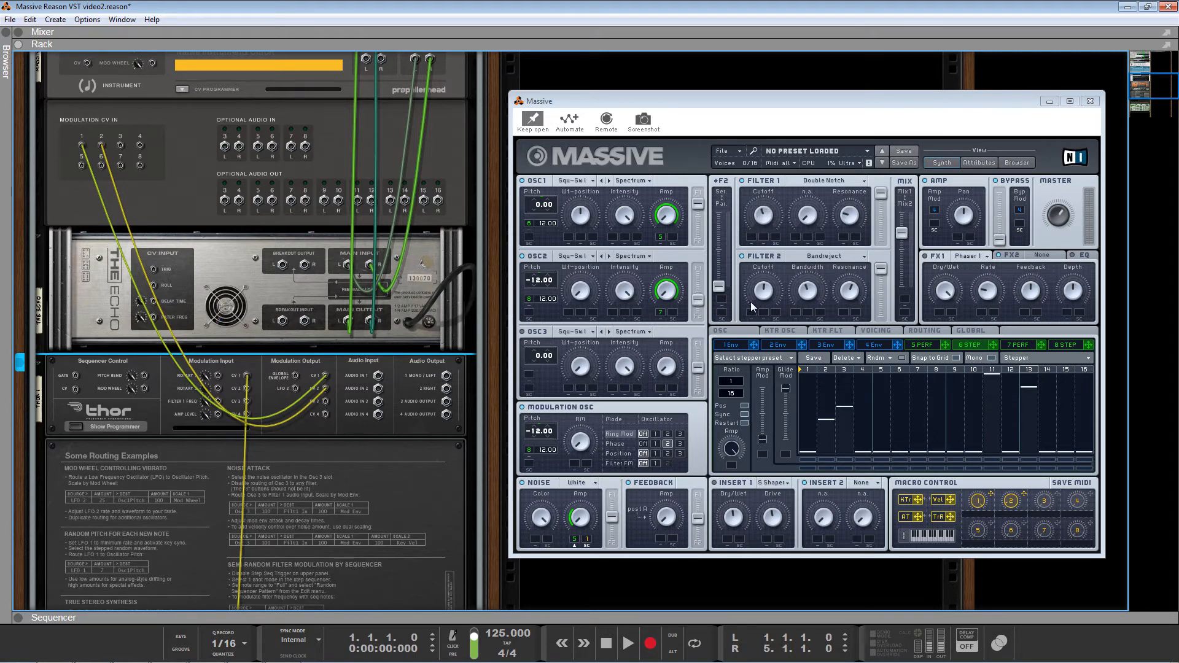
{"action": "mouse_move", "coordinate": [396, 406]}
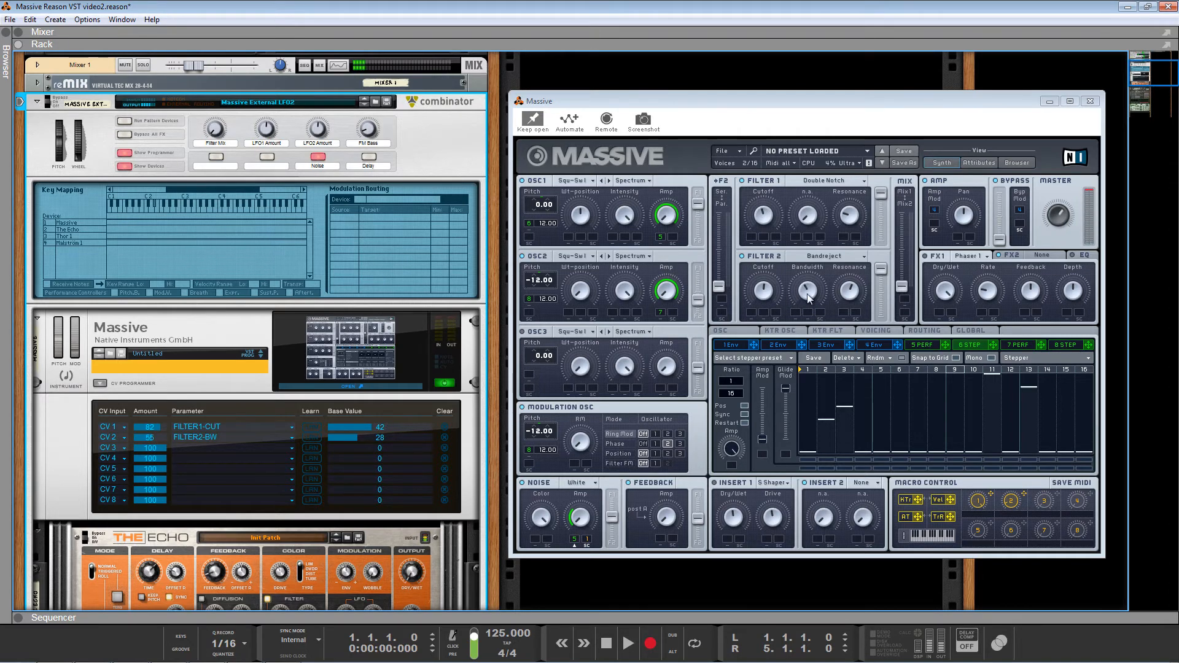
{"action": "mouse_move", "coordinate": [215, 132]}
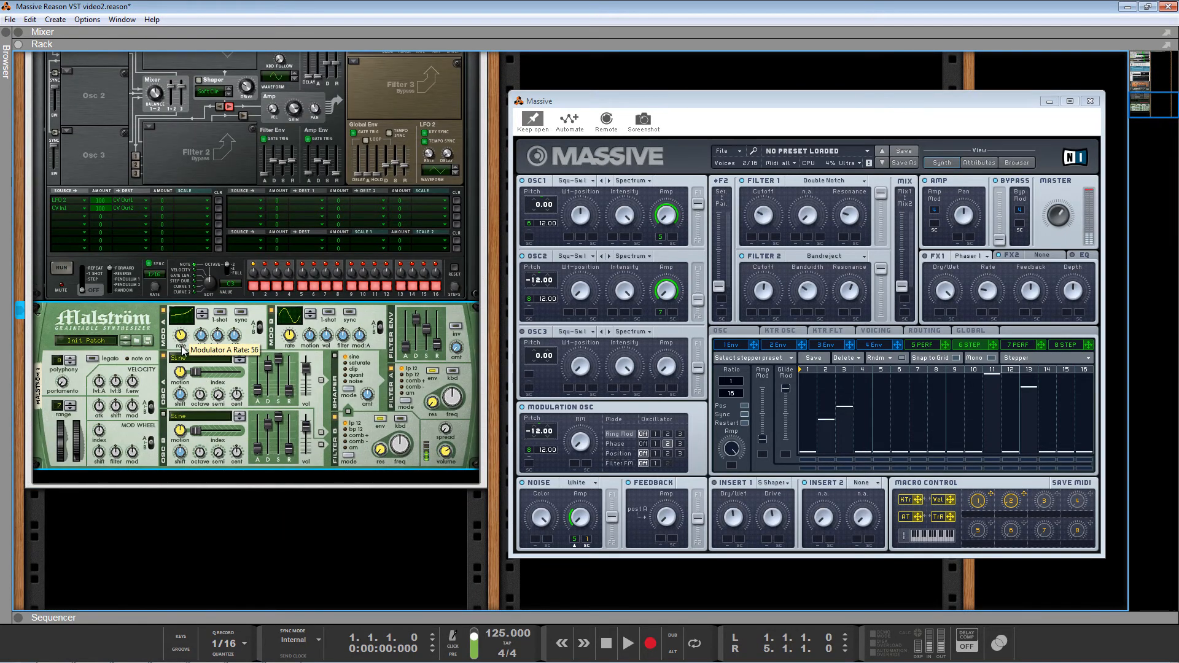
- Lower Malström's Modulator A rate from 56 to 35 and switch its curve to 10
{"action": "left_click_drag", "start_coordinate": [179, 336], "coordinate": [181, 349]}
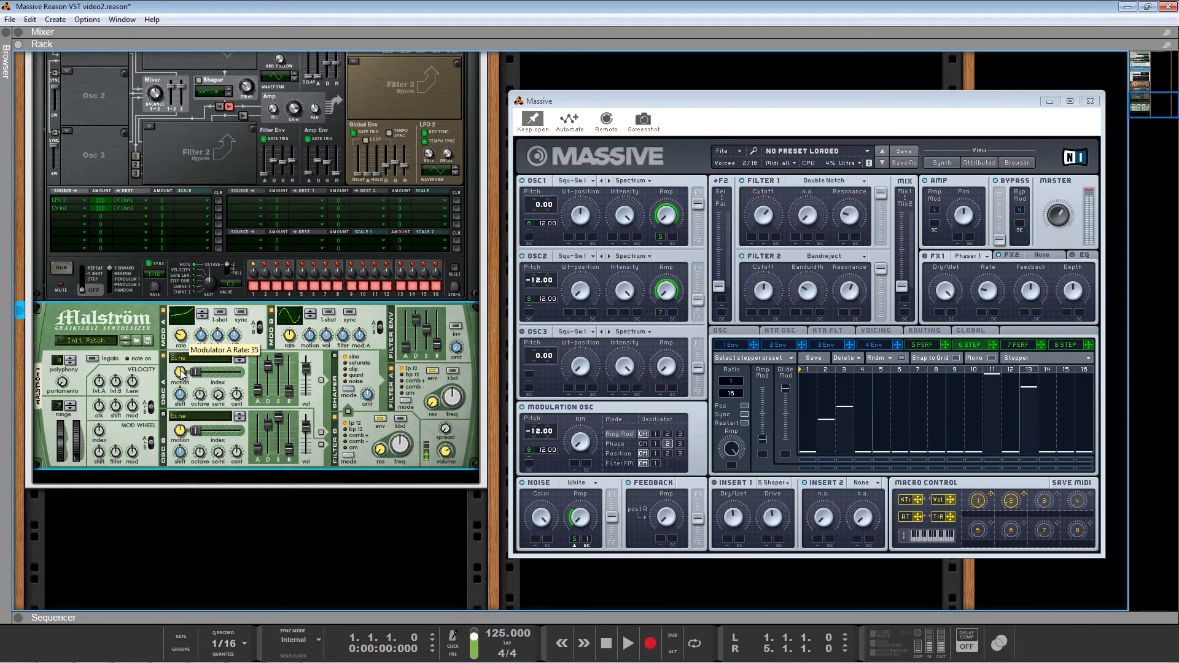
{"action": "mouse_move", "coordinate": [180, 372]}
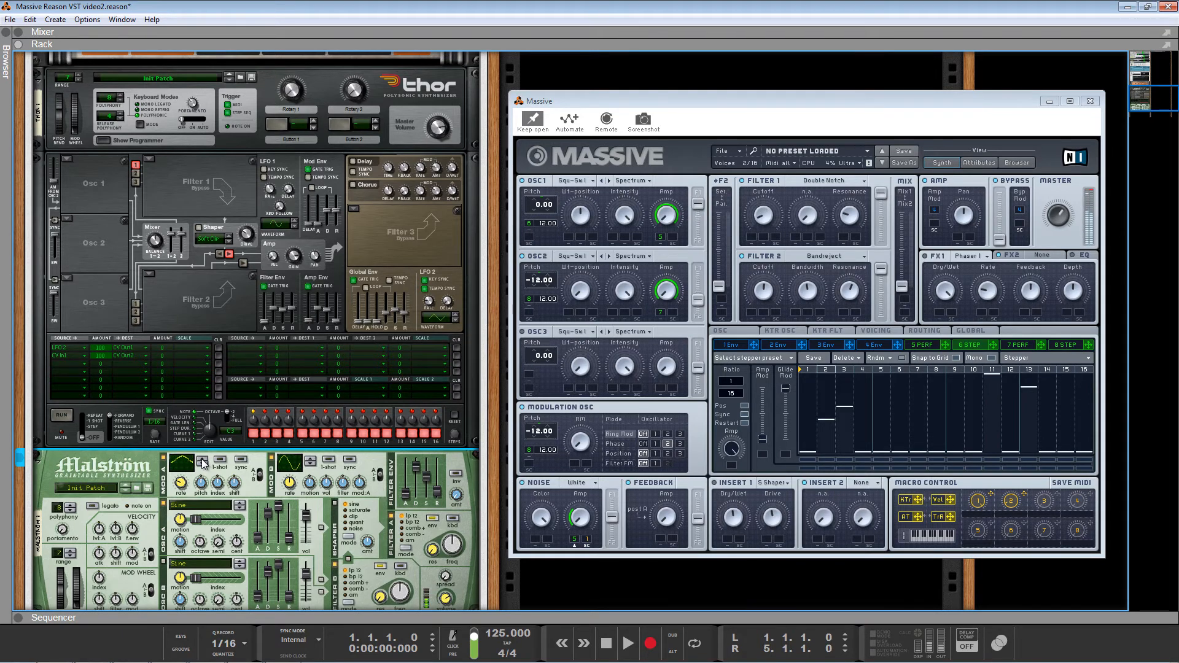
{"action": "left_click", "coordinate": [202, 464]}
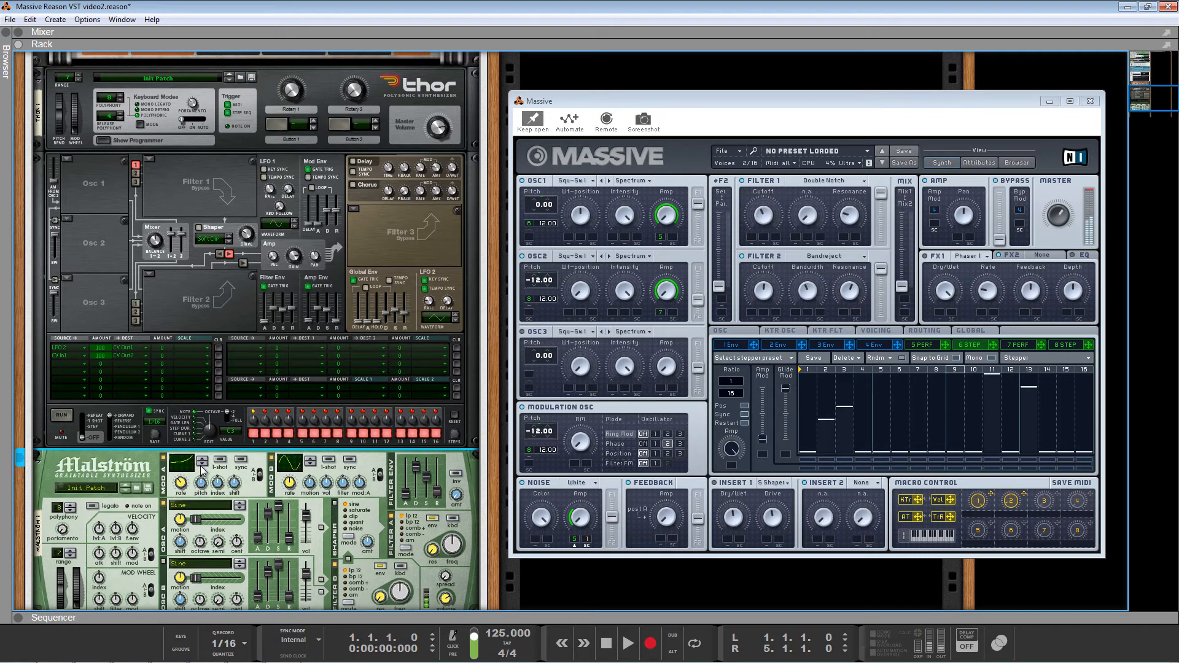
{"action": "mouse_move", "coordinate": [188, 461]}
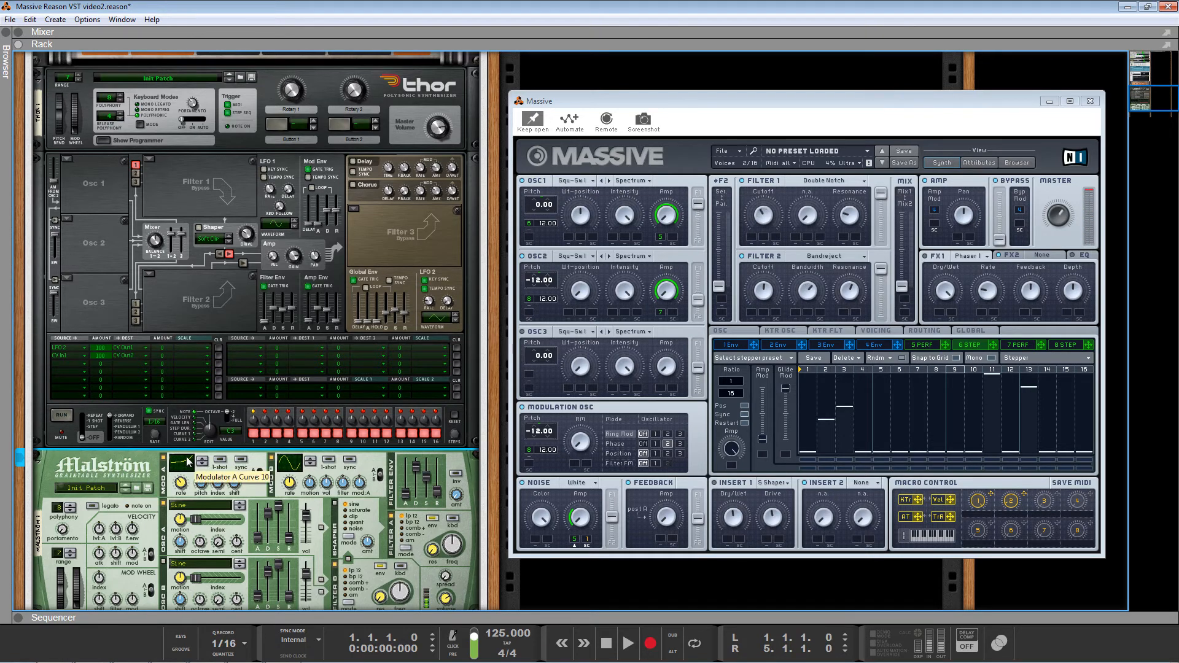
{"action": "mouse_move", "coordinate": [195, 459]}
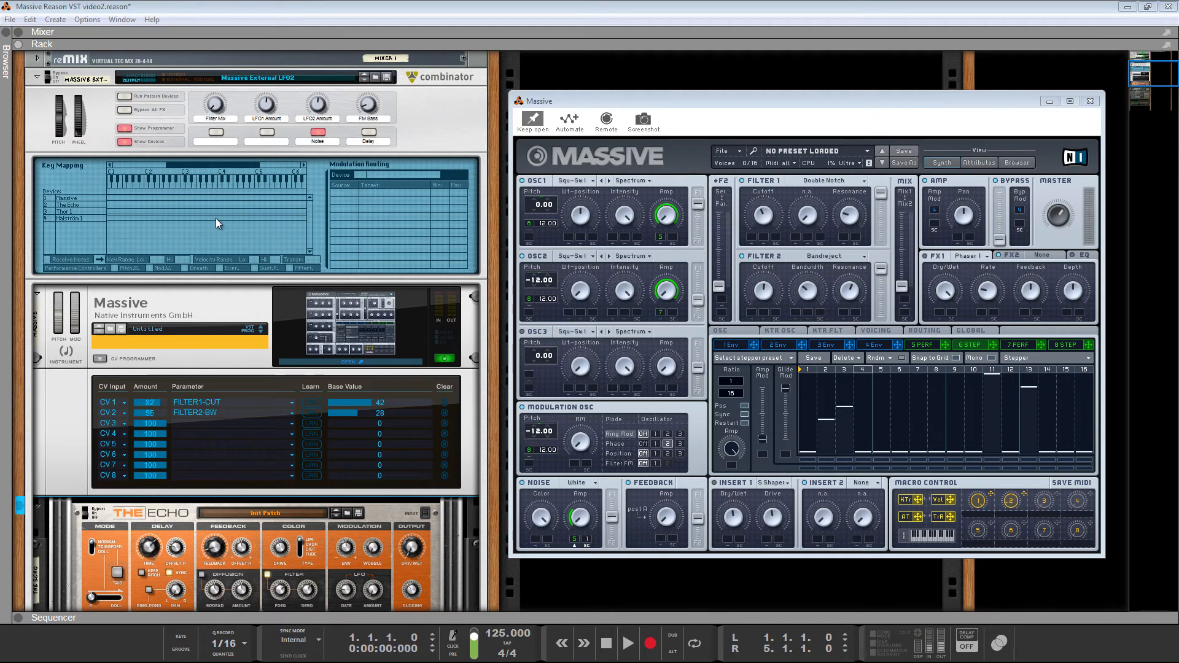
{"action": "mouse_move", "coordinate": [203, 241]}
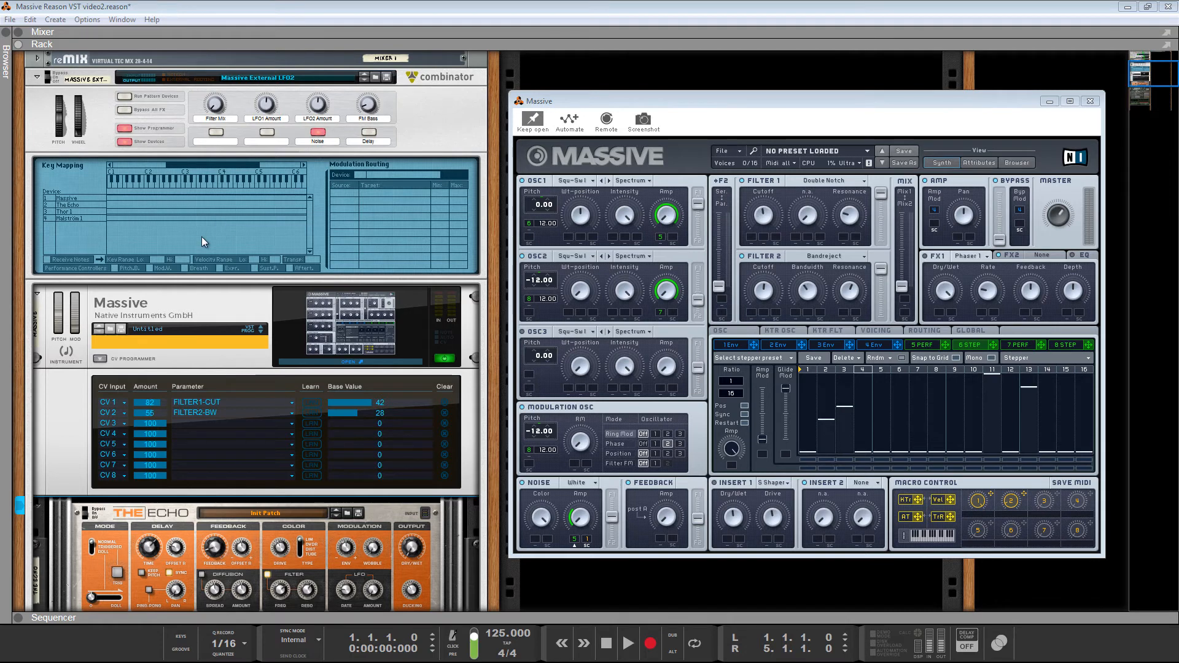
{"action": "mouse_move", "coordinate": [265, 105]}
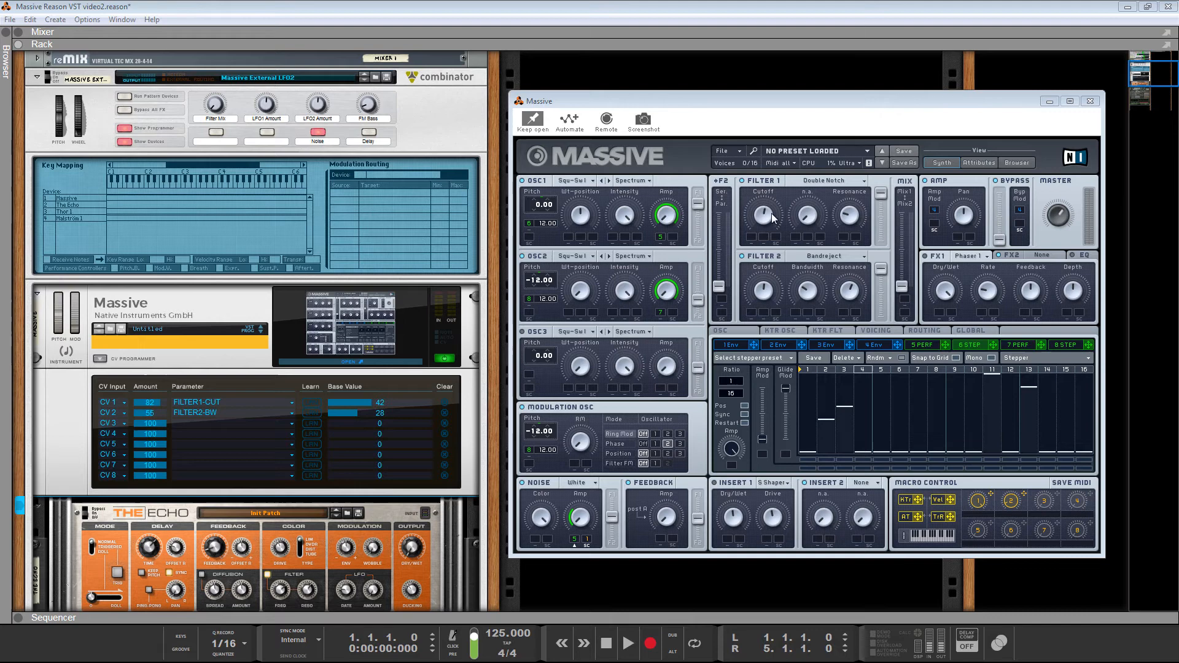
{"action": "mouse_move", "coordinate": [762, 216]}
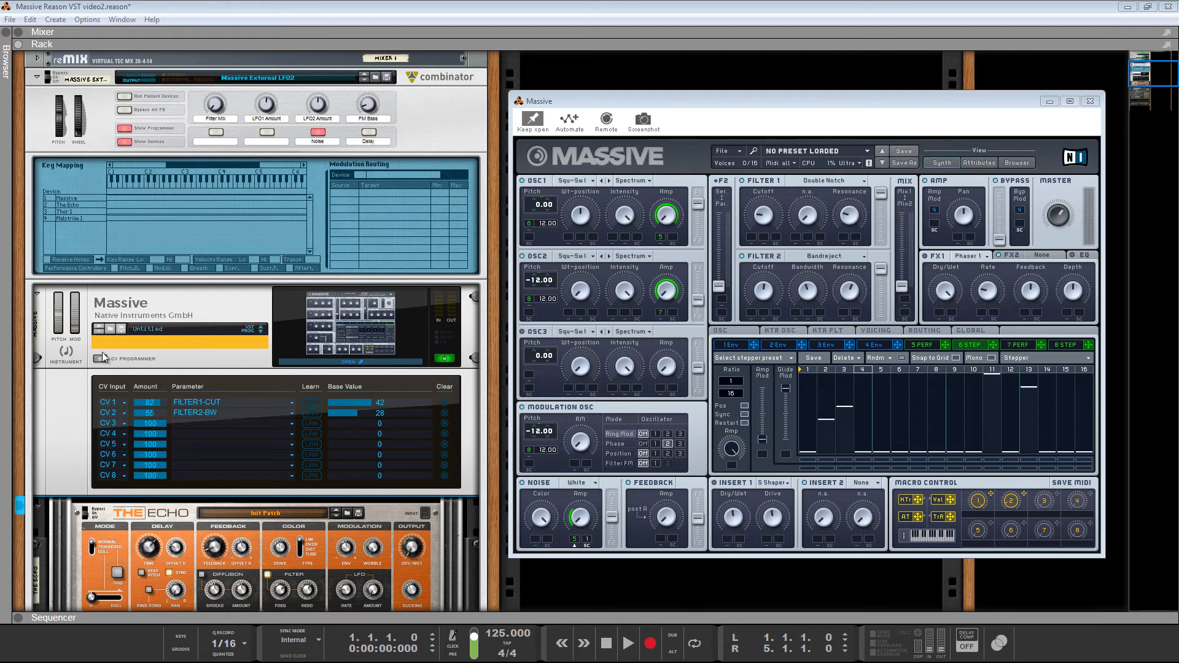
{"action": "scroll", "scroll_direction": "down", "scroll_amount": 3}
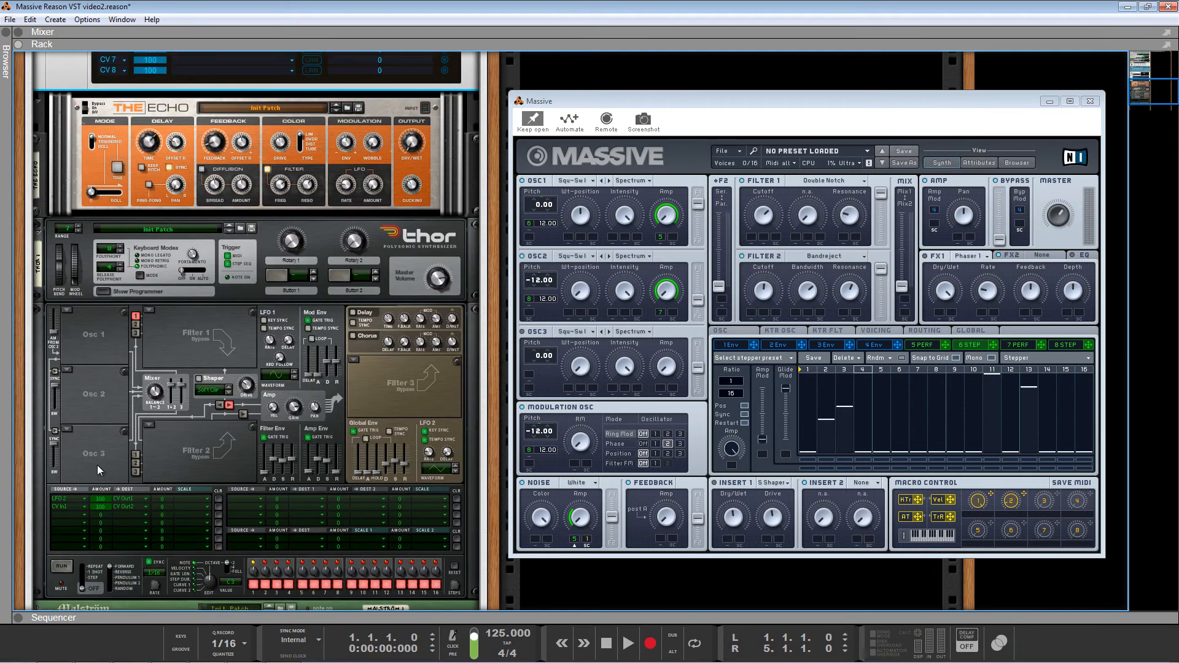
{"action": "mouse_move", "coordinate": [130, 508]}
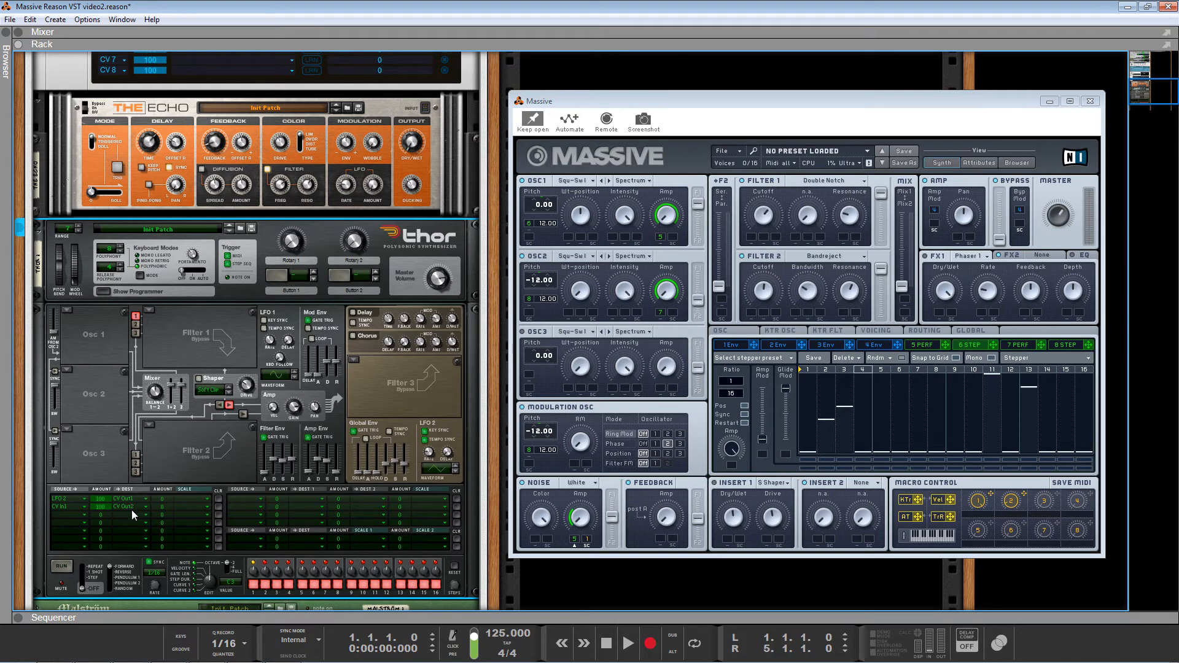
{"action": "mouse_move", "coordinate": [66, 512]}
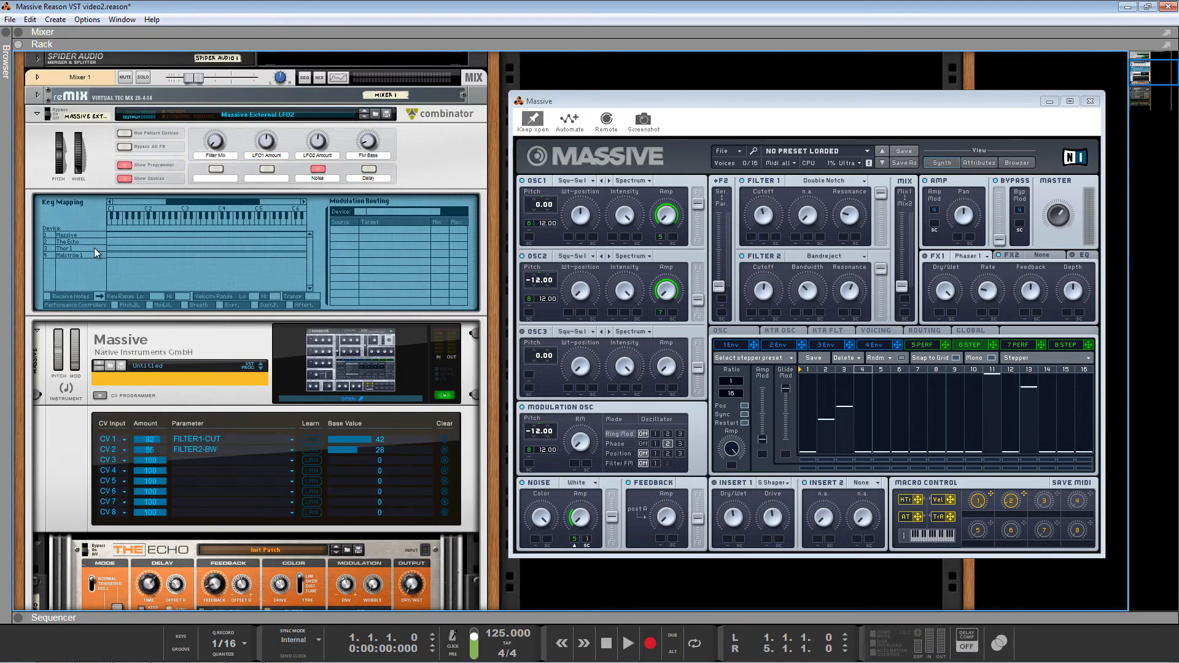
- Route Thor 1's Rotary 2 to Mod 1 Dest Amount with a 0–100 range
{"action": "left_click", "coordinate": [70, 249]}
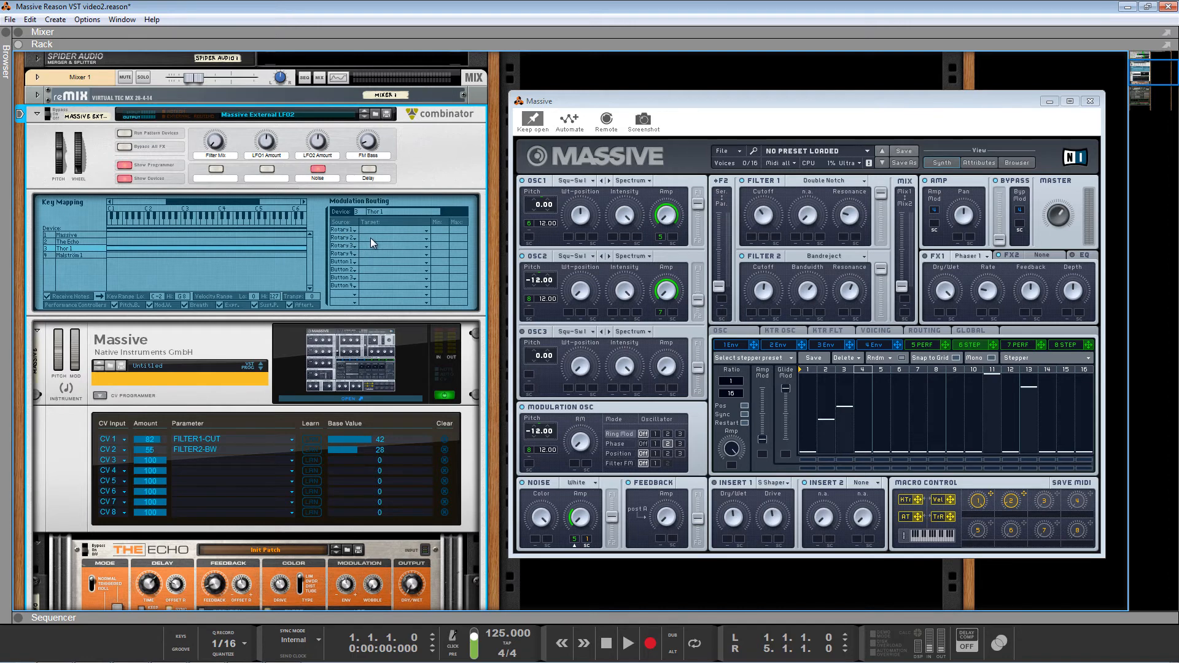
{"action": "left_click", "coordinate": [423, 229]}
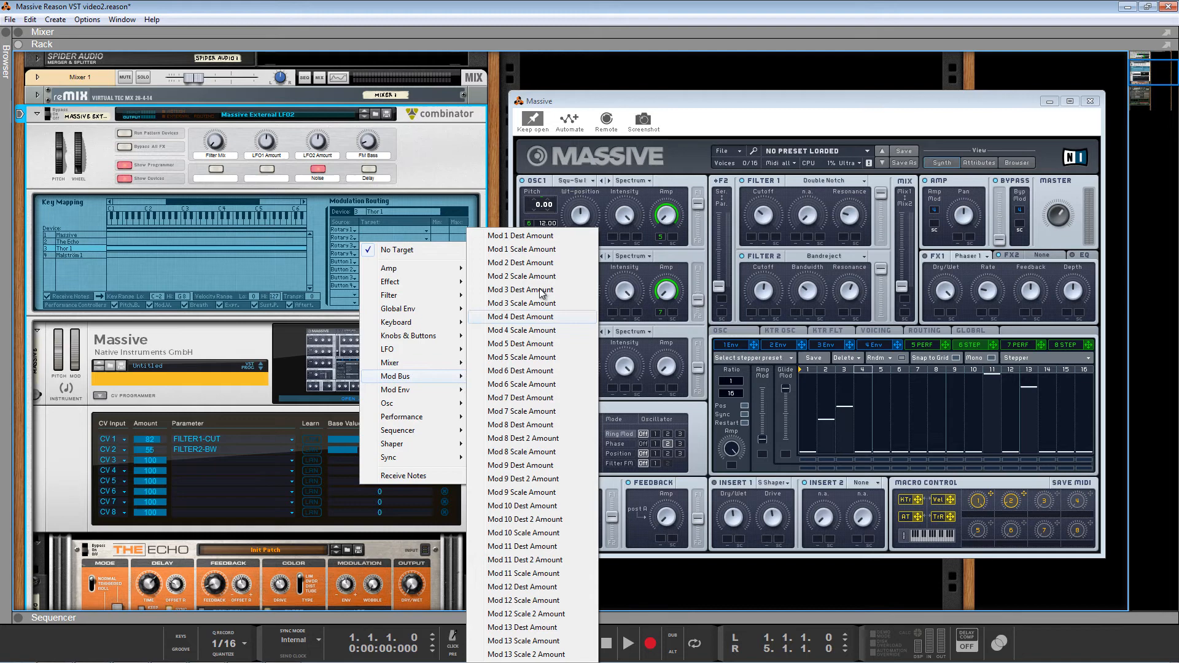
{"action": "mouse_move", "coordinate": [536, 235]}
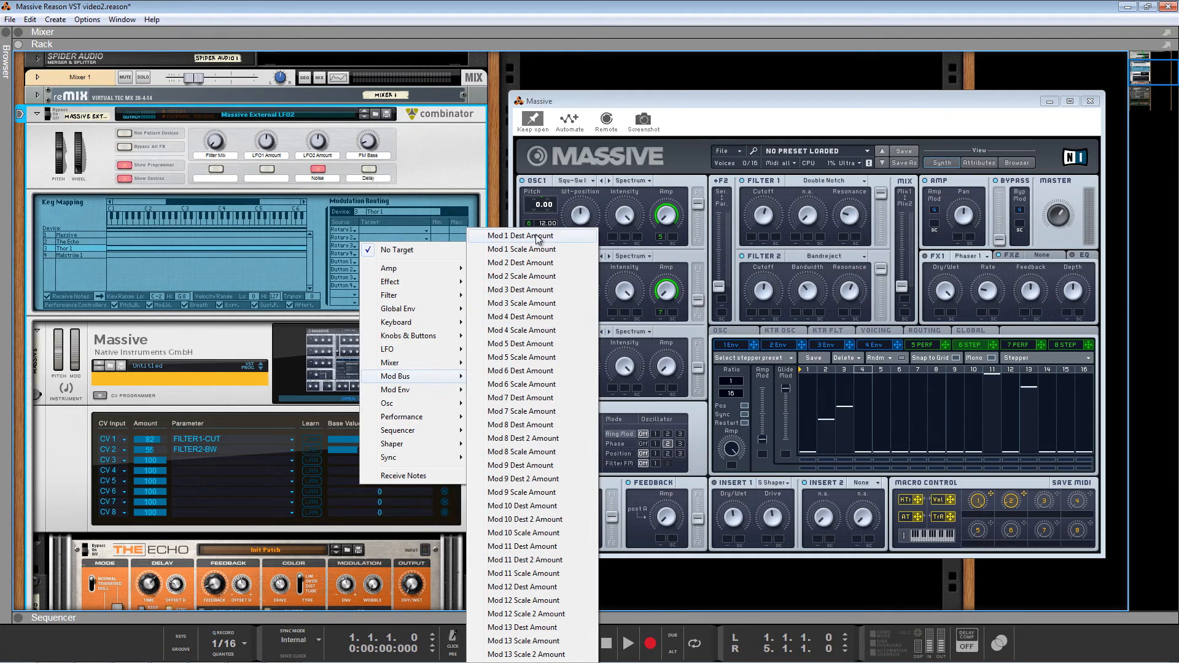
{"action": "left_click", "coordinate": [519, 235]}
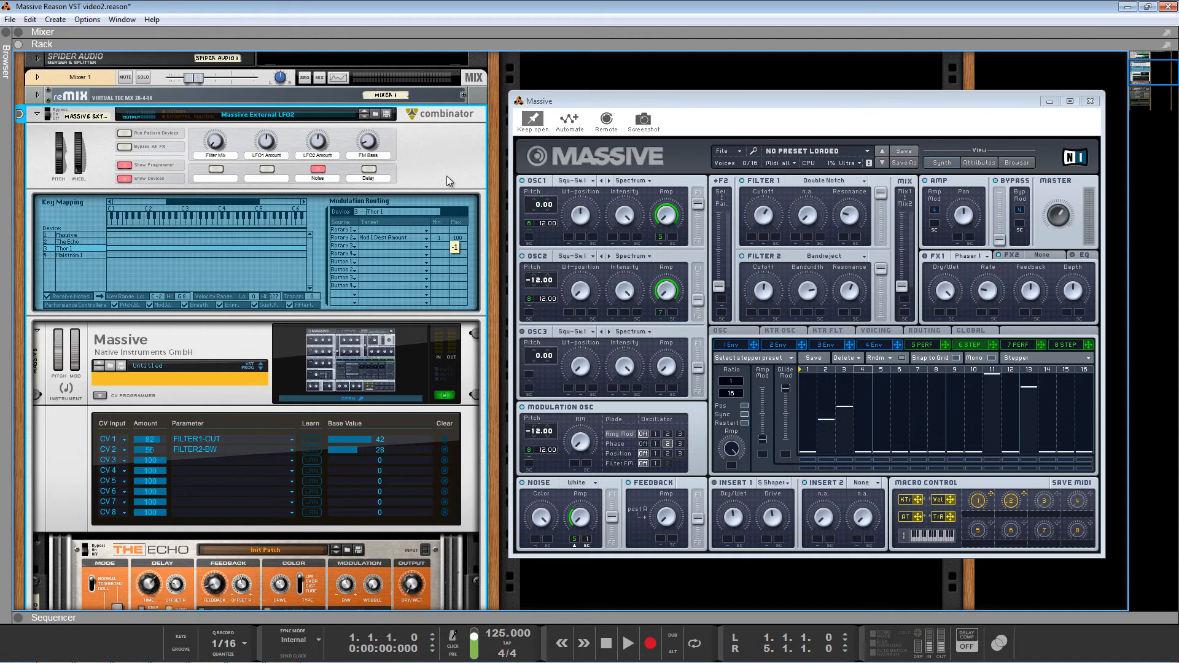
{"action": "left_click", "coordinate": [454, 247]}
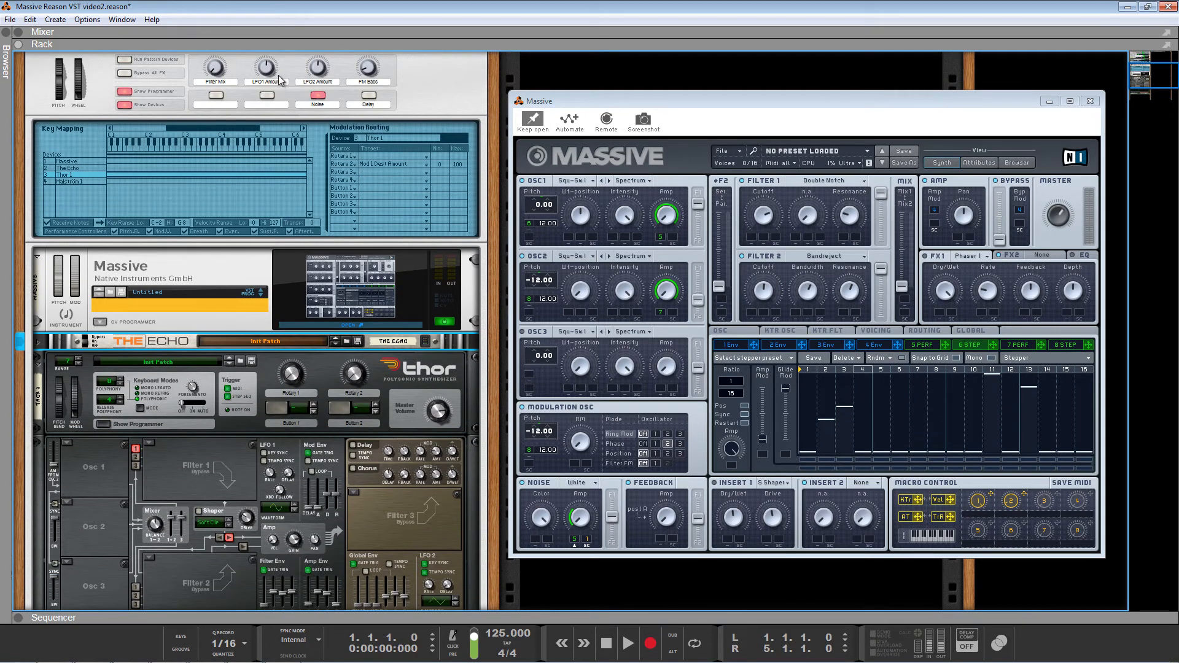
- Raise the LFO1 Amount rotary to about 84, boosting Thor's LFO 2 modulation
{"action": "scroll", "scroll_direction": "down", "scroll_amount": 3}
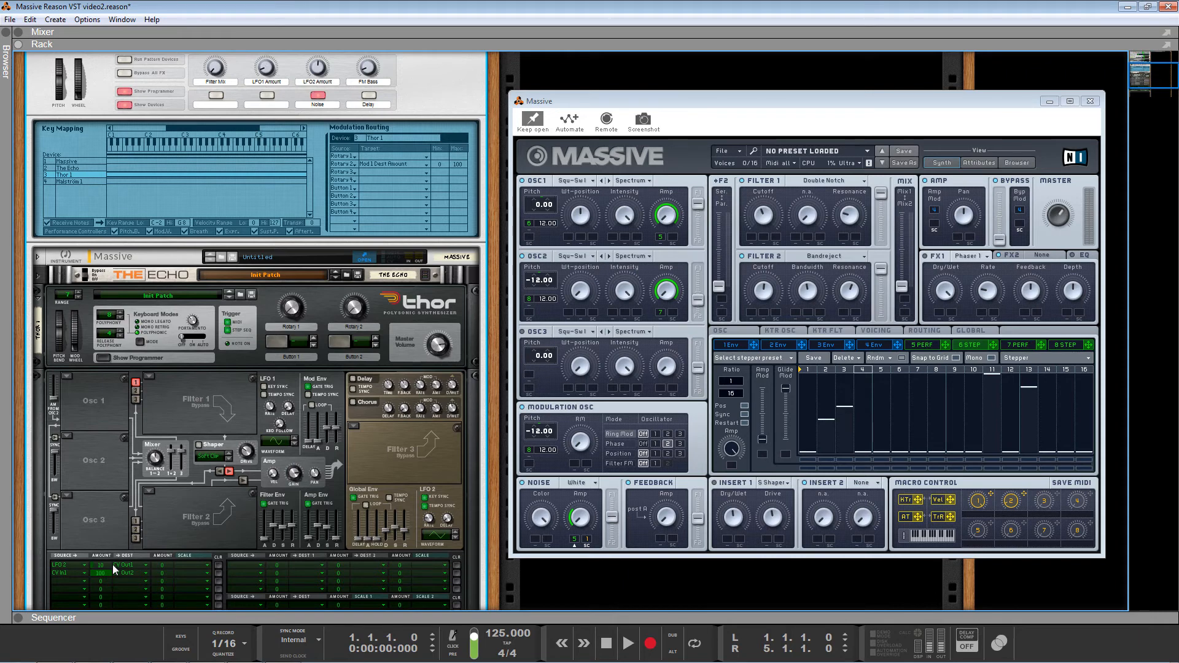
{"action": "mouse_move", "coordinate": [98, 565]}
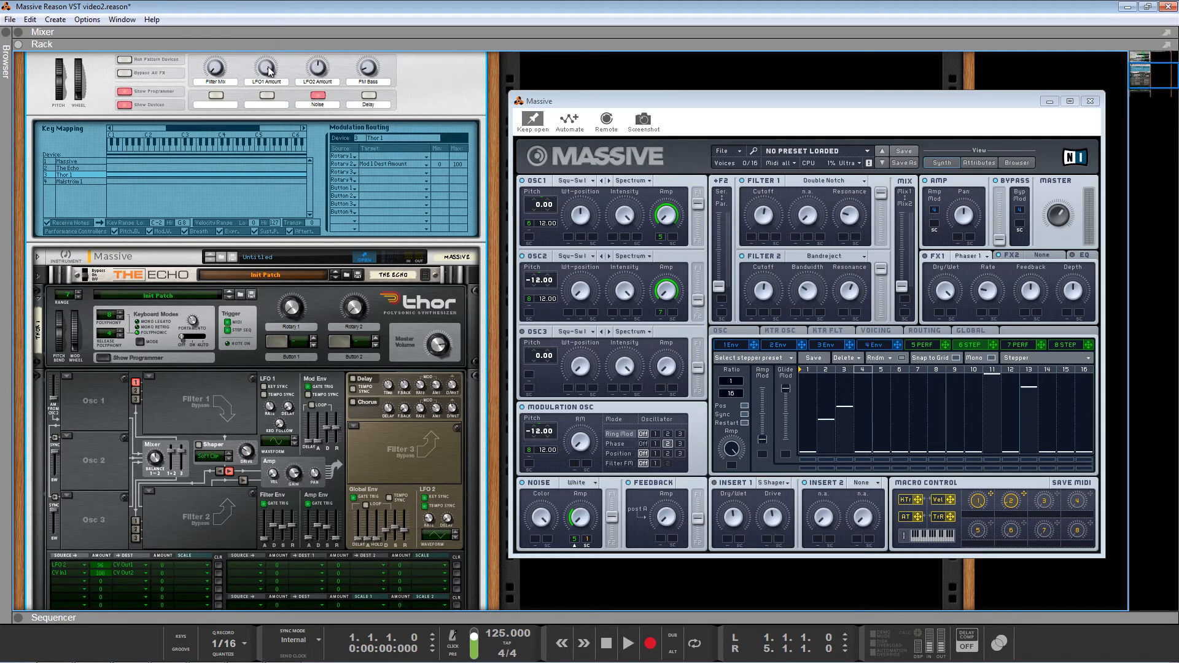
{"action": "mouse_move", "coordinate": [269, 62]}
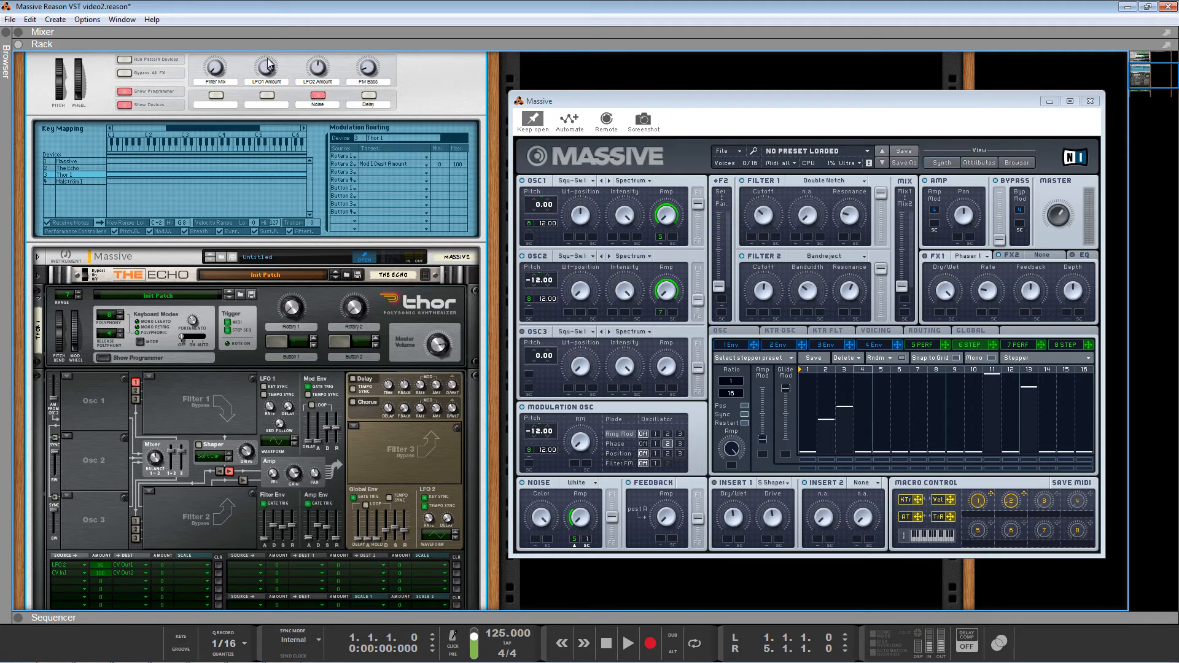
{"action": "mouse_move", "coordinate": [268, 64]}
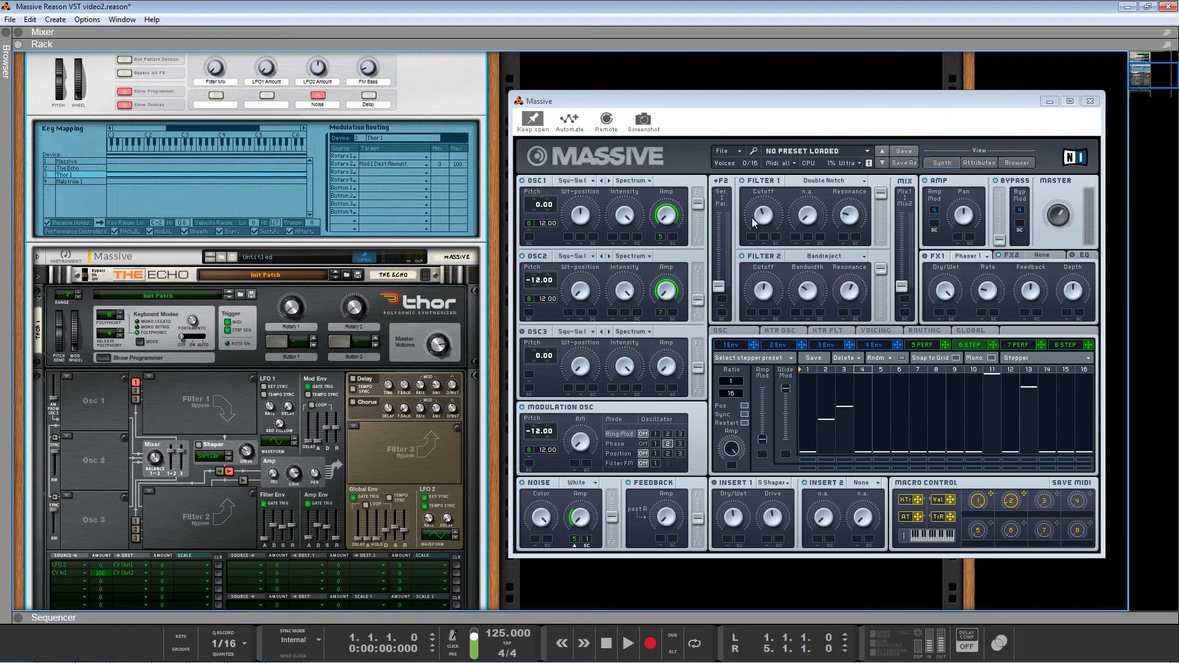
{"action": "mouse_move", "coordinate": [265, 72]}
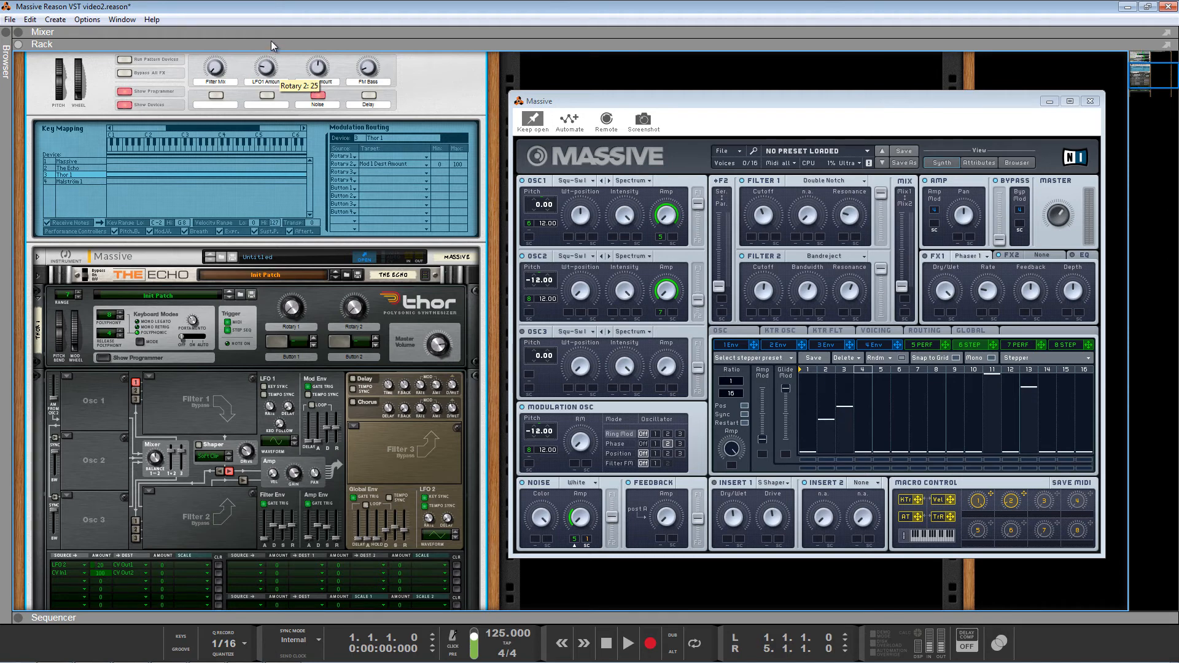
{"action": "left_click_drag", "start_coordinate": [267, 64], "coordinate": [267, 49]}
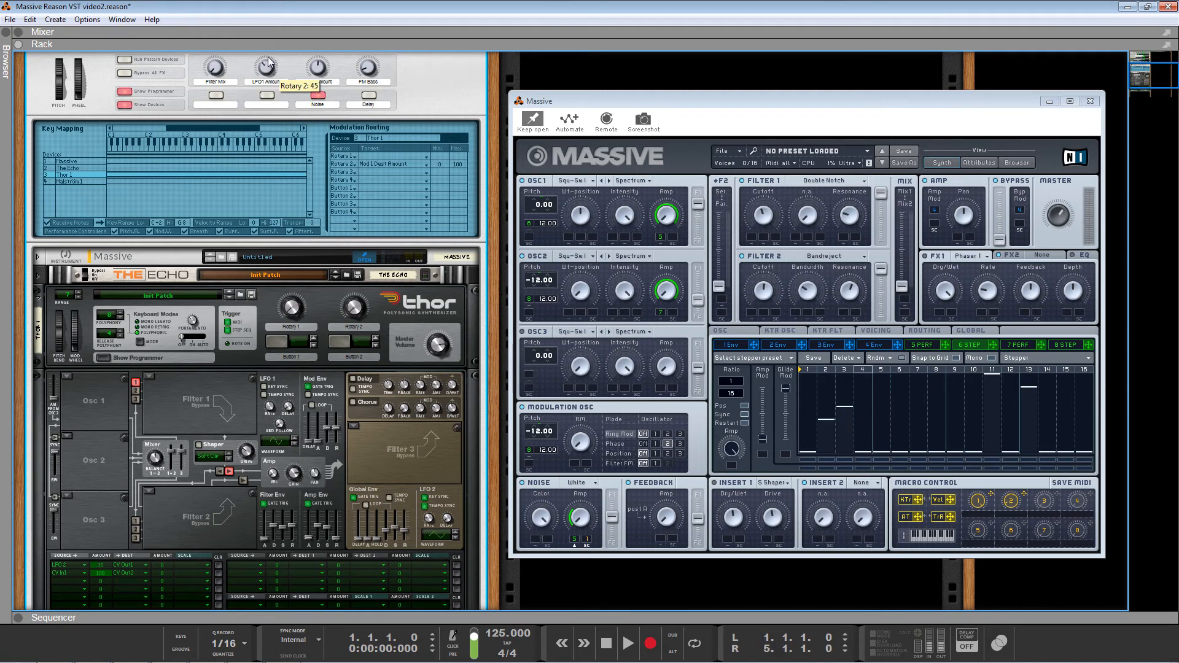
{"action": "left_click_drag", "start_coordinate": [265, 67], "coordinate": [266, 57]}
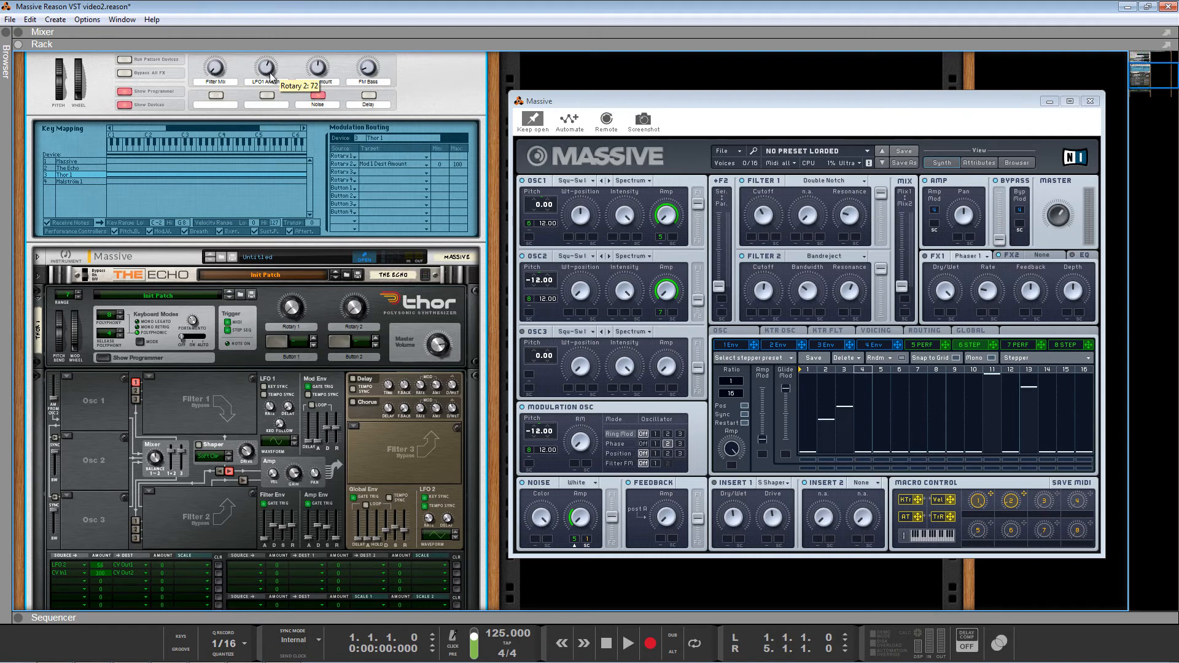
{"action": "left_click_drag", "start_coordinate": [265, 68], "coordinate": [265, 63]}
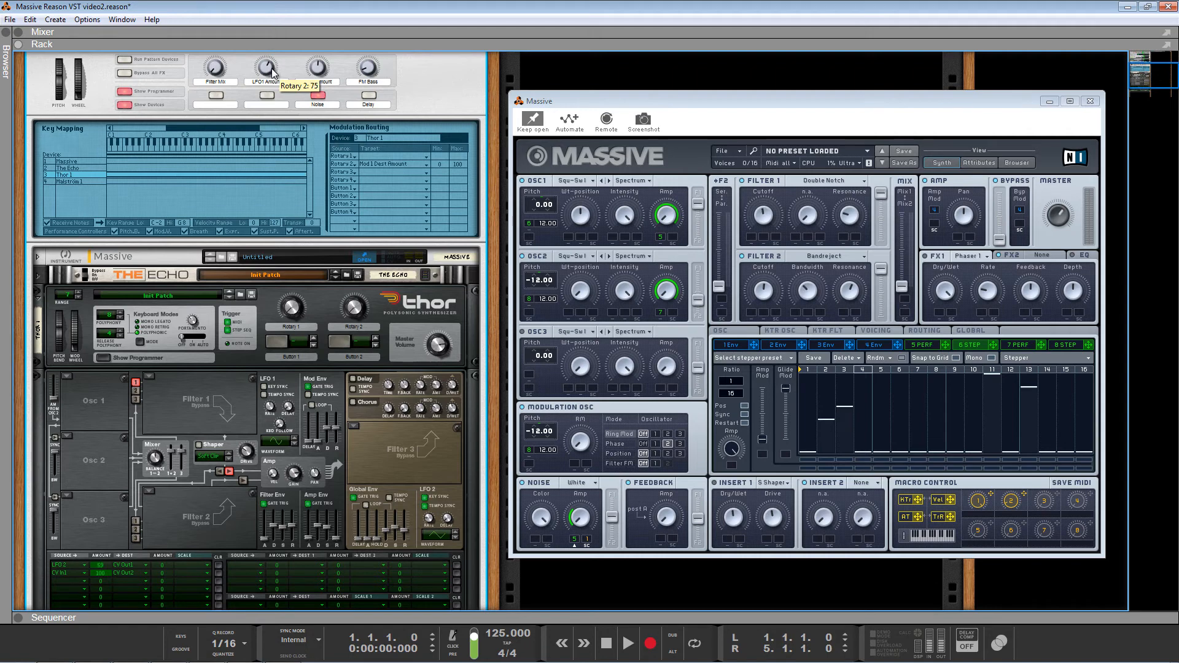
{"action": "left_click_drag", "start_coordinate": [264, 68], "coordinate": [265, 61]}
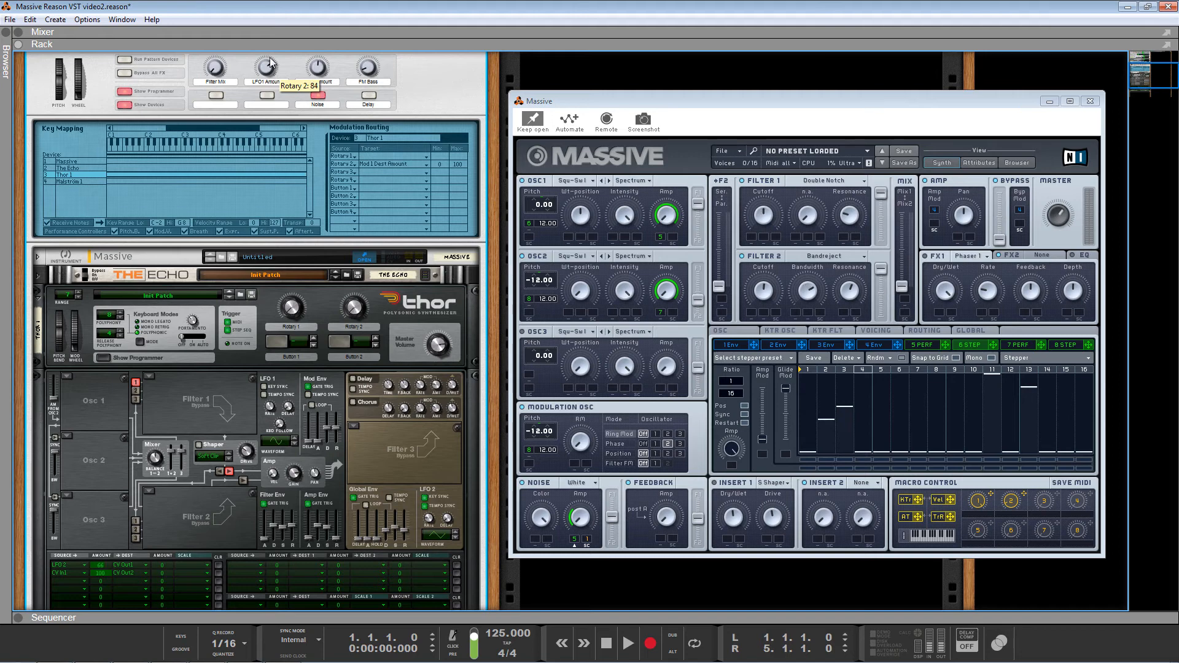
{"action": "left_click_drag", "start_coordinate": [265, 67], "coordinate": [265, 53]}
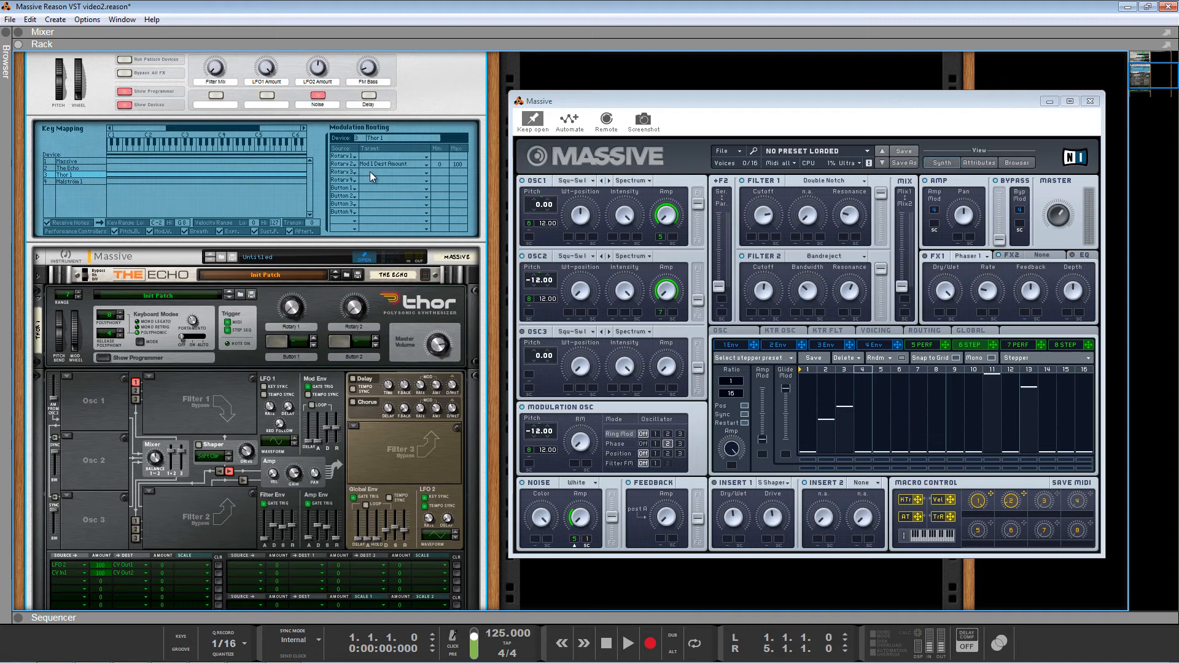
- Browse Thor's modulation amount targets for the third rotary
{"action": "left_click", "coordinate": [391, 164]}
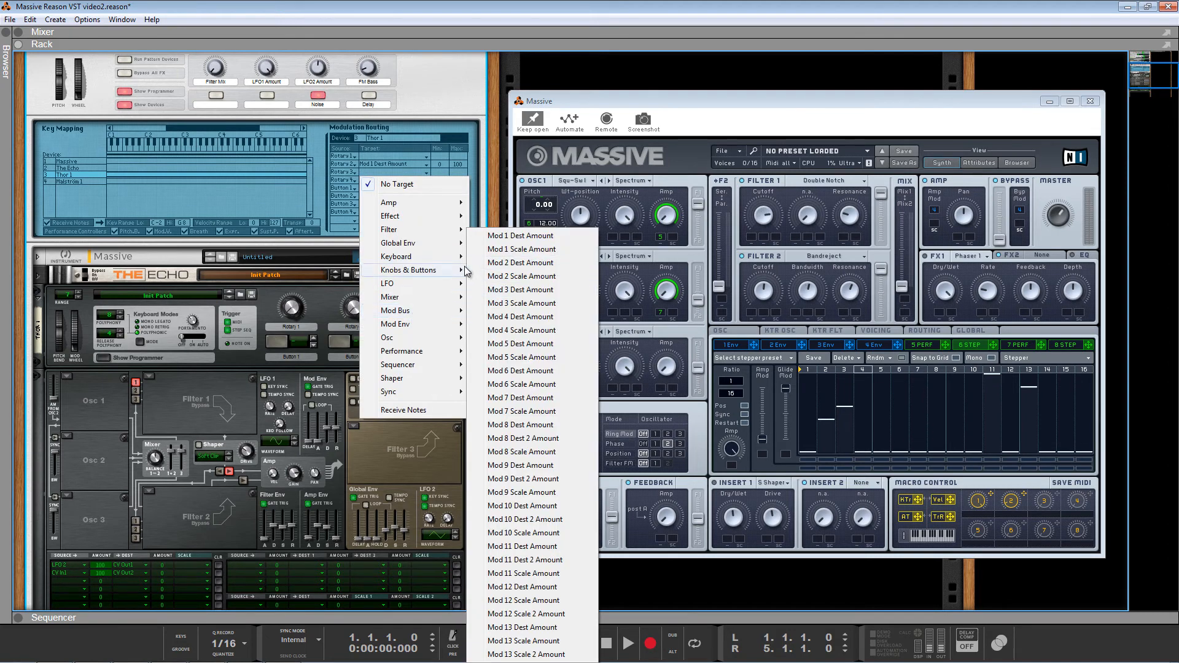
{"action": "mouse_move", "coordinate": [533, 268]}
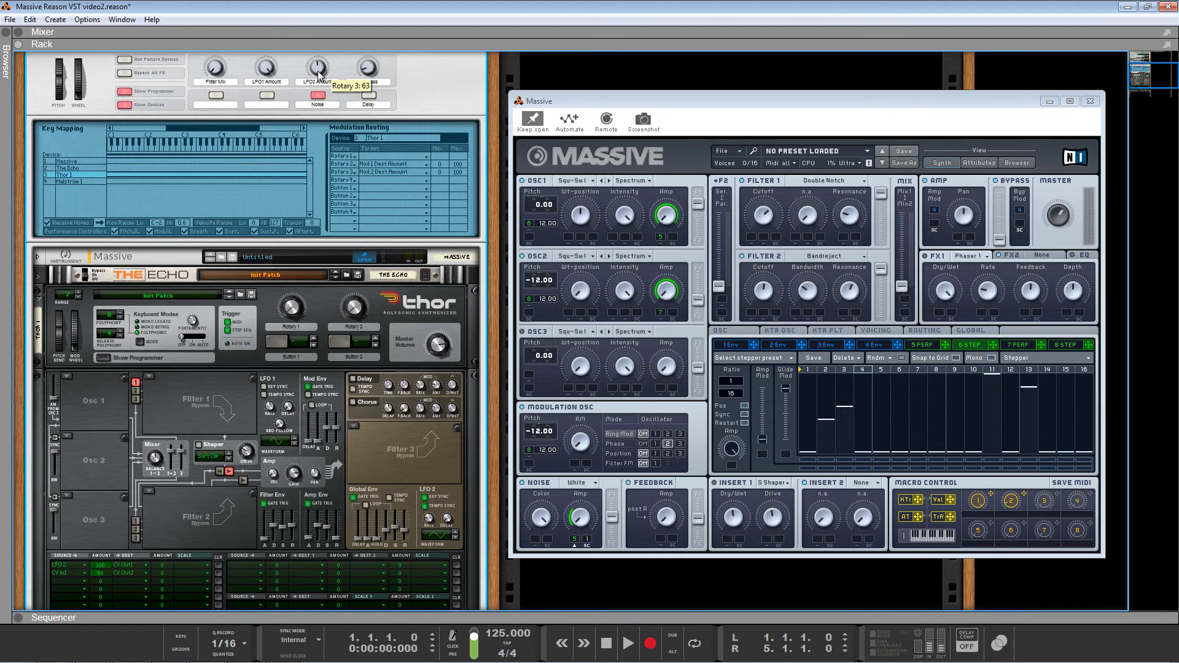
{"action": "mouse_move", "coordinate": [96, 578]}
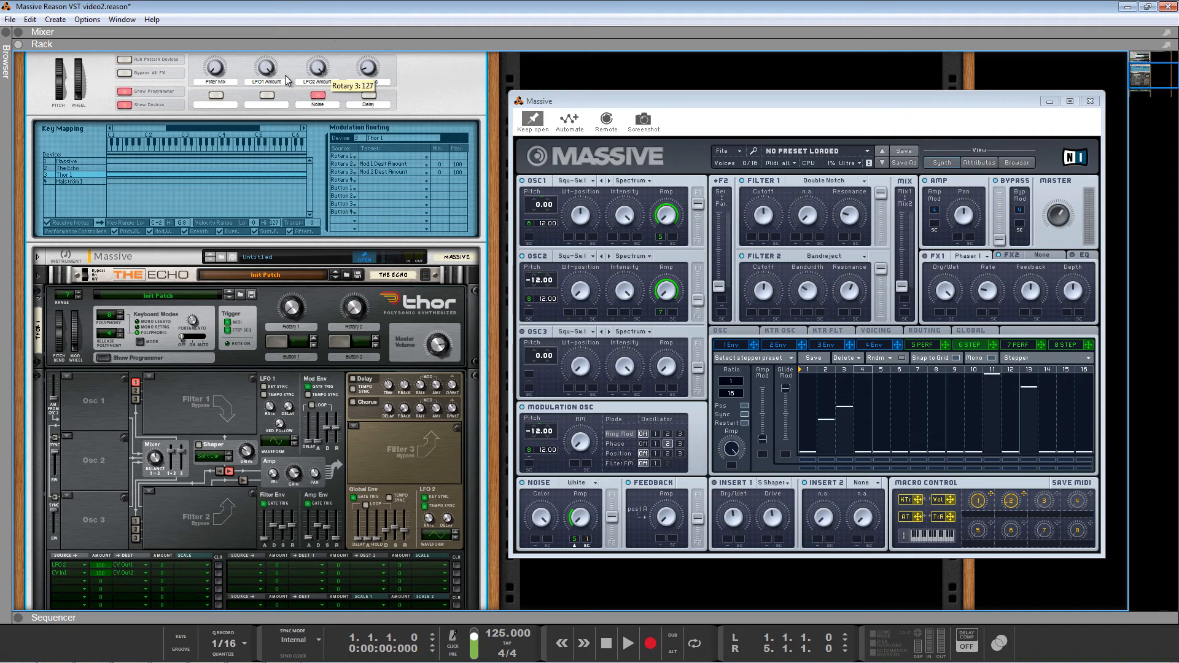
{"action": "mouse_move", "coordinate": [271, 59]}
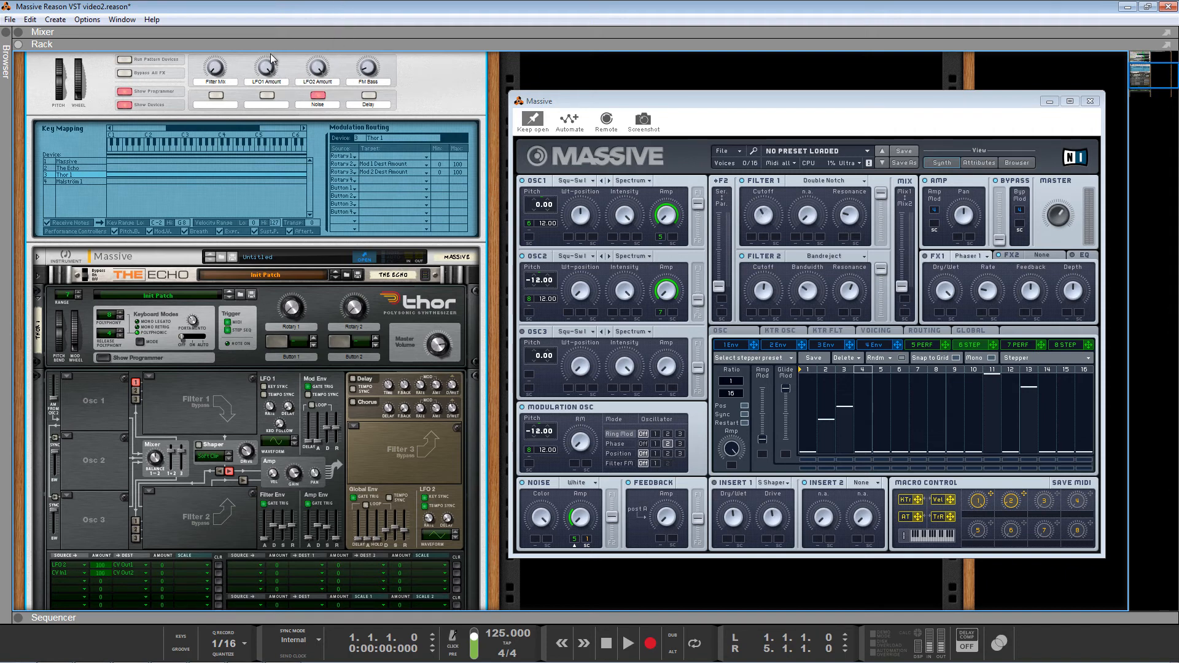
{"action": "mouse_move", "coordinate": [379, 113]}
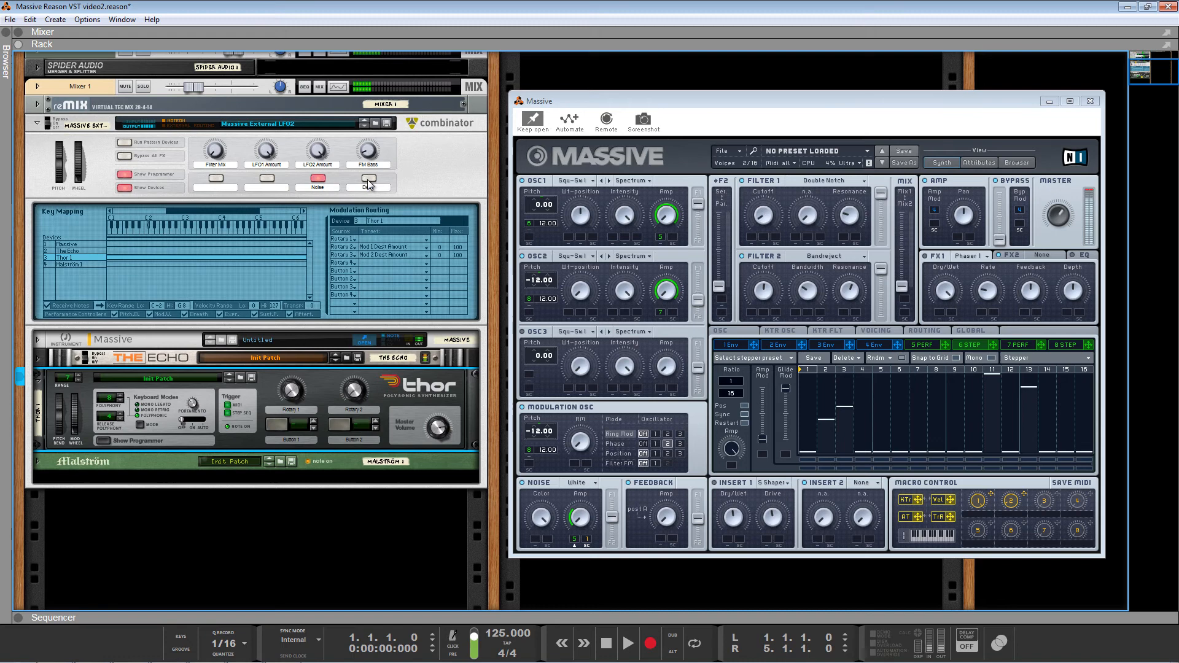
- Select the Combinator device holding the instruments
{"action": "left_click", "coordinate": [367, 188]}
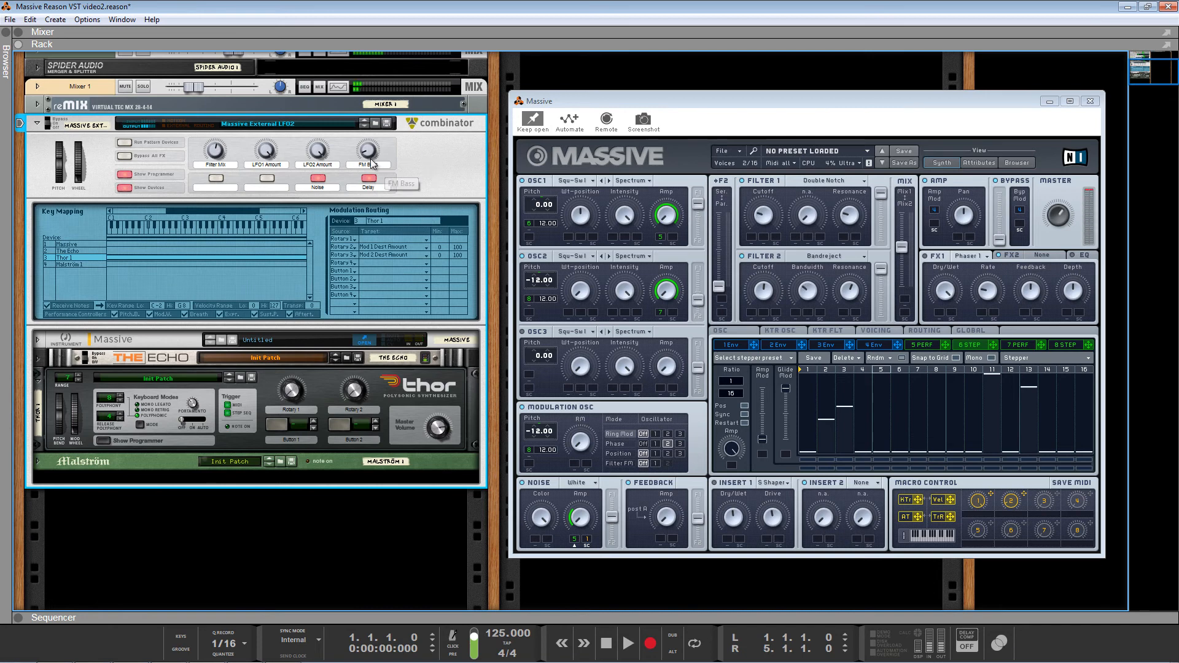
{"action": "mouse_move", "coordinate": [368, 153]}
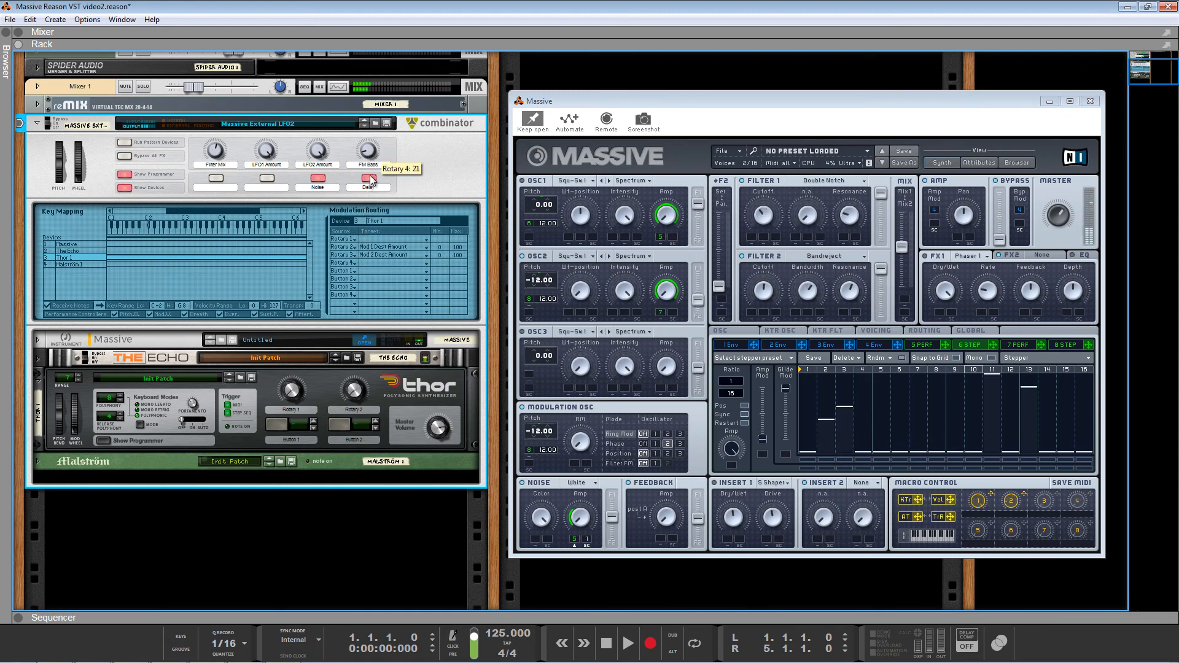
{"action": "mouse_move", "coordinate": [359, 161]}
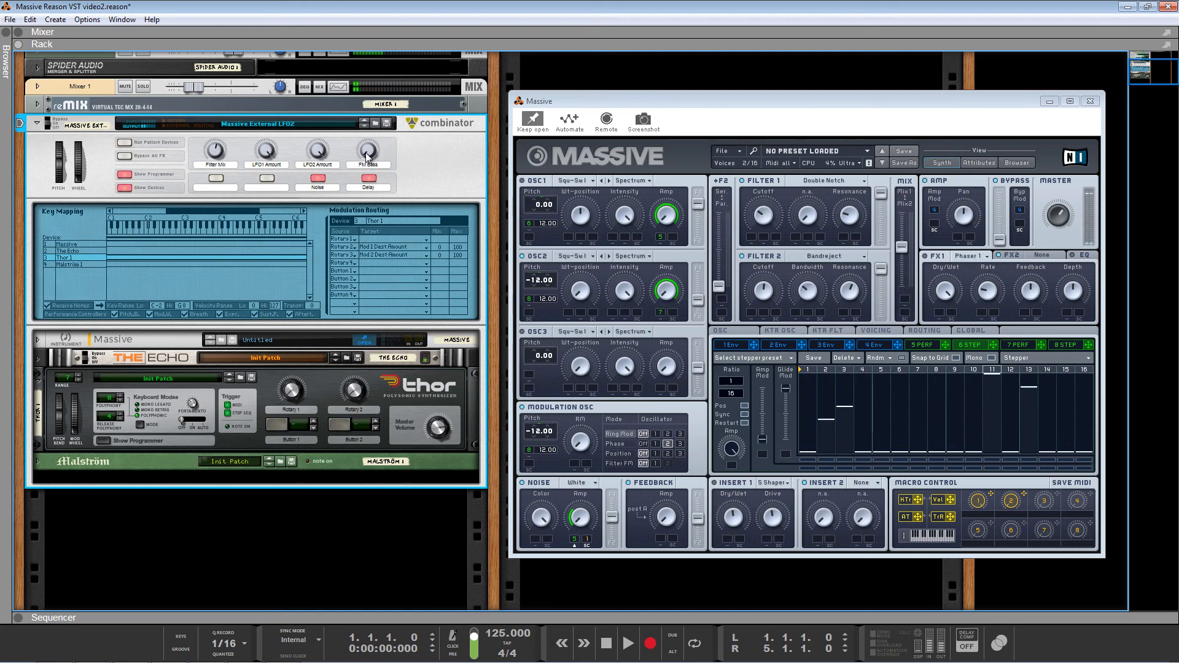
{"action": "mouse_move", "coordinate": [368, 152]}
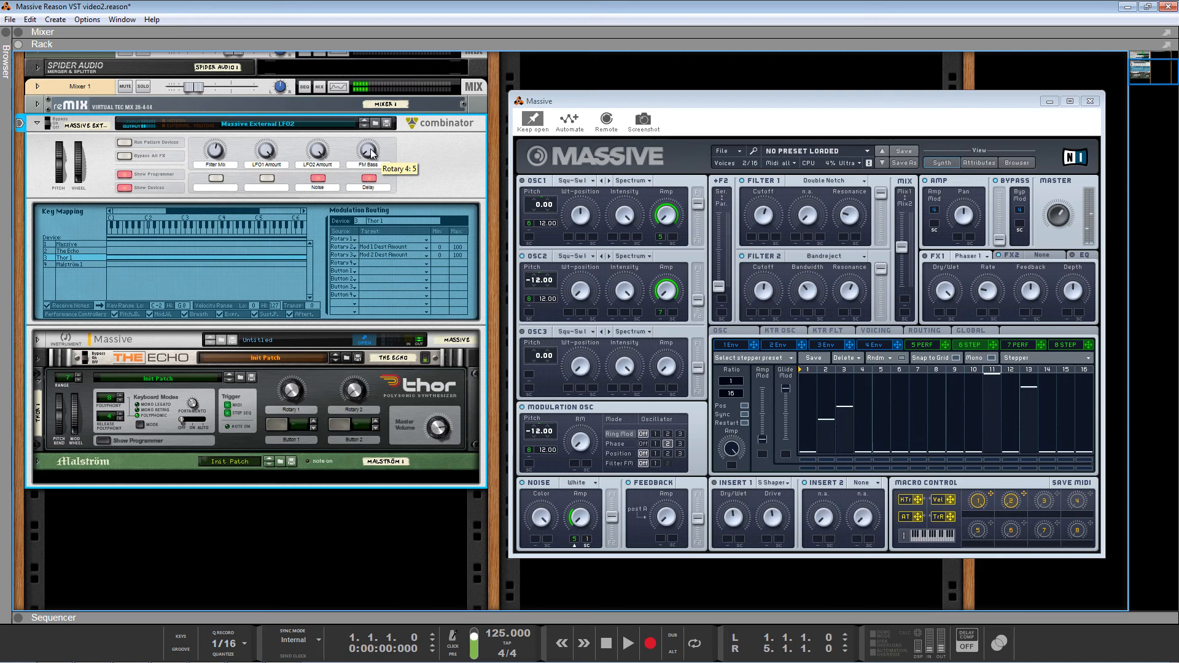